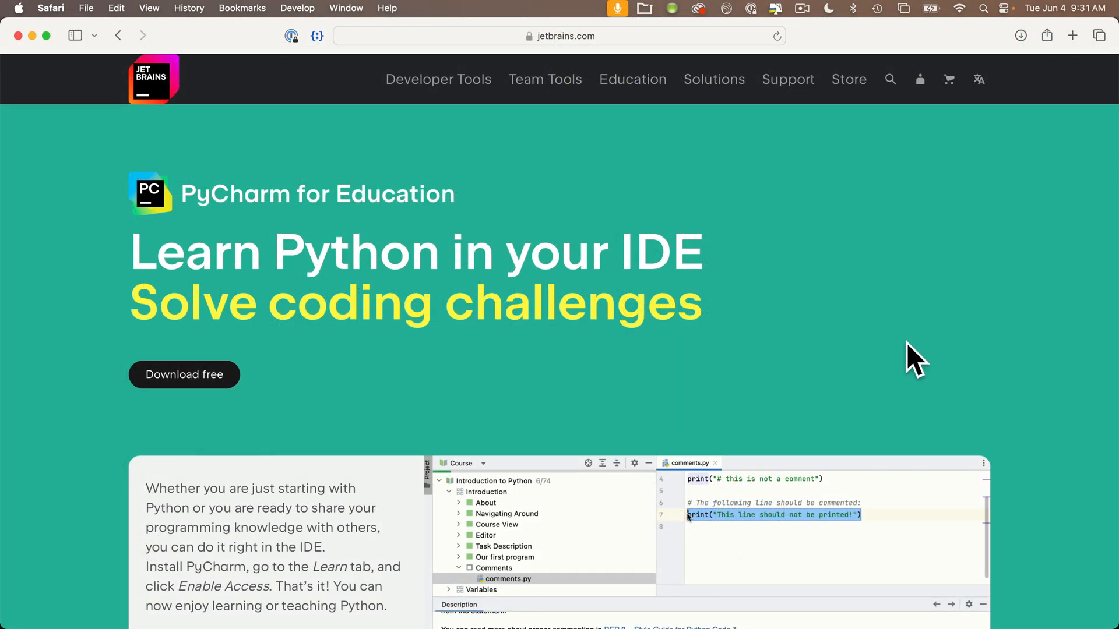
Step: Write 'import time, board, neopixel' and begin 'pixels = neopixel.NeoPixel(board.' on line 3
{"action": "scroll", "scroll_direction": "down", "scroll_amount": 3}
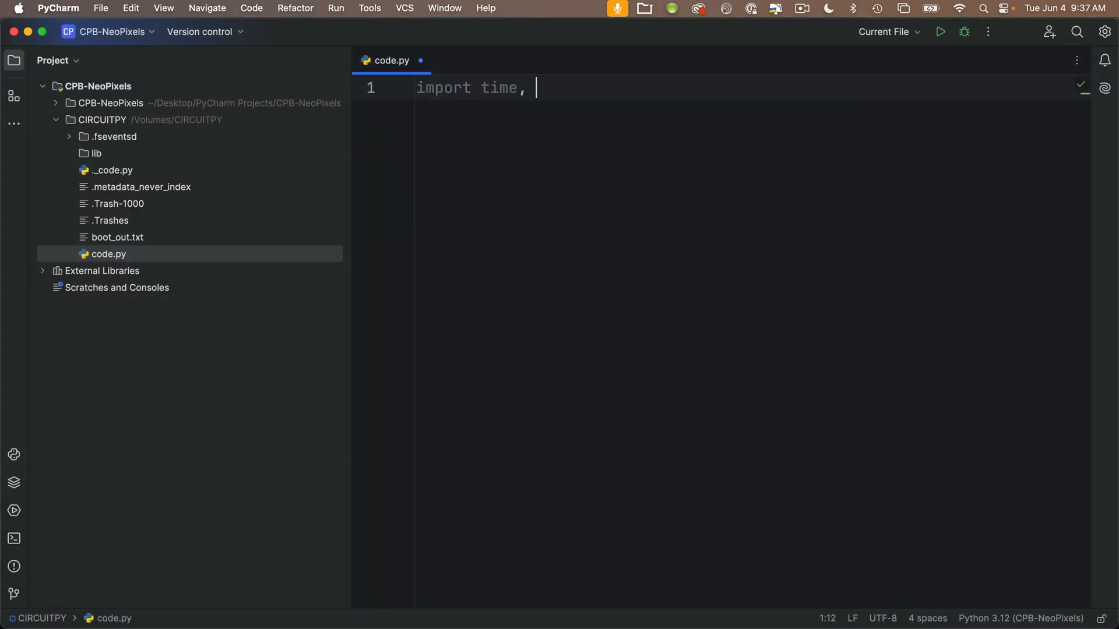
{"action": "type", "text": "board, neopixel"}
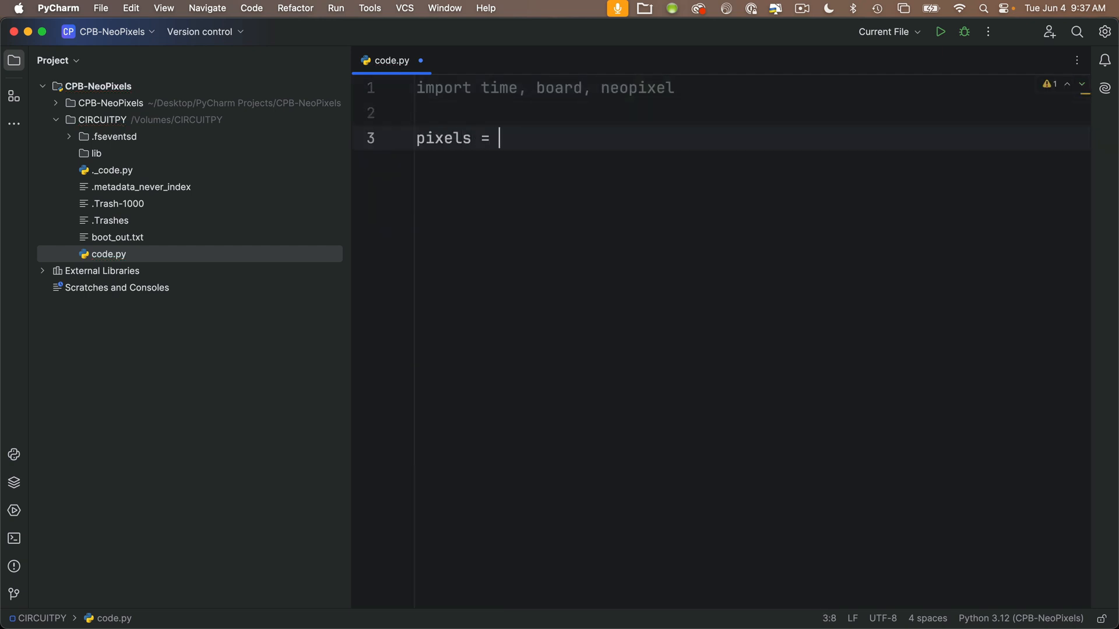
{"action": "type", "text": "neopixel.NeoPixel(board."}
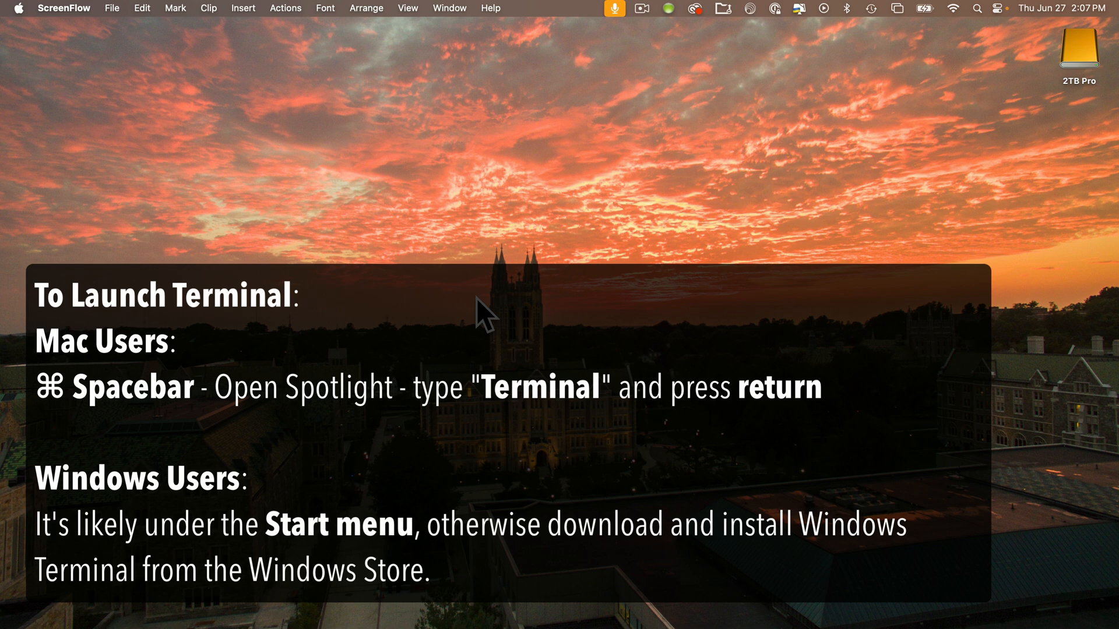
{"action": "mouse_move", "coordinate": [495, 314]}
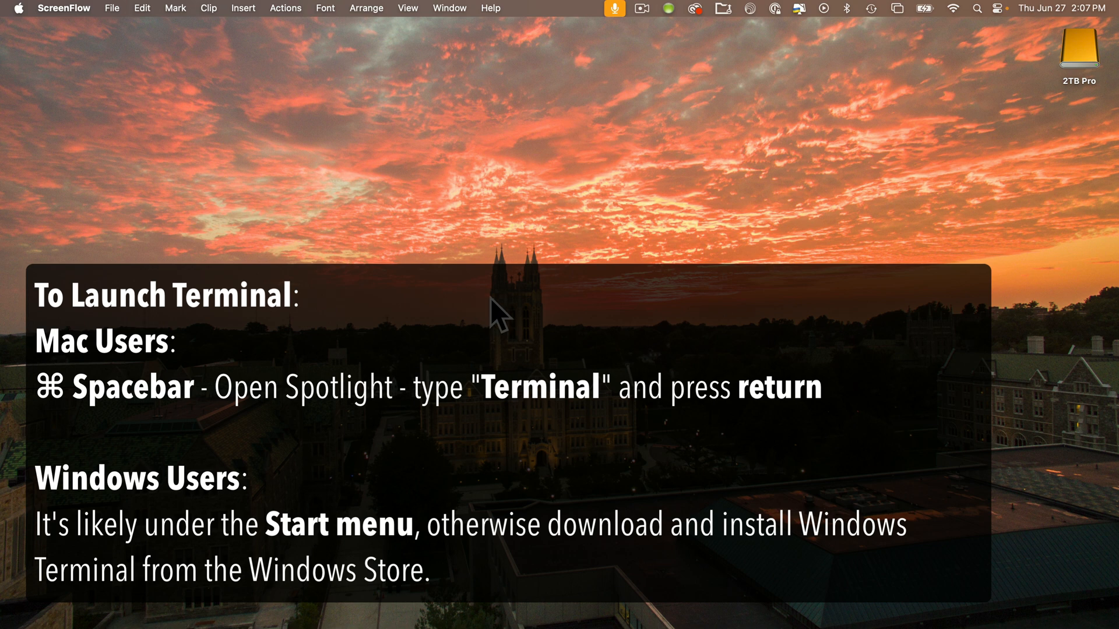
Step: Launch Terminal from system search and enter 'python3 --version' at the prompt
{"action": "key", "text": "cmd+space"}
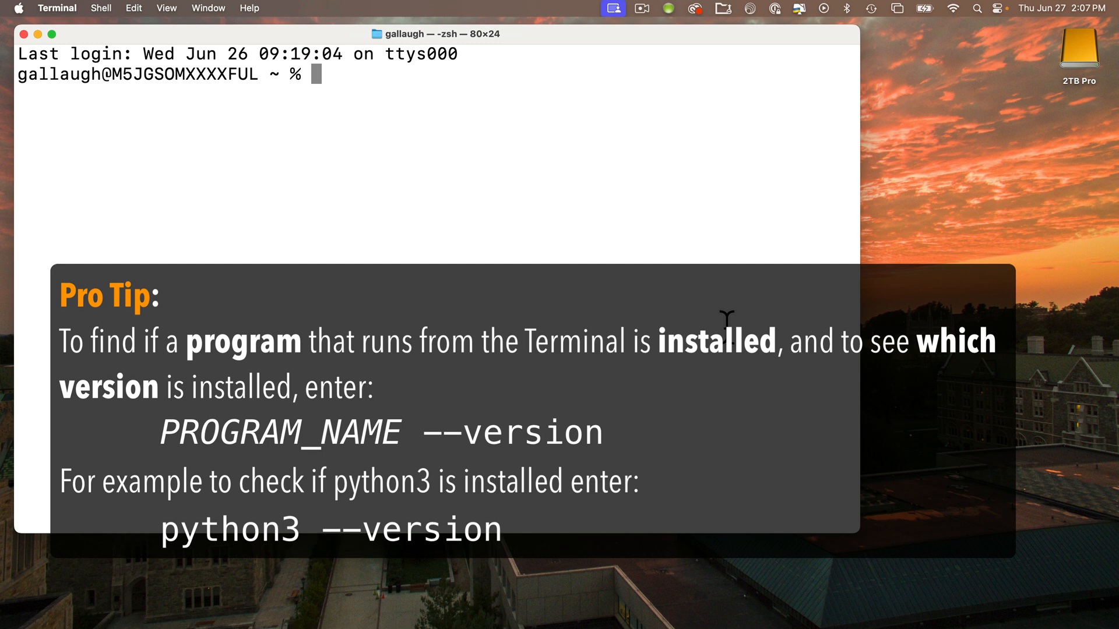
{"action": "type", "text": "python3 --"}
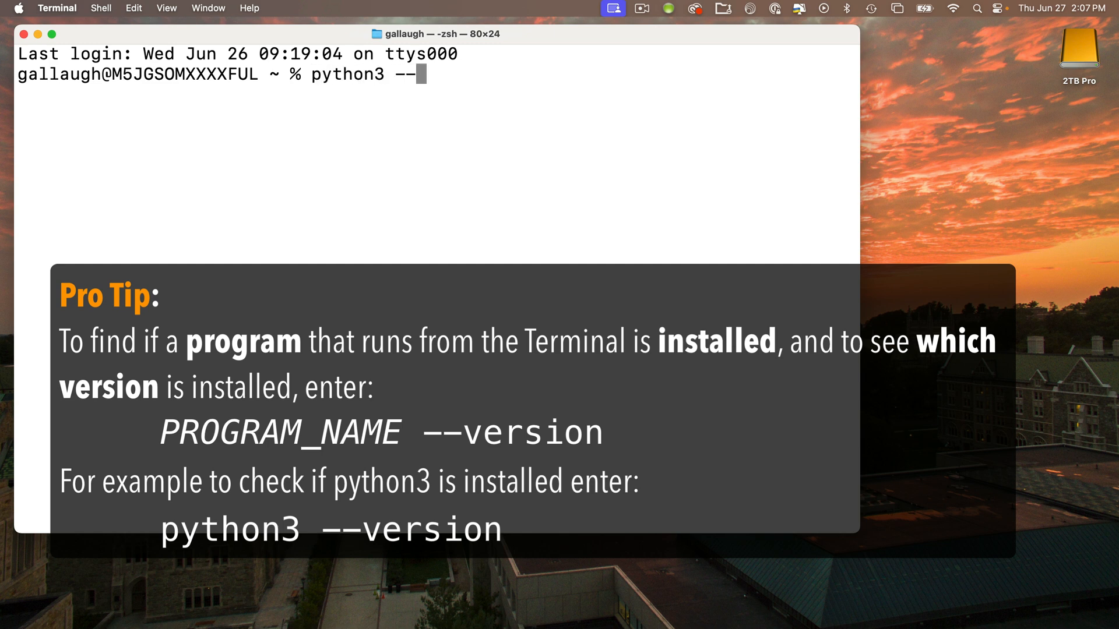
{"action": "type", "text": "version"}
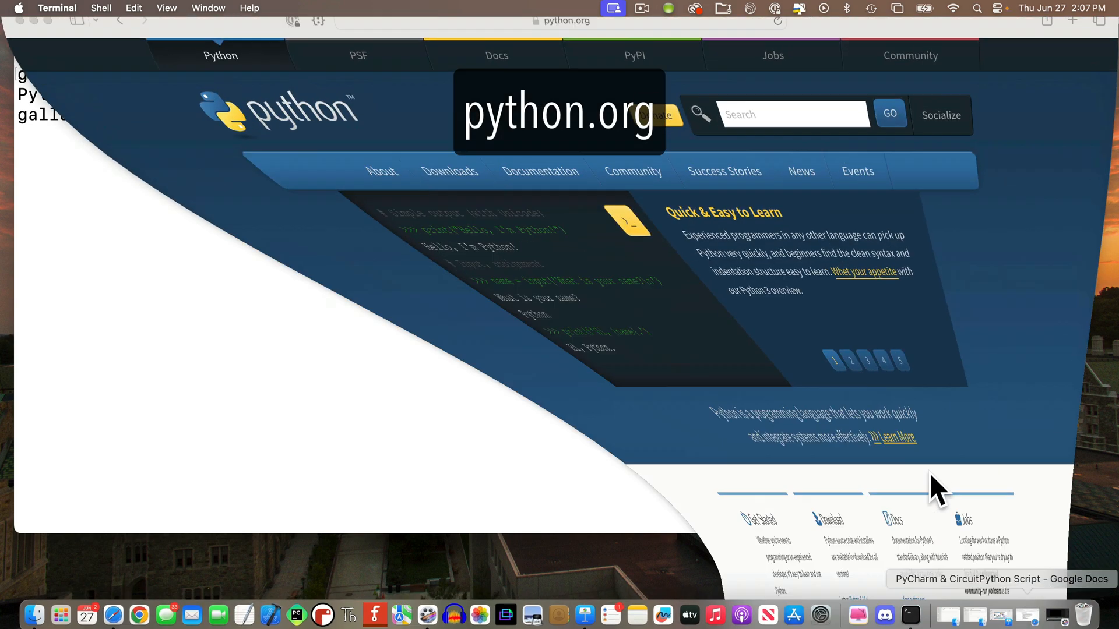
Step: Rerun 'python3 --version' from history, confirming Python 3.12.4 again
{"action": "left_click", "coordinate": [366, 187]}
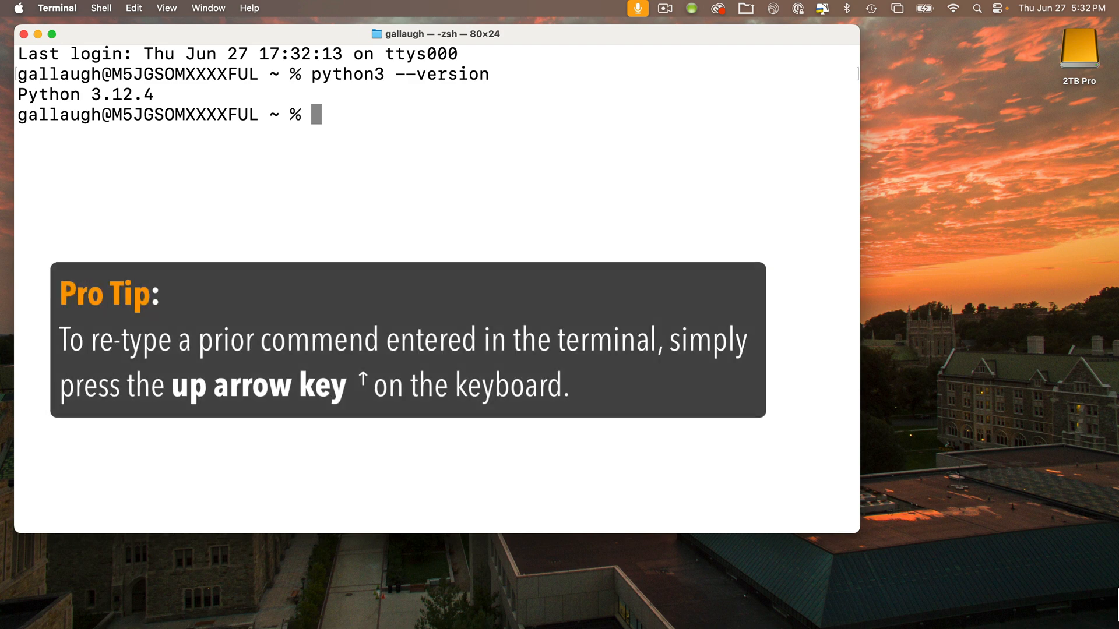
{"action": "key", "text": "Up"}
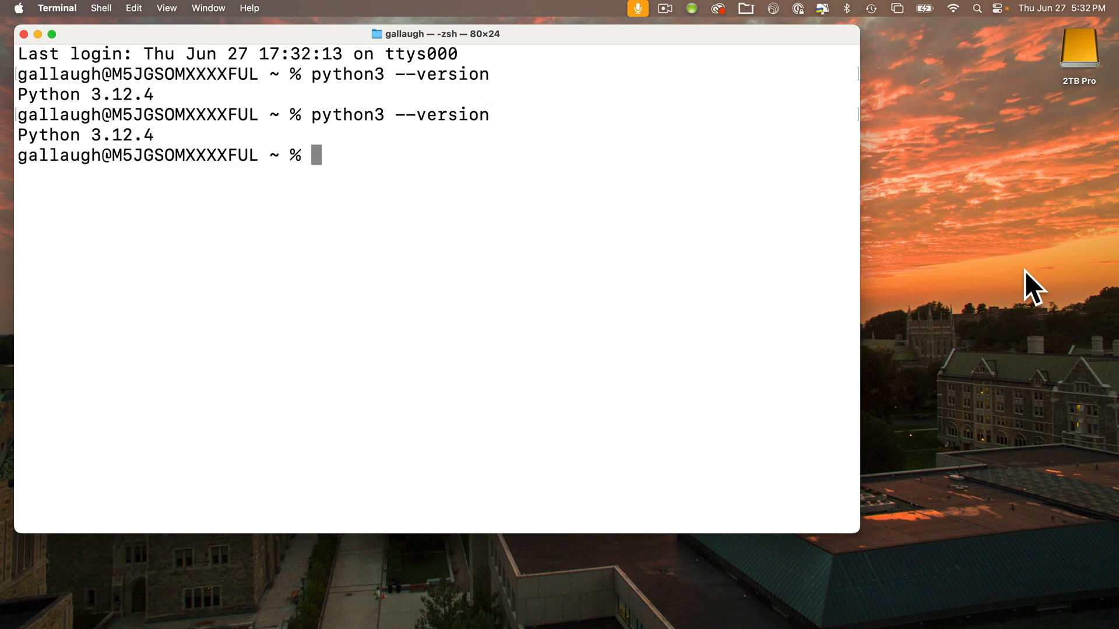
{"action": "mouse_move", "coordinate": [1056, 298]}
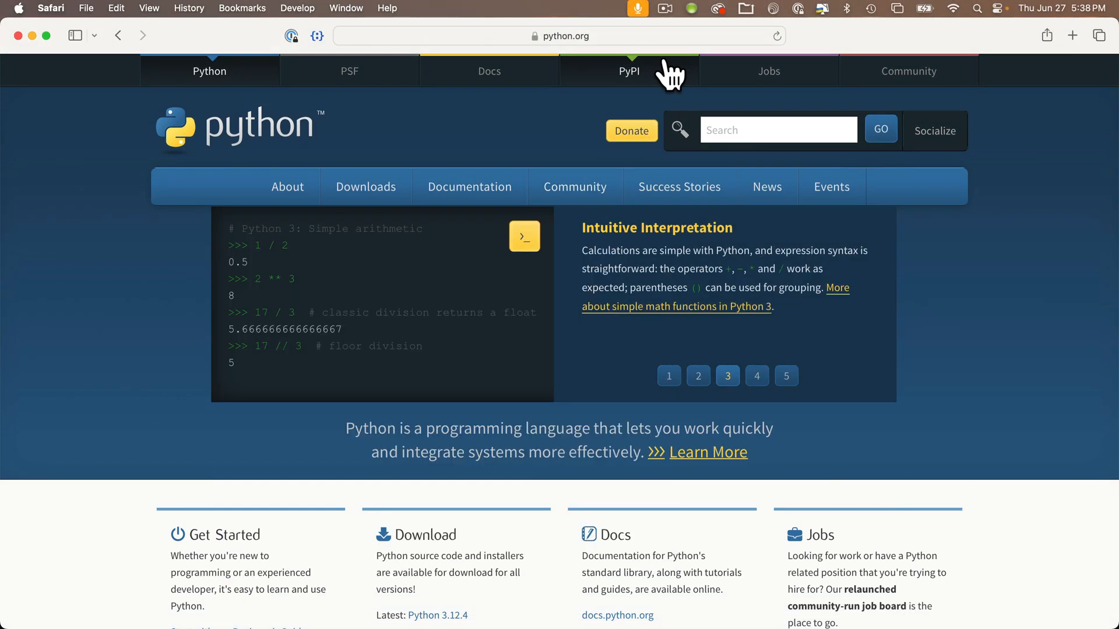
Step: Search 'github tio', reach the README's Installation section and follow its MSYS2 link
{"action": "left_click", "coordinate": [559, 35]}
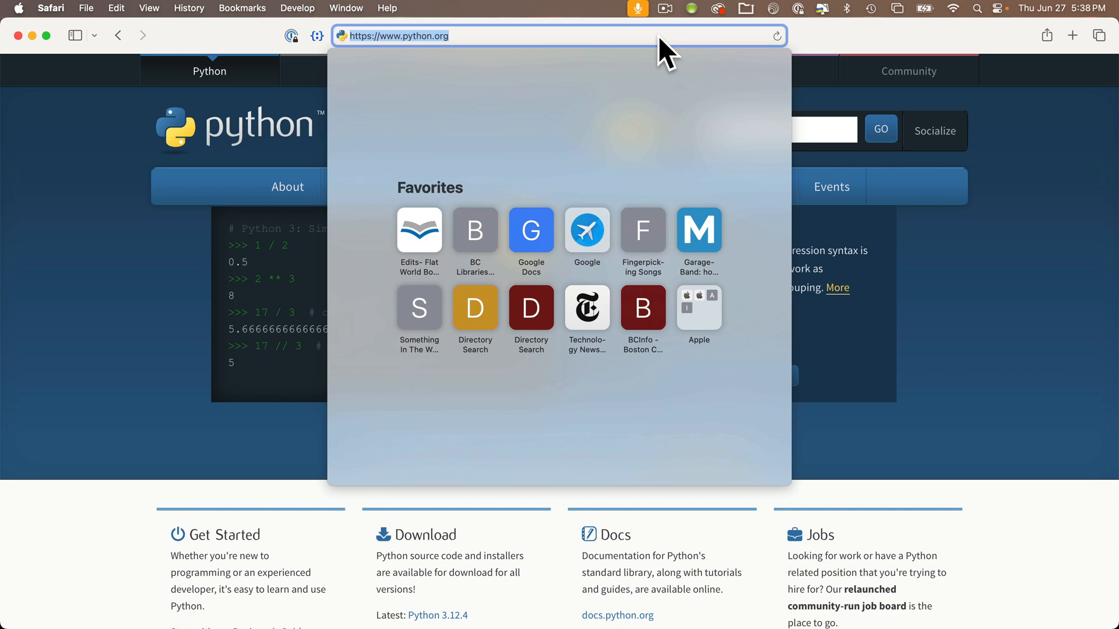
{"action": "type", "text": "github tio"}
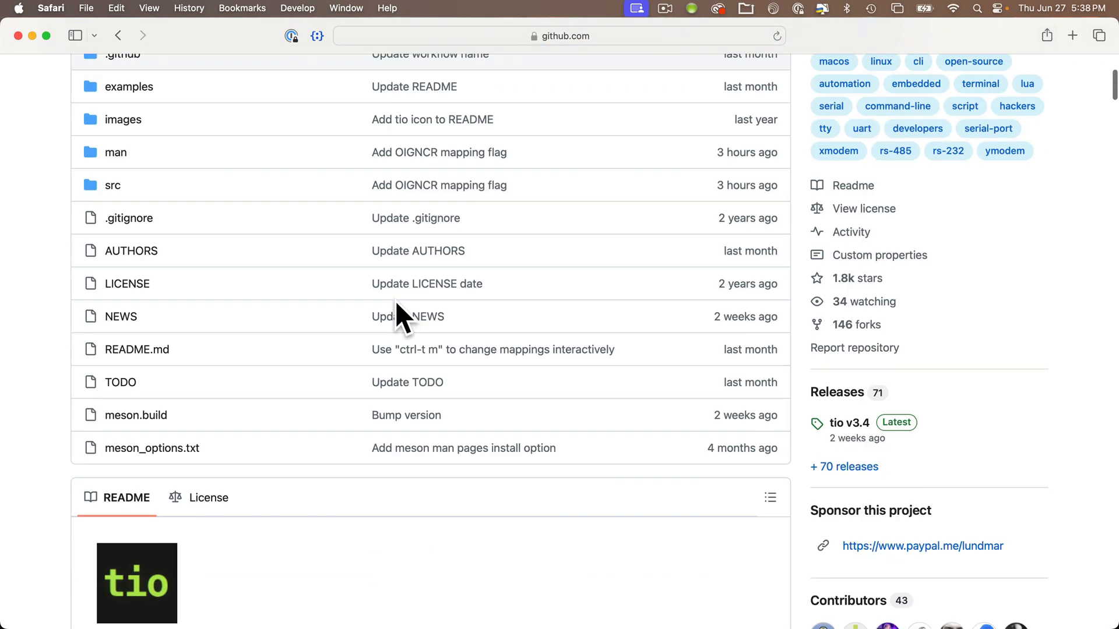
{"action": "scroll", "scroll_direction": "down", "scroll_amount": 3}
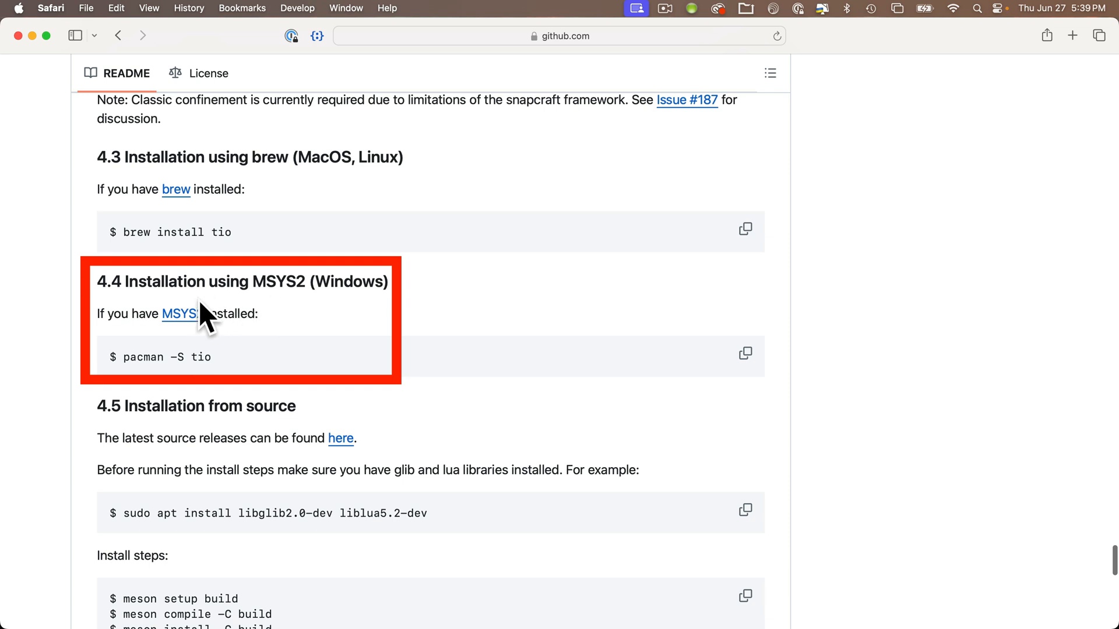
{"action": "left_click", "coordinate": [181, 314]}
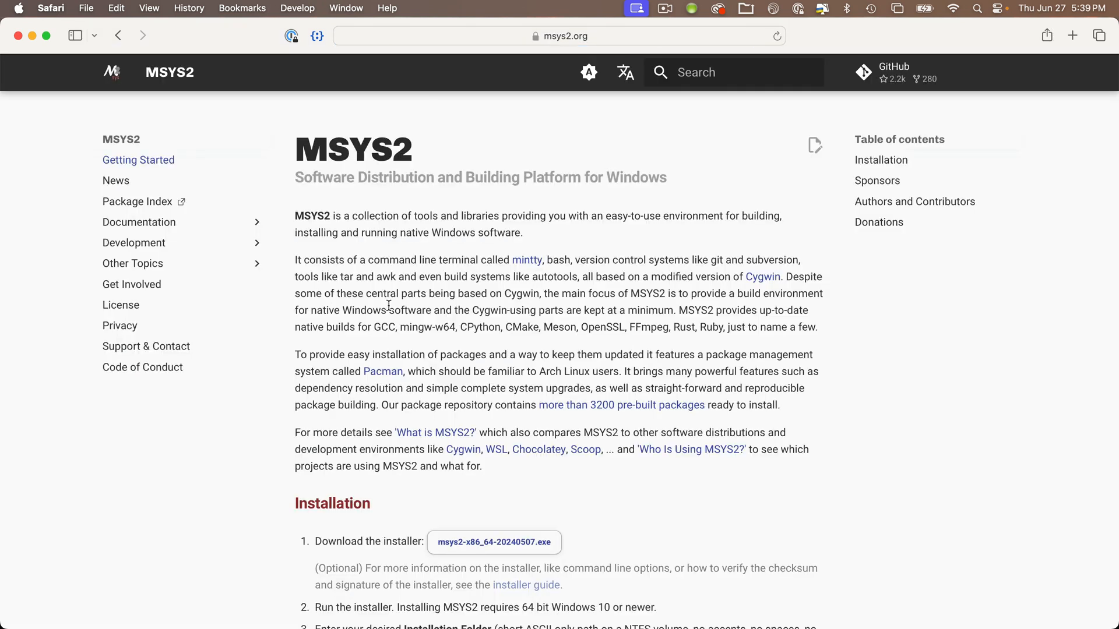
{"action": "scroll", "scroll_direction": "down", "scroll_amount": 3}
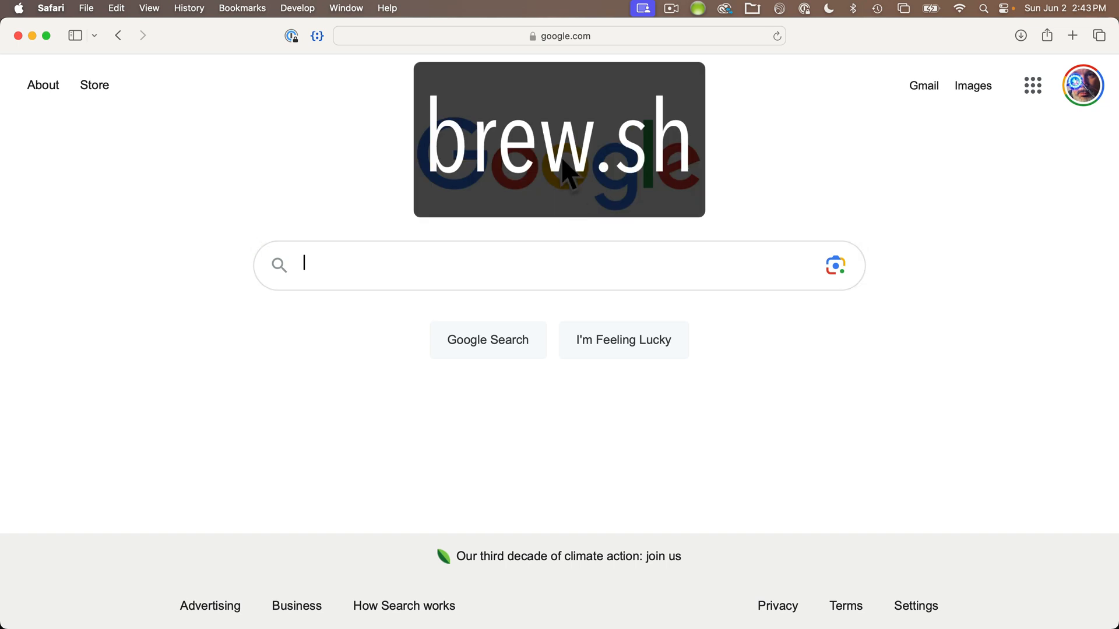
Step: Go to brew.sh and copy the Homebrew install command
{"action": "type", "text": "brew.sh"}
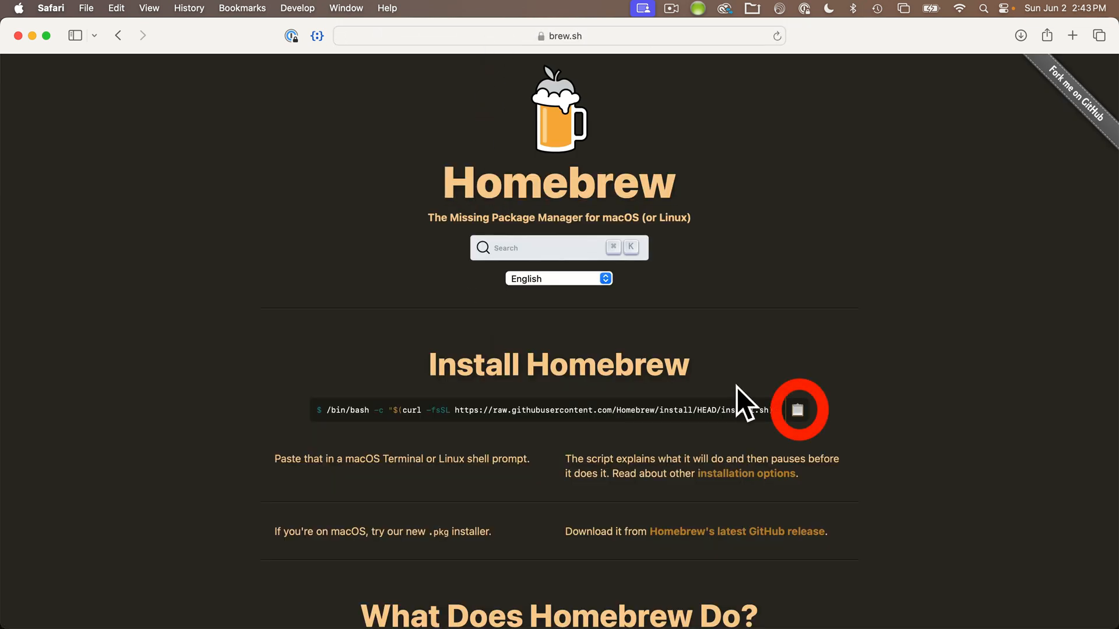
{"action": "left_click", "coordinate": [798, 410]}
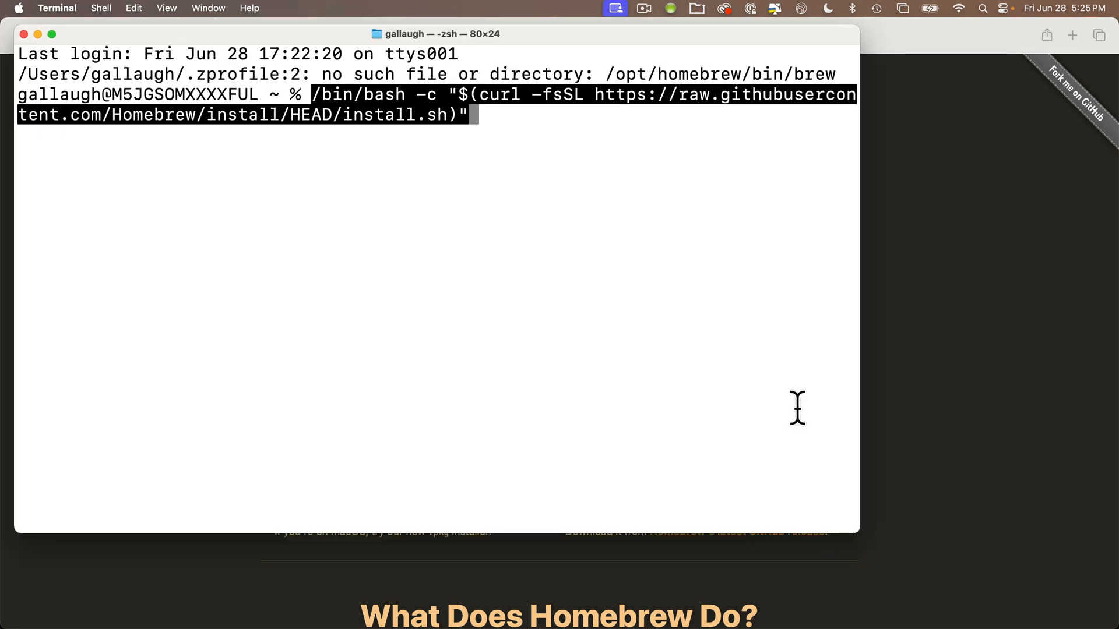
Step: Run the pasted Homebrew install script, confirming prompts until it reports success
{"action": "key", "text": "Return"}
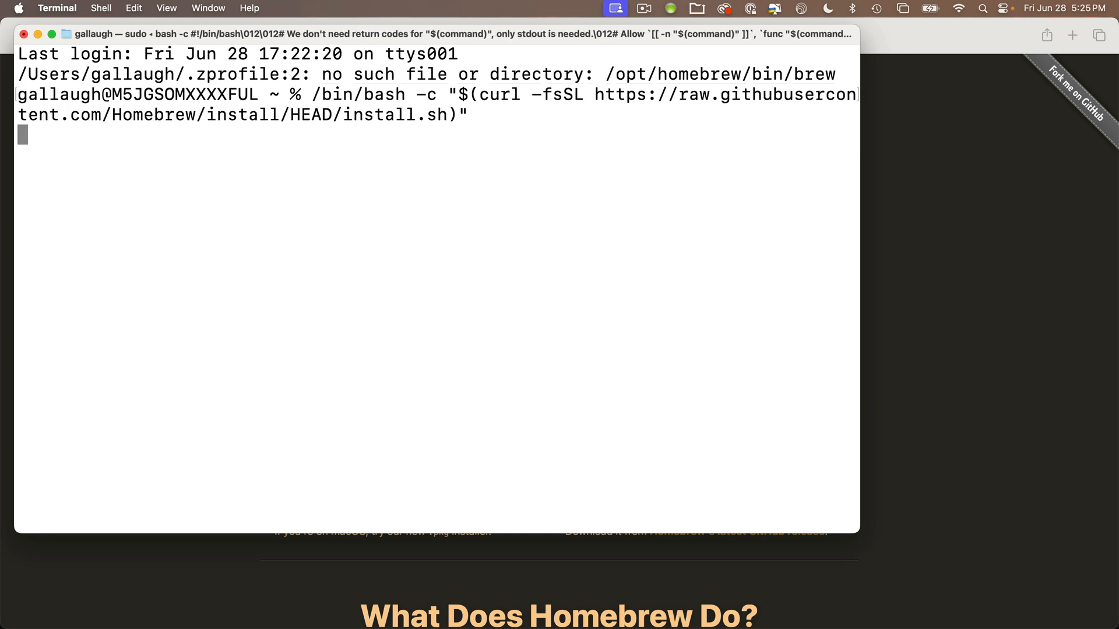
{"action": "key", "text": "Return"}
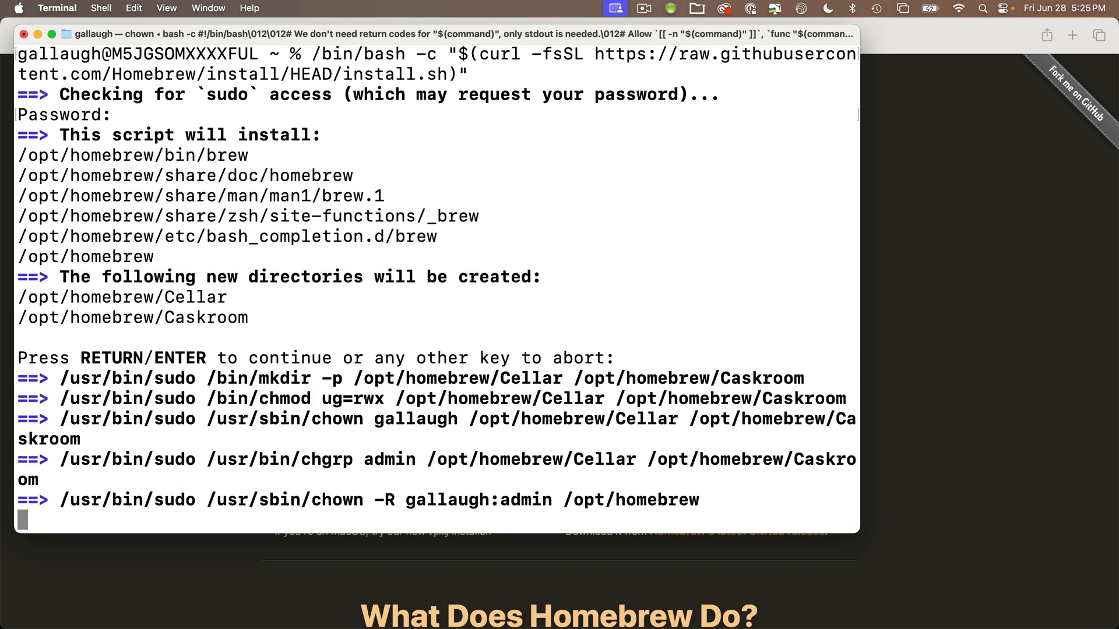
{"action": "key", "text": "return"}
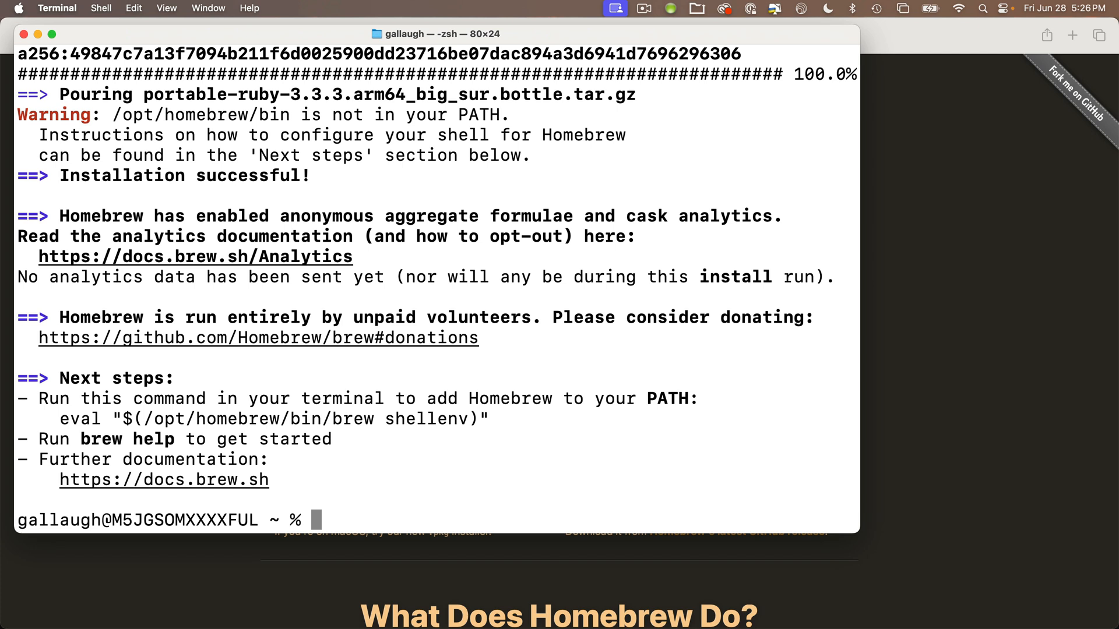
Step: Attempt 'brew install tio', then select the eval brew shellenv line under Next steps
{"action": "type", "text": "brew install tio"}
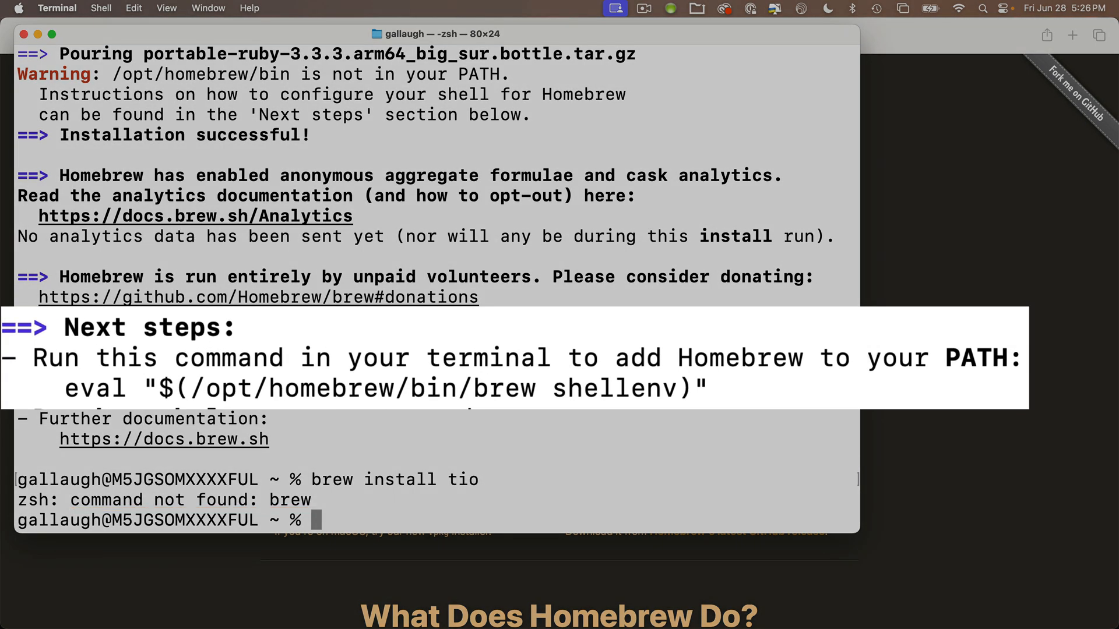
{"action": "left_click_drag", "start_coordinate": [371, 387], "coordinate": [707, 387]}
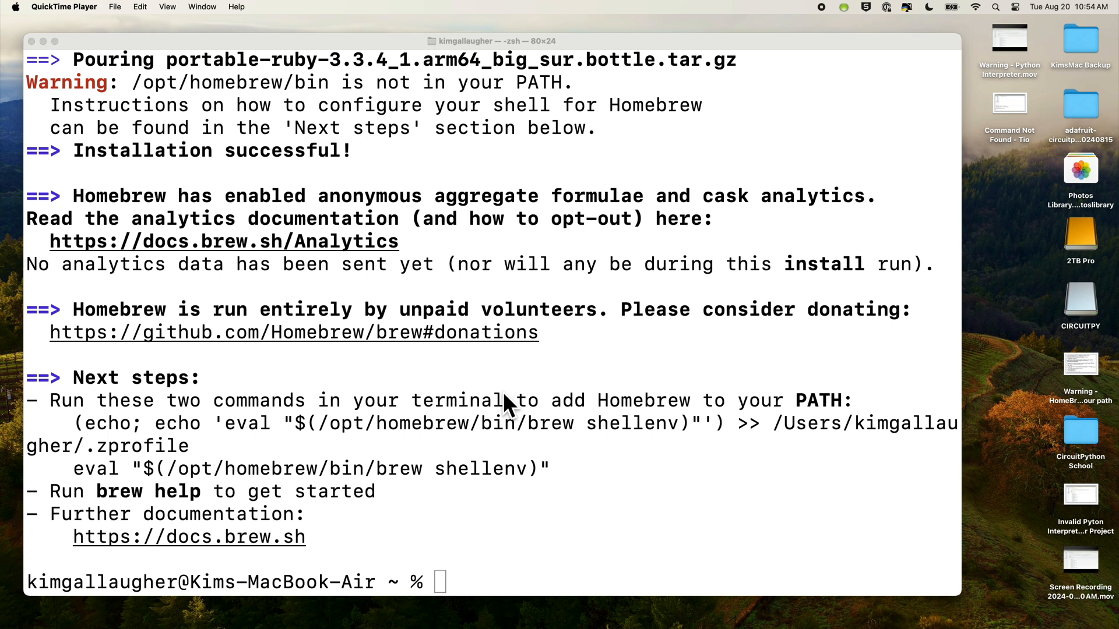
Step: Enter the echo command appending 'eval "$(/opt/homebrew/bin/brew shellenv)"' to the zsh profile
{"action": "scroll", "scroll_direction": "down", "scroll_amount": 3}
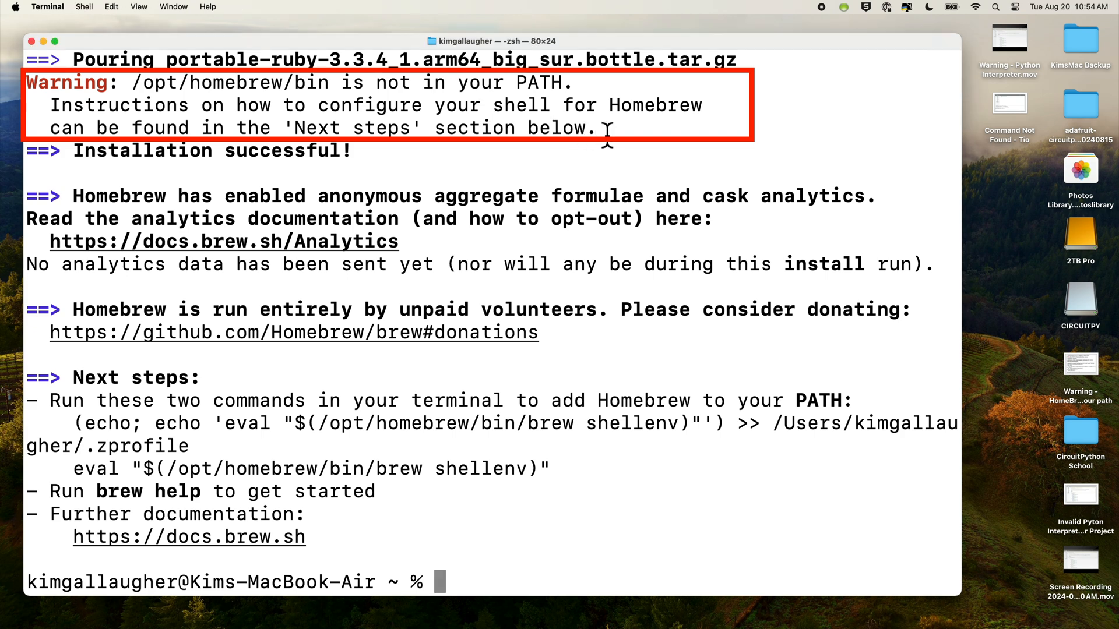
{"action": "mouse_move", "coordinate": [165, 107]}
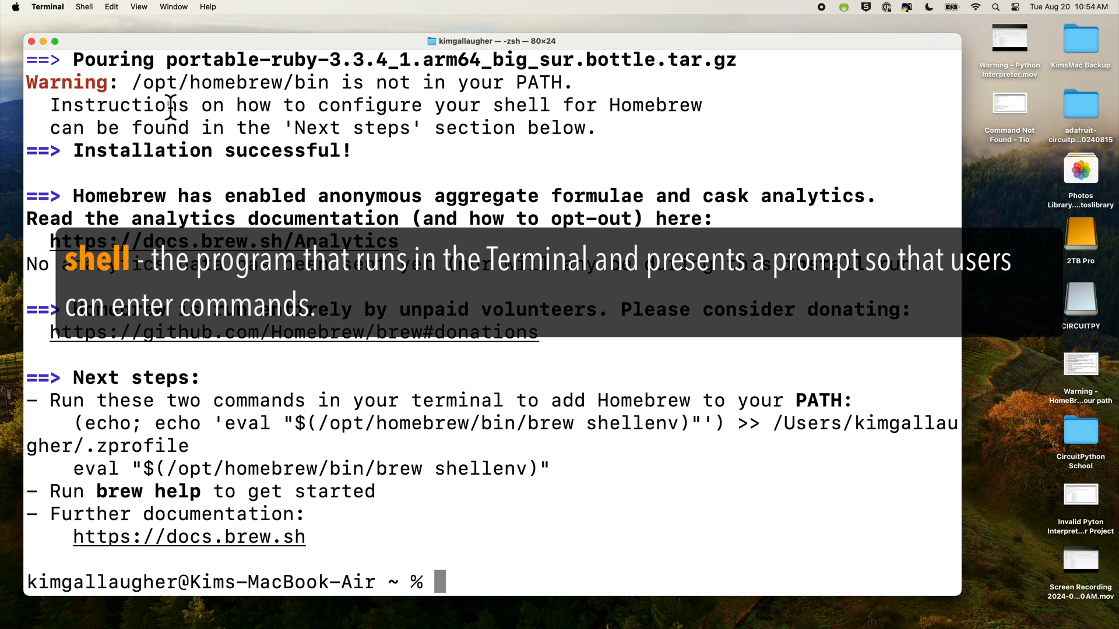
{"action": "mouse_move", "coordinate": [41, 93]}
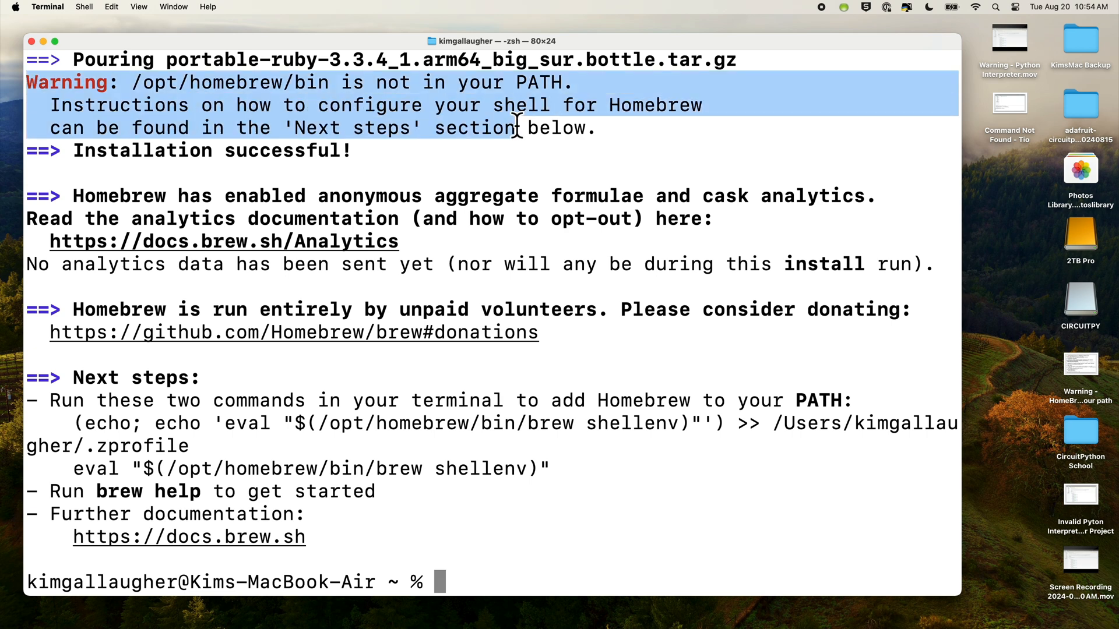
{"action": "mouse_move", "coordinate": [461, 105]}
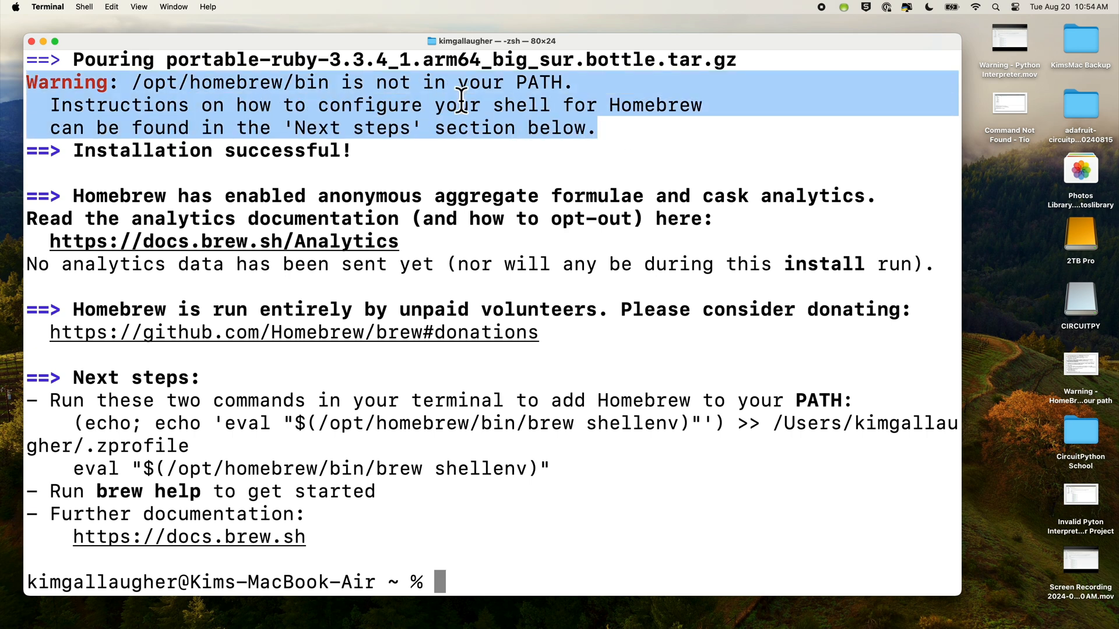
{"action": "mouse_move", "coordinate": [326, 549]}
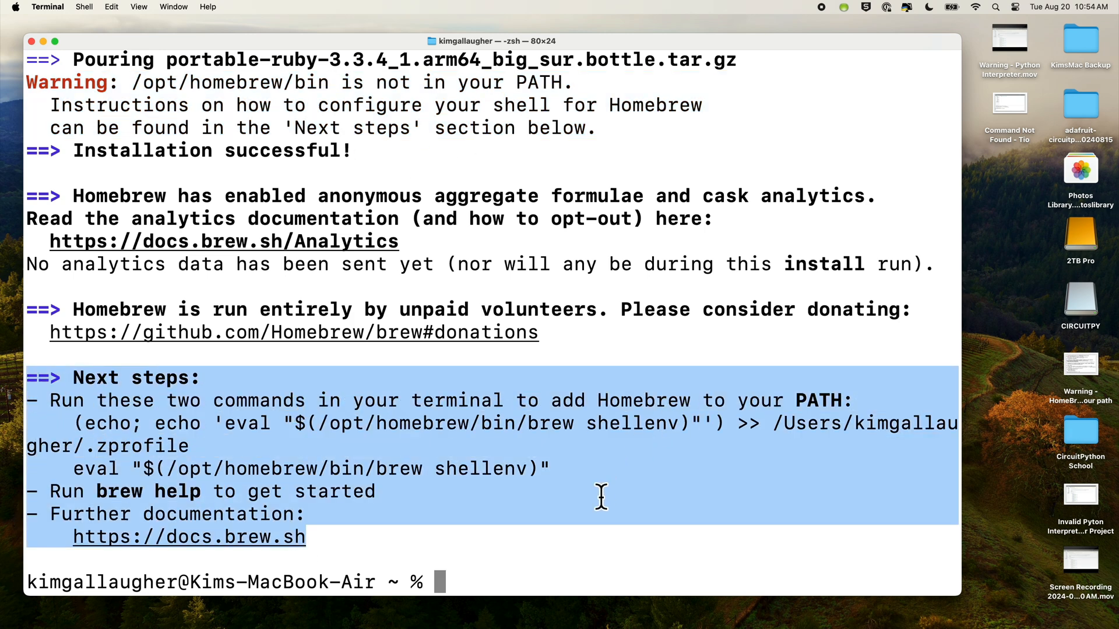
{"action": "mouse_move", "coordinate": [576, 552]}
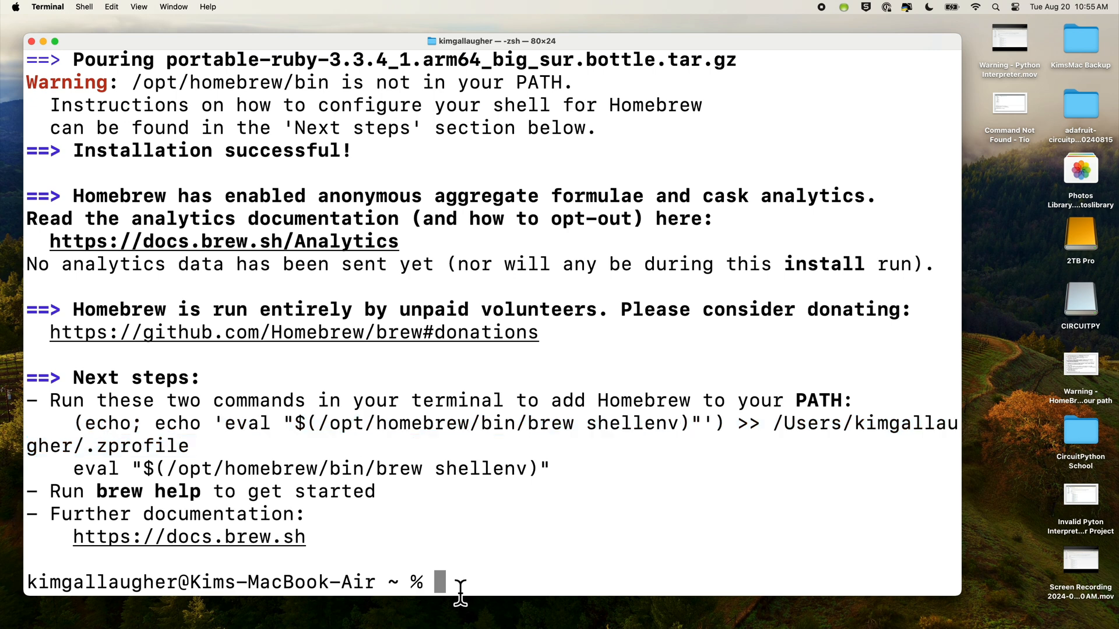
{"action": "type", "text": "(echo; echo 'eval \"$(/opt/homebrew/bin/brew shellenv)\"') >> /Users/kimgallaugher/.zprofile"}
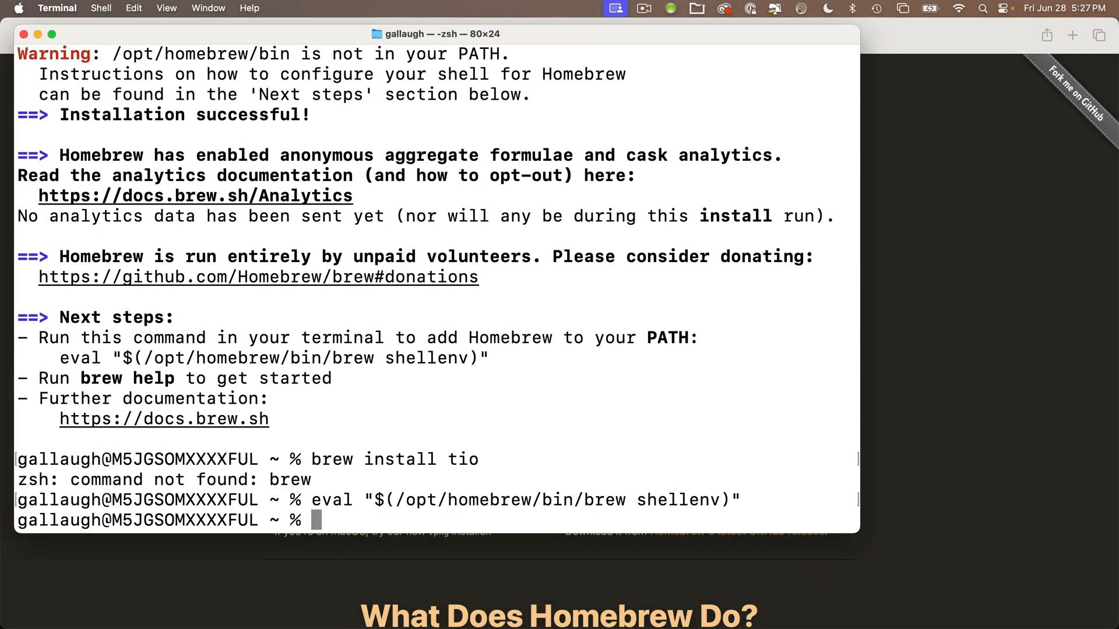
{"action": "mouse_move", "coordinate": [350, 523]}
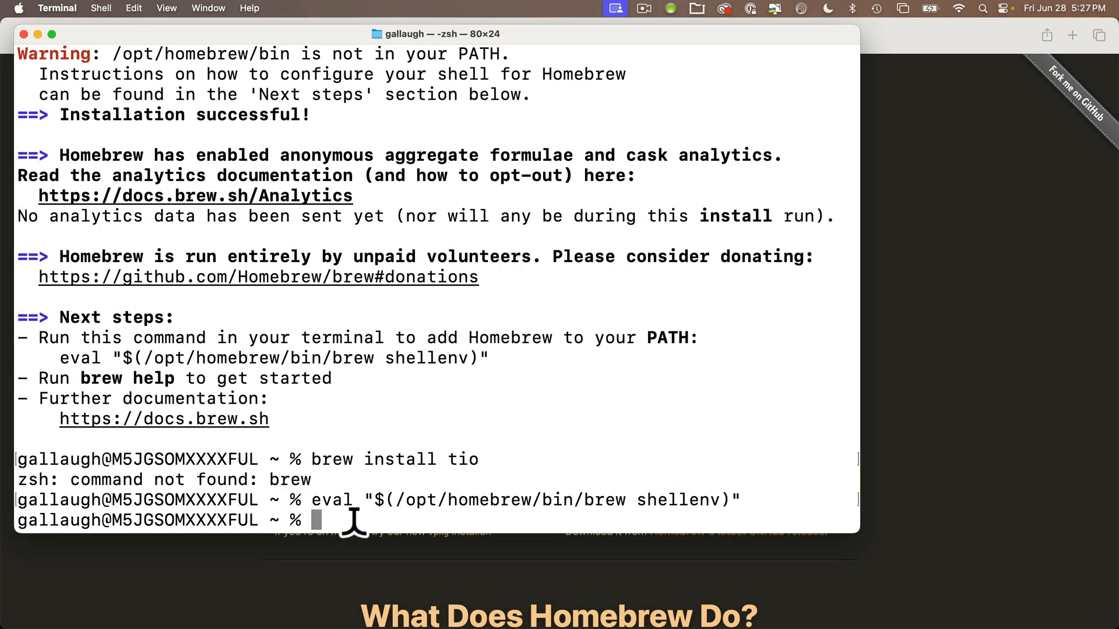
Step: Install tio with 'brew install tio', then enter 'tio --version'
{"action": "type", "text": "brew ins"}
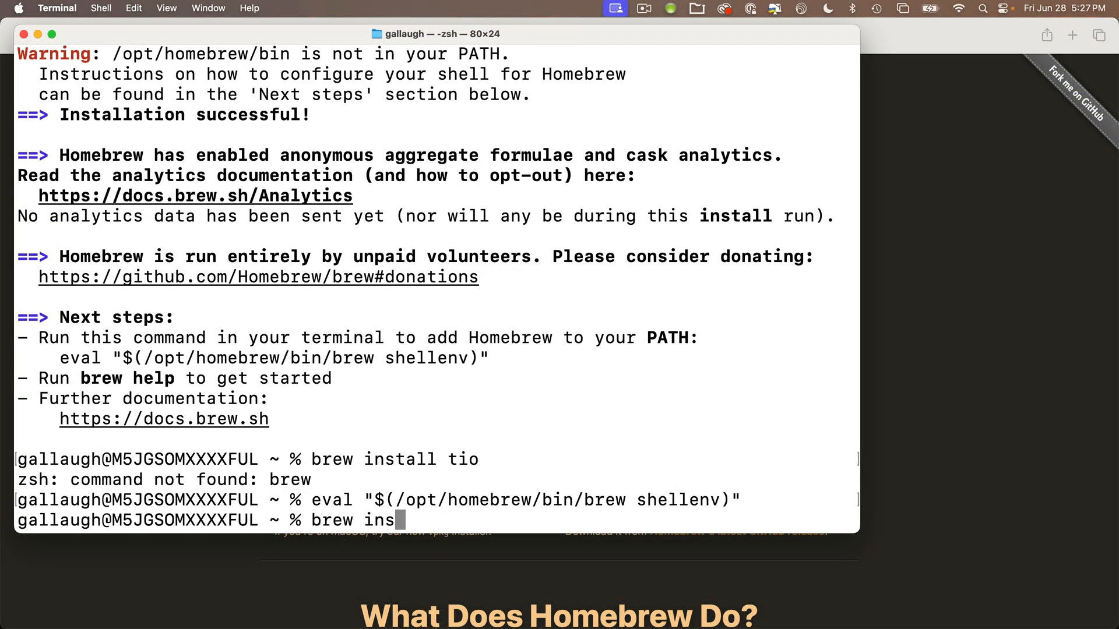
{"action": "key", "text": "Return"}
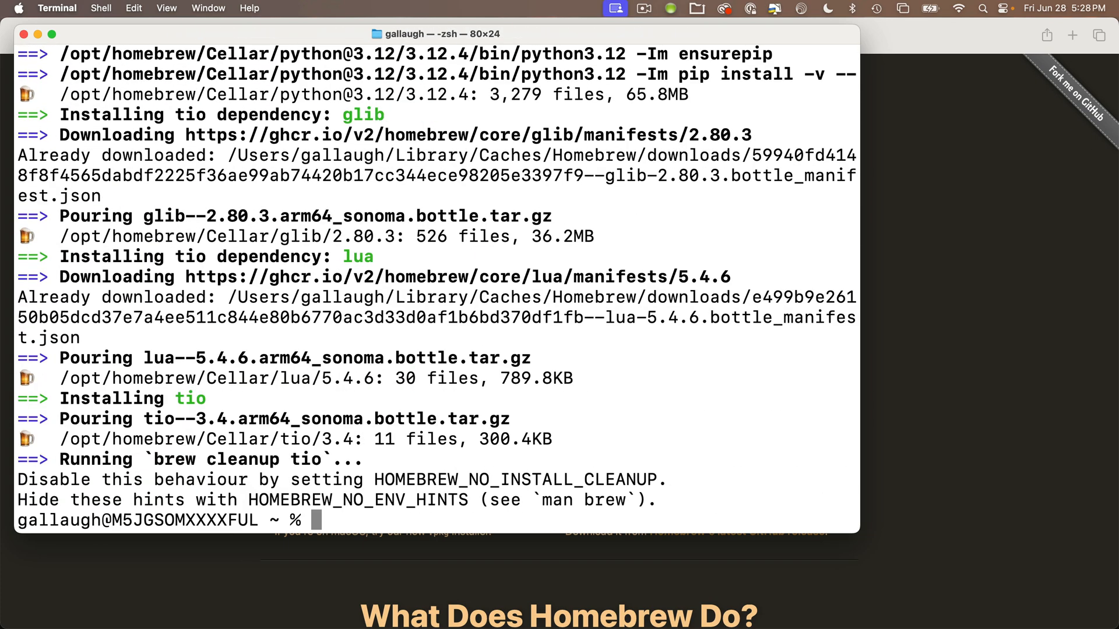
{"action": "type", "text": "tio --"}
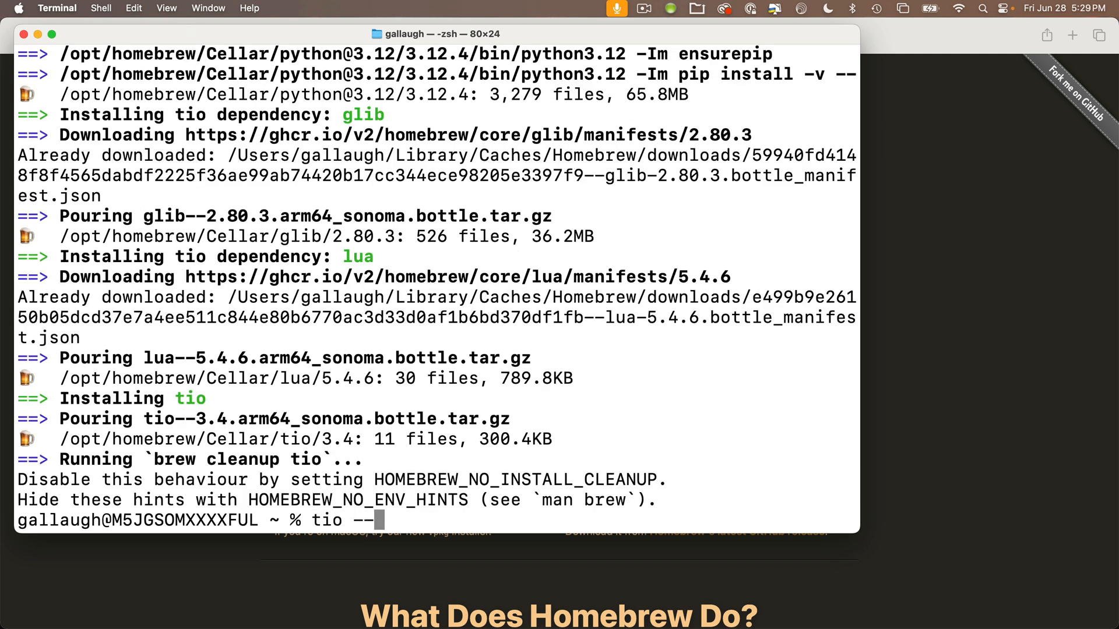
{"action": "type", "text": "version"}
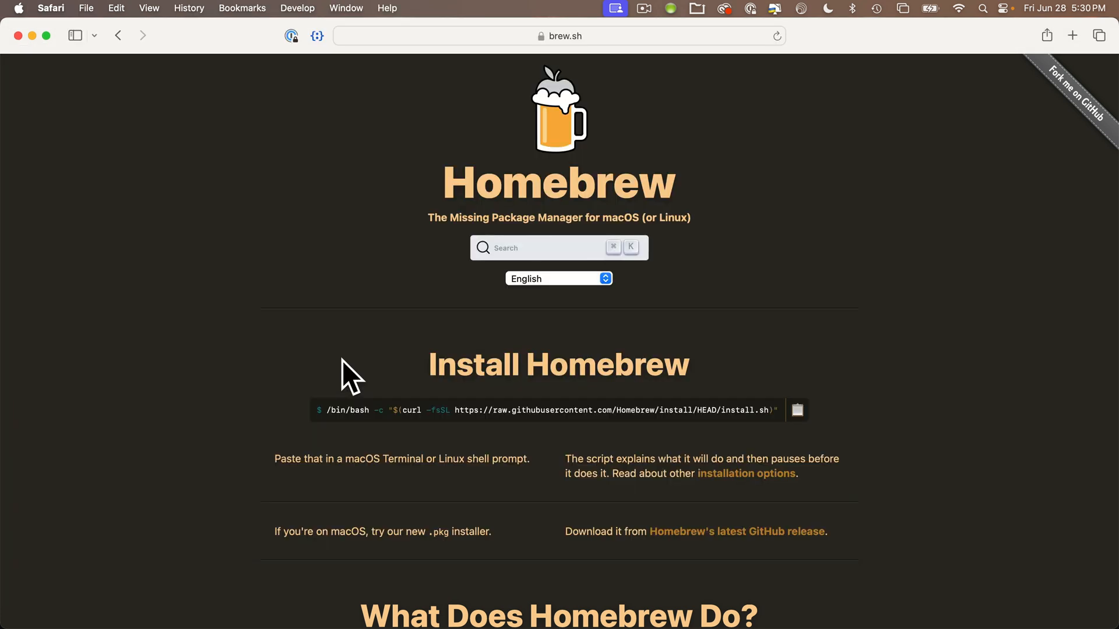
Step: Search 'pycharm' from the address bar to reach the JetBrains PyCharm page
{"action": "left_click", "coordinate": [559, 35]}
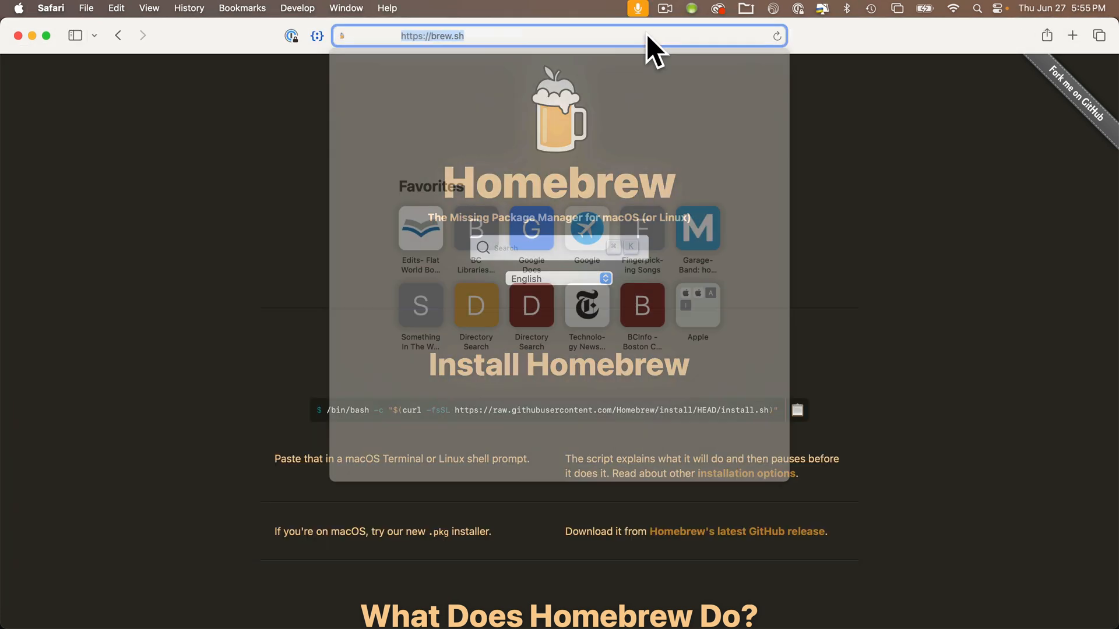
{"action": "type", "text": "pycharm"}
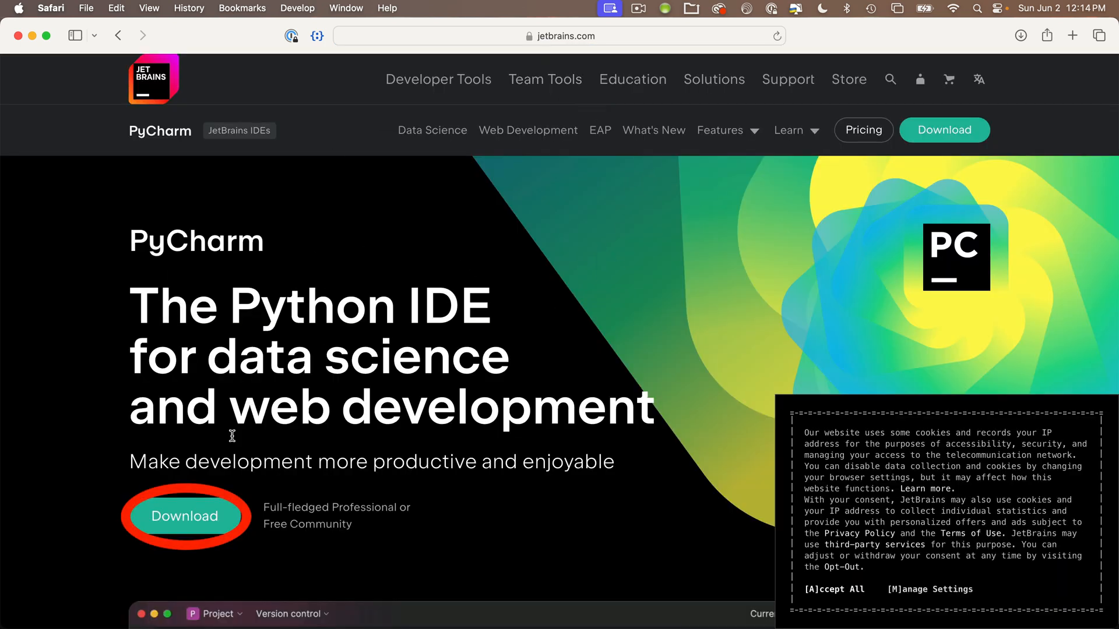
Step: Go to the PyCharm macOS download page and scroll to the Community Edition section
{"action": "left_click", "coordinate": [184, 516]}
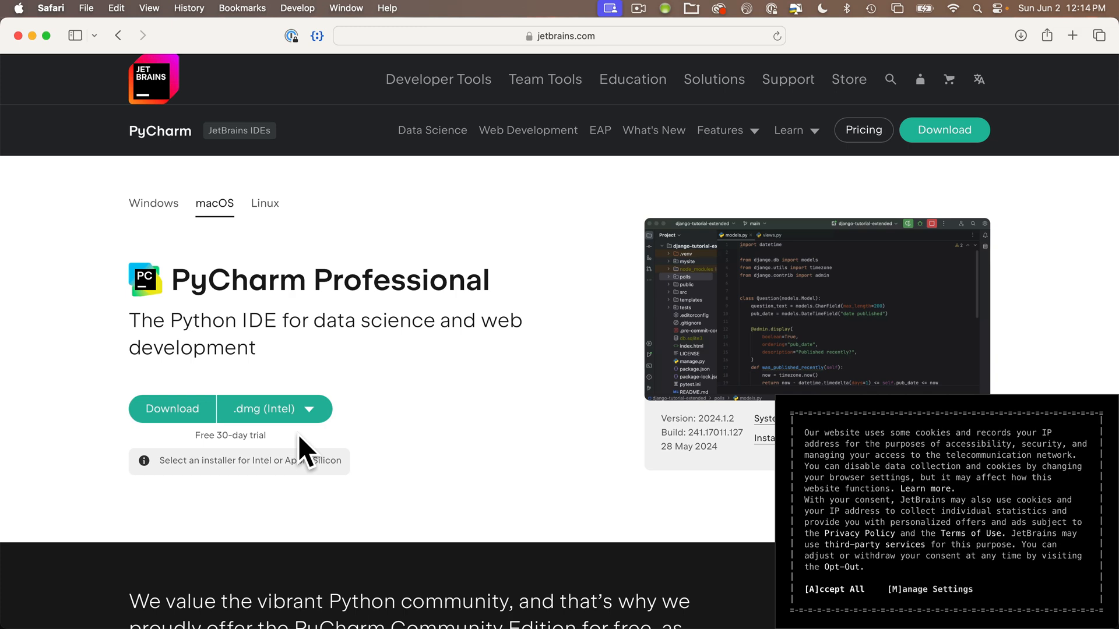
{"action": "scroll", "scroll_direction": "down", "scroll_amount": 3}
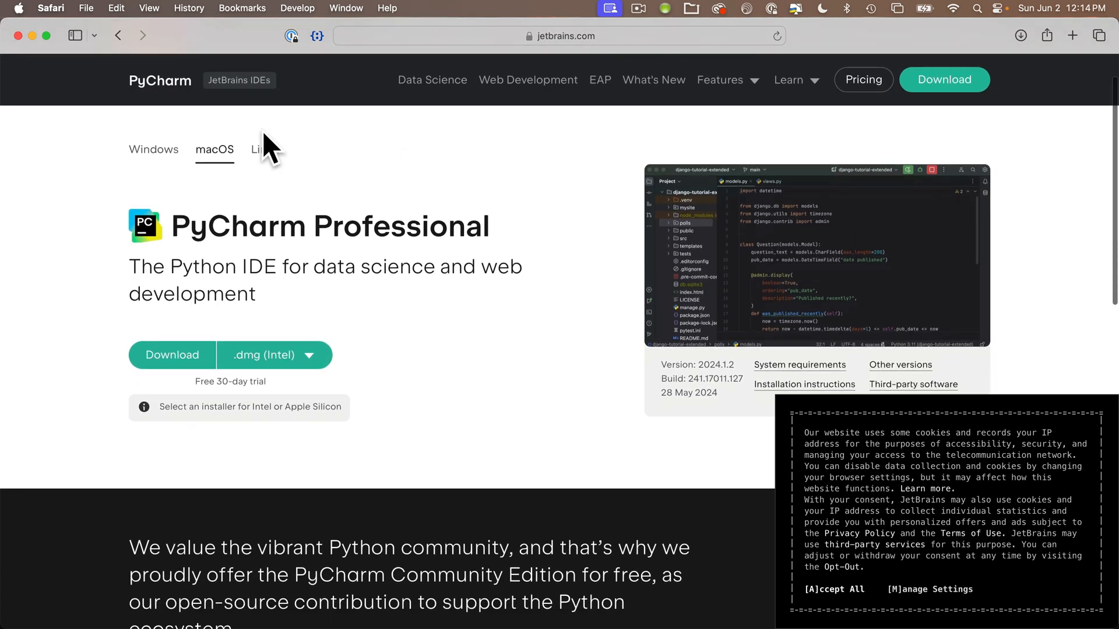
{"action": "scroll", "scroll_direction": "down", "scroll_amount": 3}
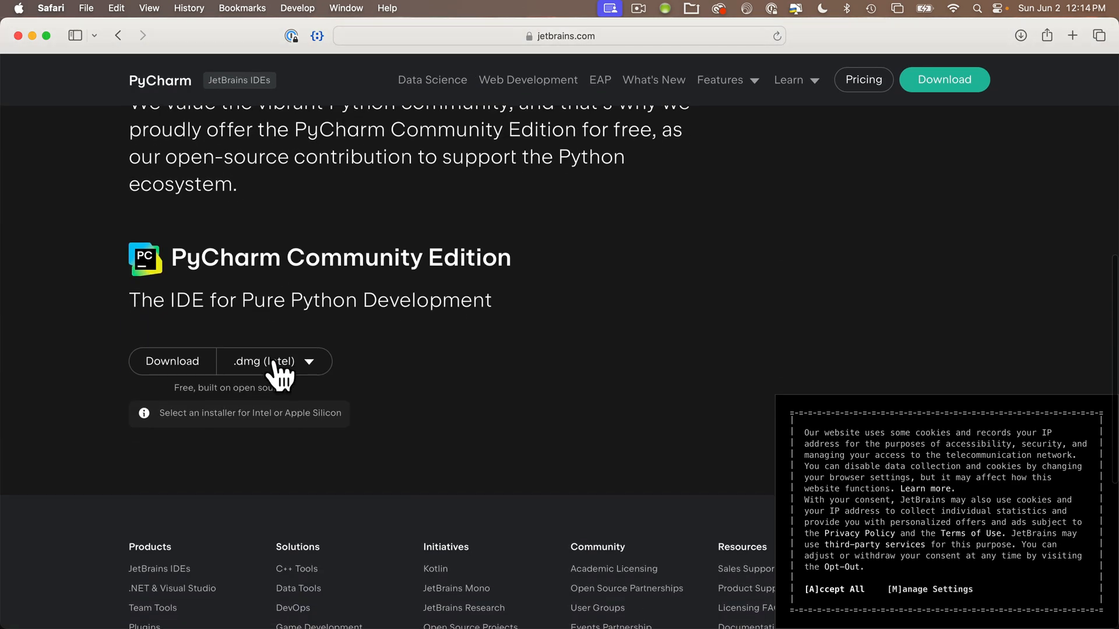
{"action": "mouse_move", "coordinate": [156, 305]}
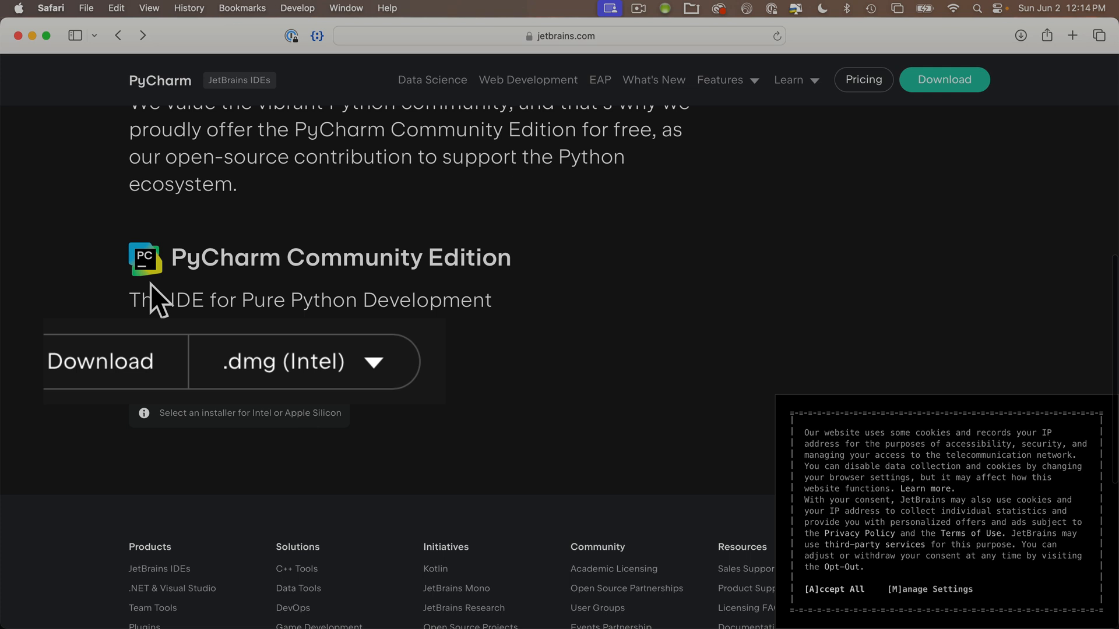
{"action": "mouse_move", "coordinate": [154, 305]}
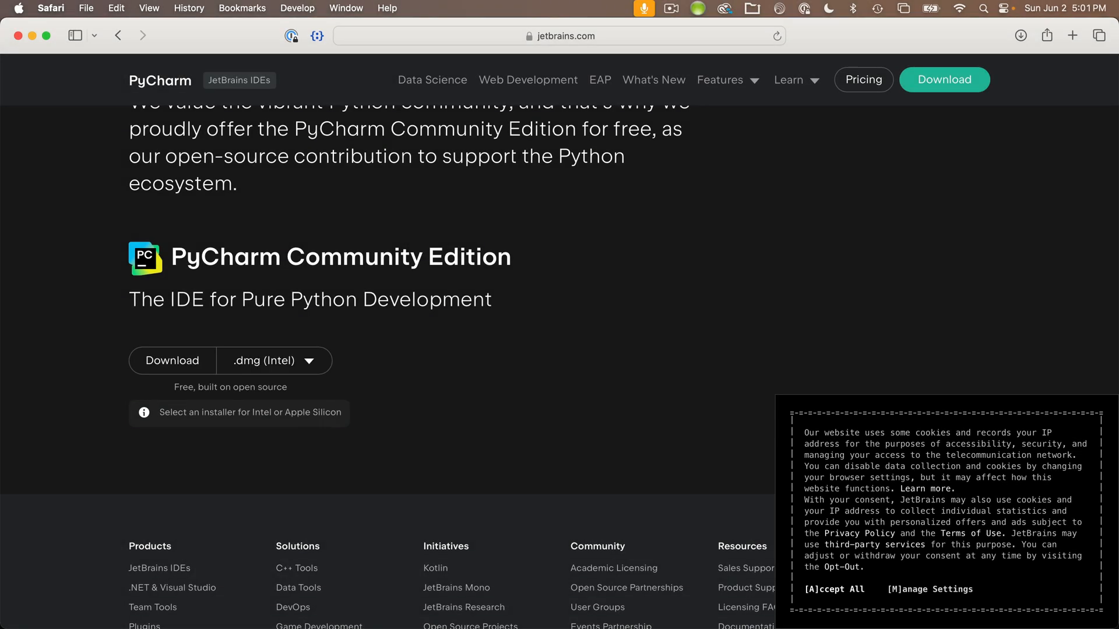
{"action": "mouse_move", "coordinate": [19, 17]}
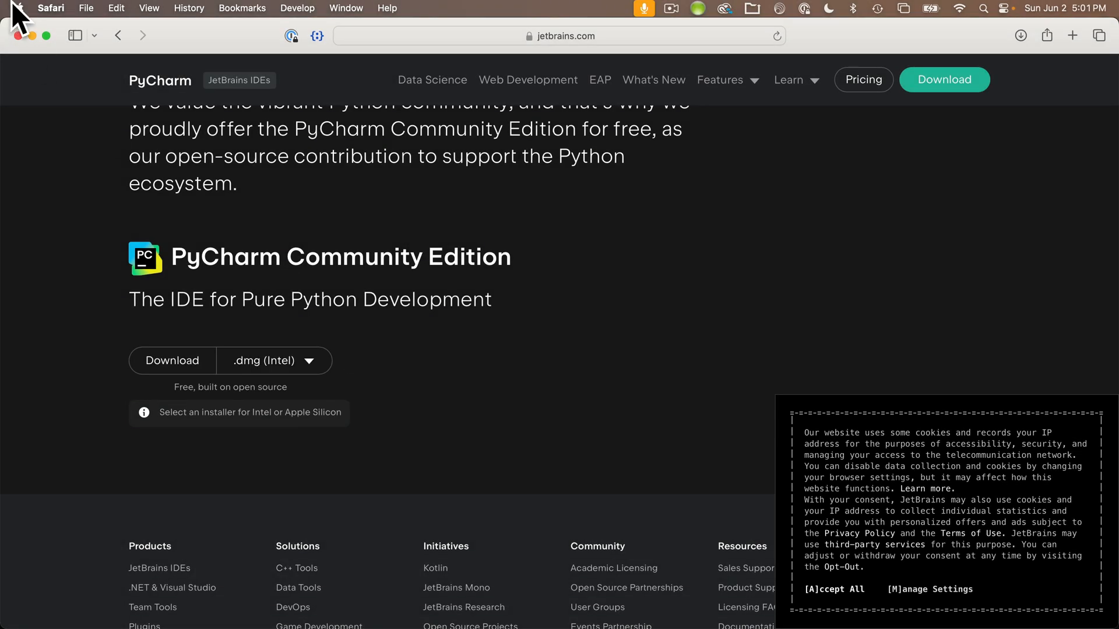
Step: Check the Mac's chip via About This Mac, then save the .dmg (Apple Silicon) installer to the Desktop
{"action": "left_click", "coordinate": [19, 7]}
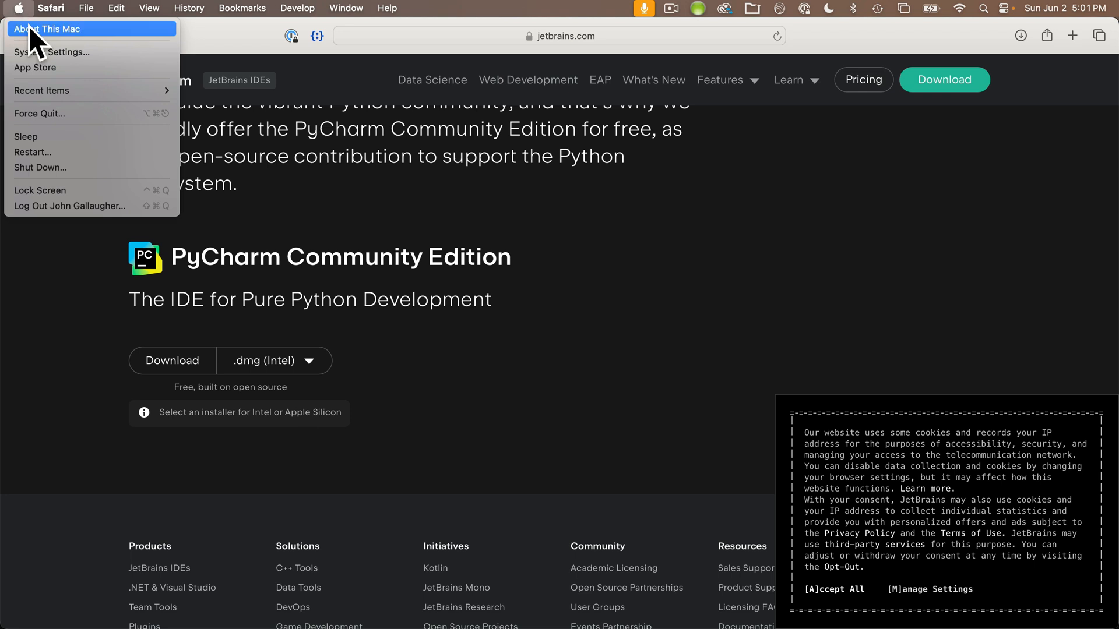
{"action": "left_click", "coordinate": [52, 27]}
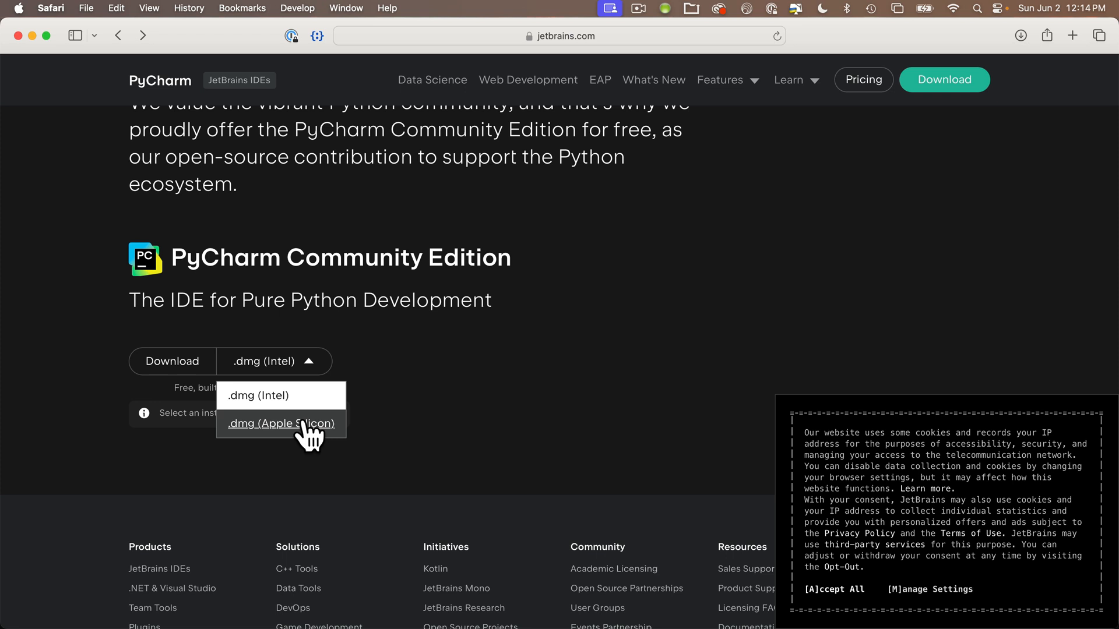
{"action": "left_click", "coordinate": [280, 424]}
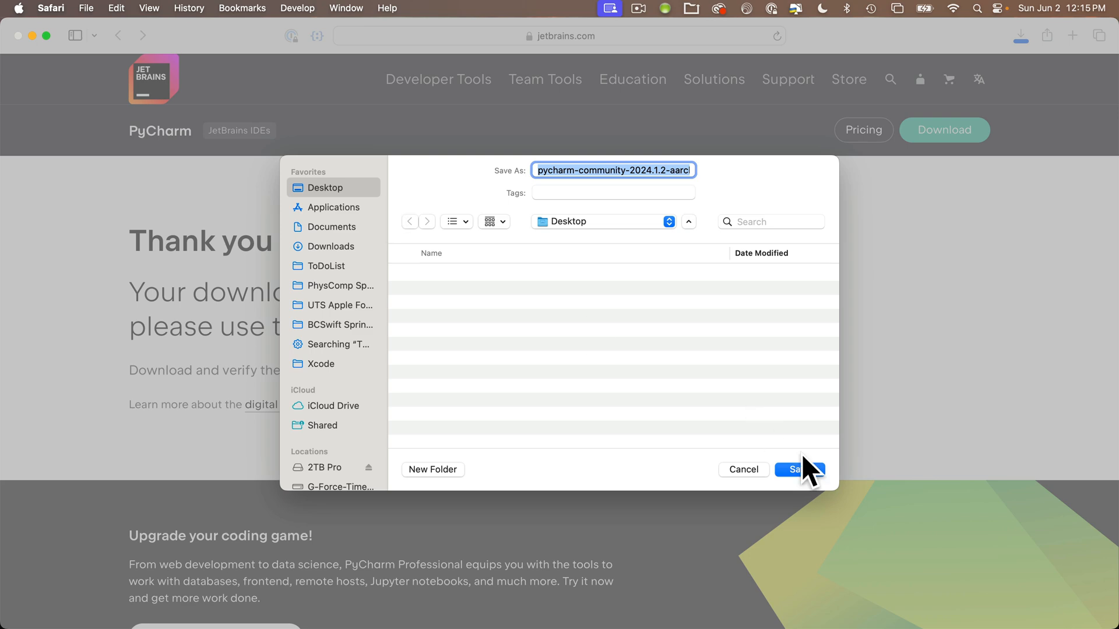
{"action": "left_click", "coordinate": [804, 469]}
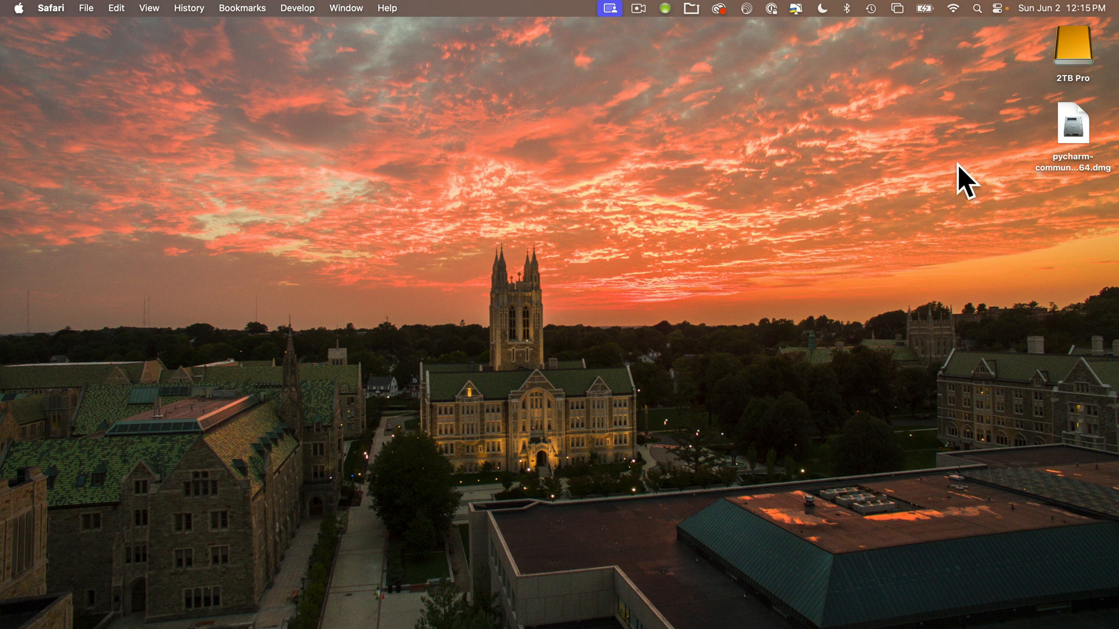
Step: Mount the PyCharm CE disk image, confirm it in Applications, then select the .dmg and mounted volume
{"action": "left_click", "coordinate": [1072, 129]}
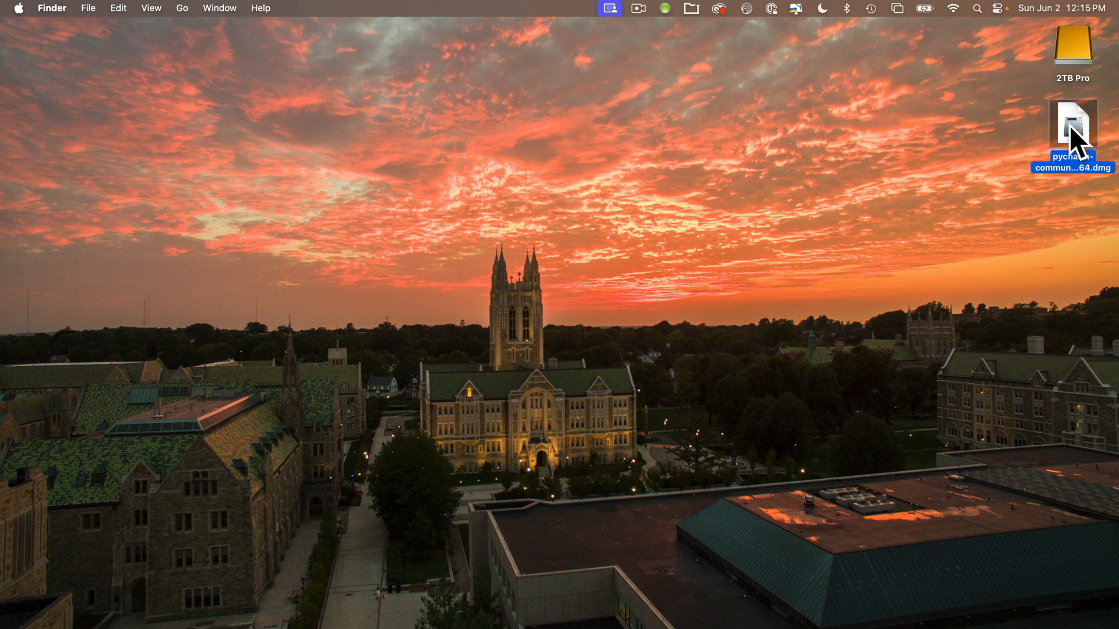
{"action": "double_click", "coordinate": [1070, 127]}
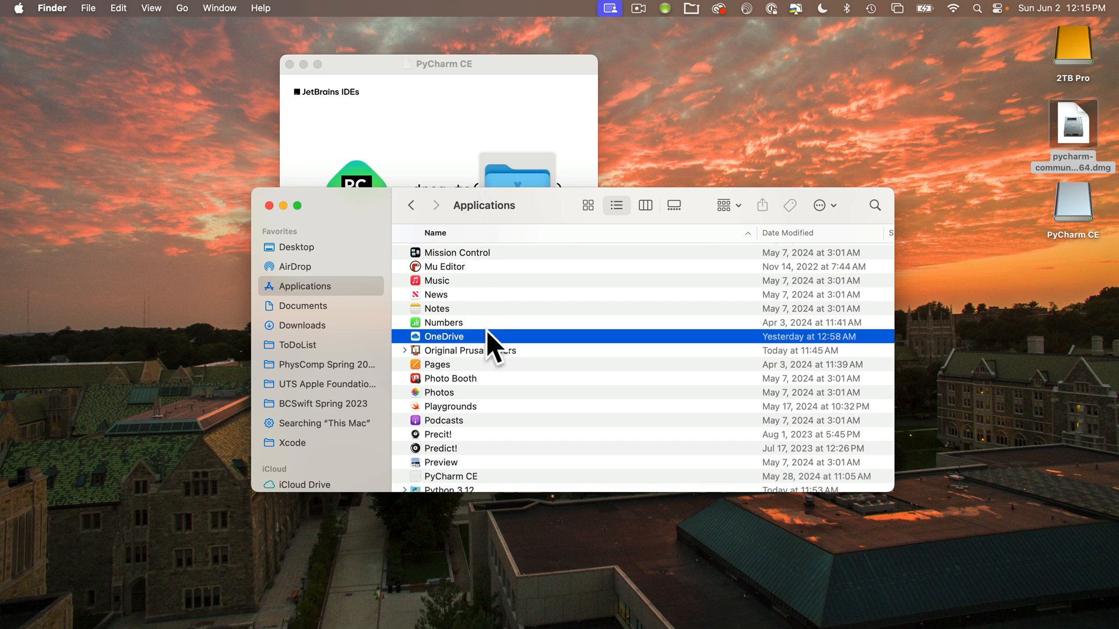
{"action": "left_click", "coordinate": [451, 476]}
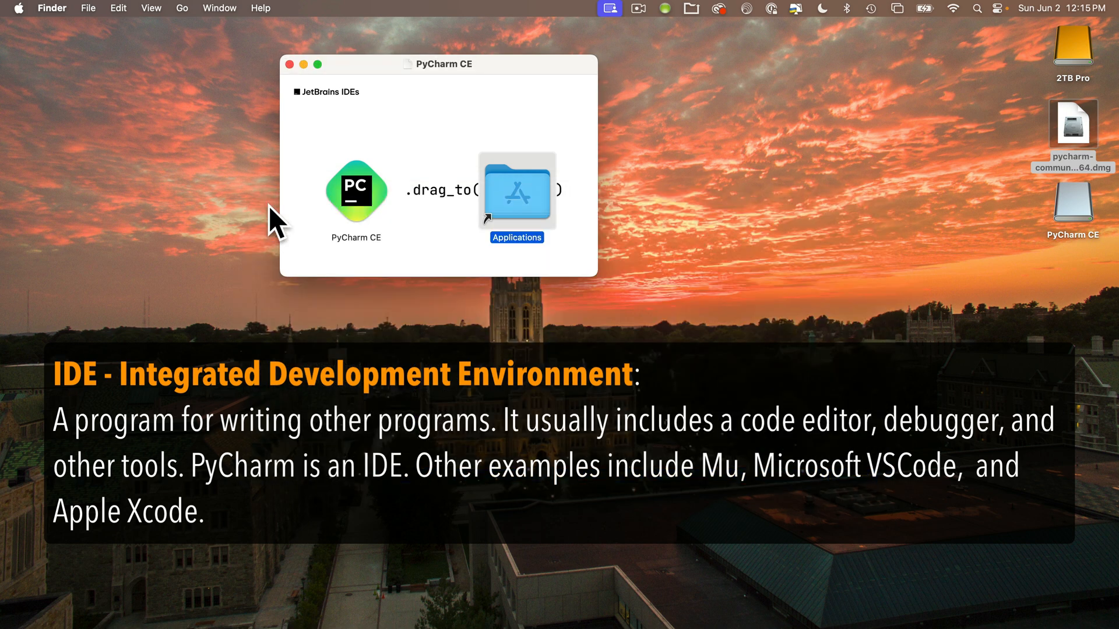
{"action": "left_click", "coordinate": [286, 64]}
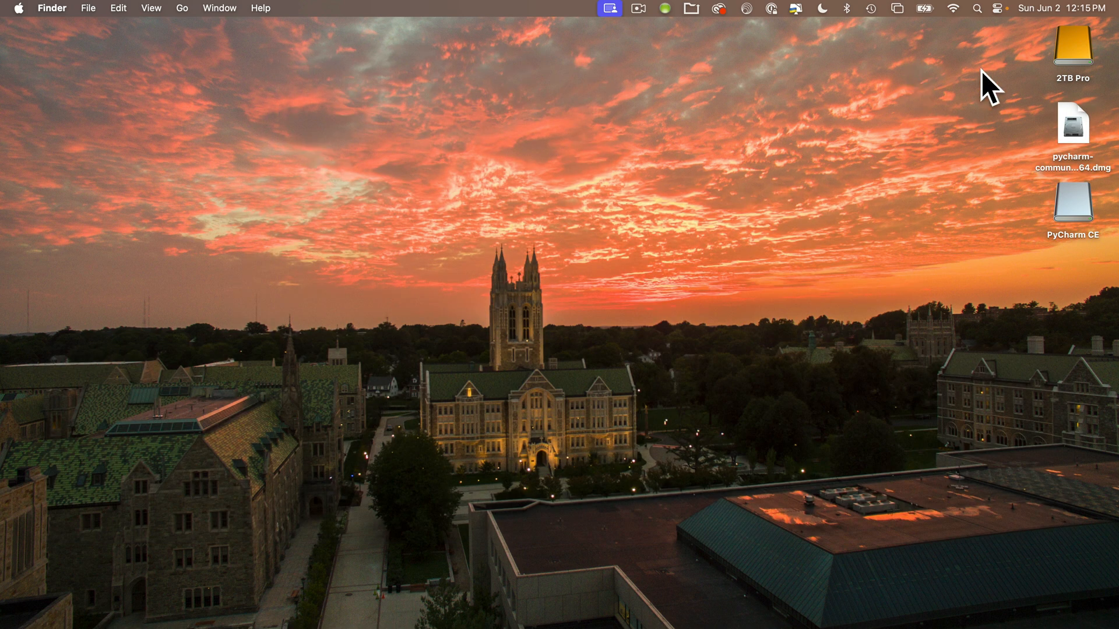
{"action": "left_click_drag", "start_coordinate": [1042, 108], "coordinate": [1085, 222]}
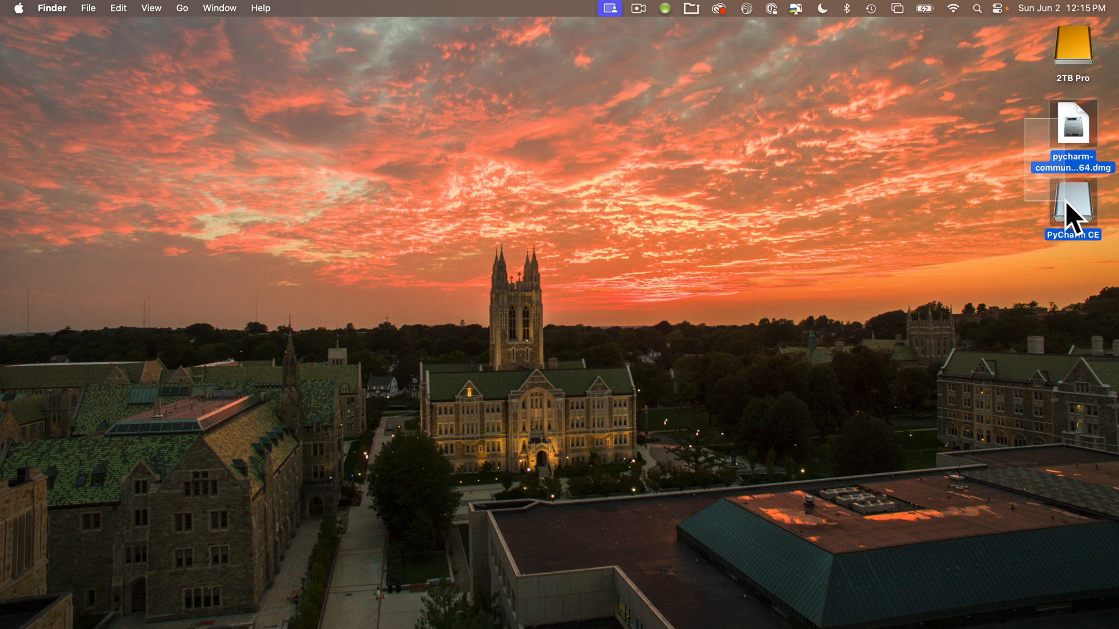
{"action": "mouse_move", "coordinate": [1069, 488]}
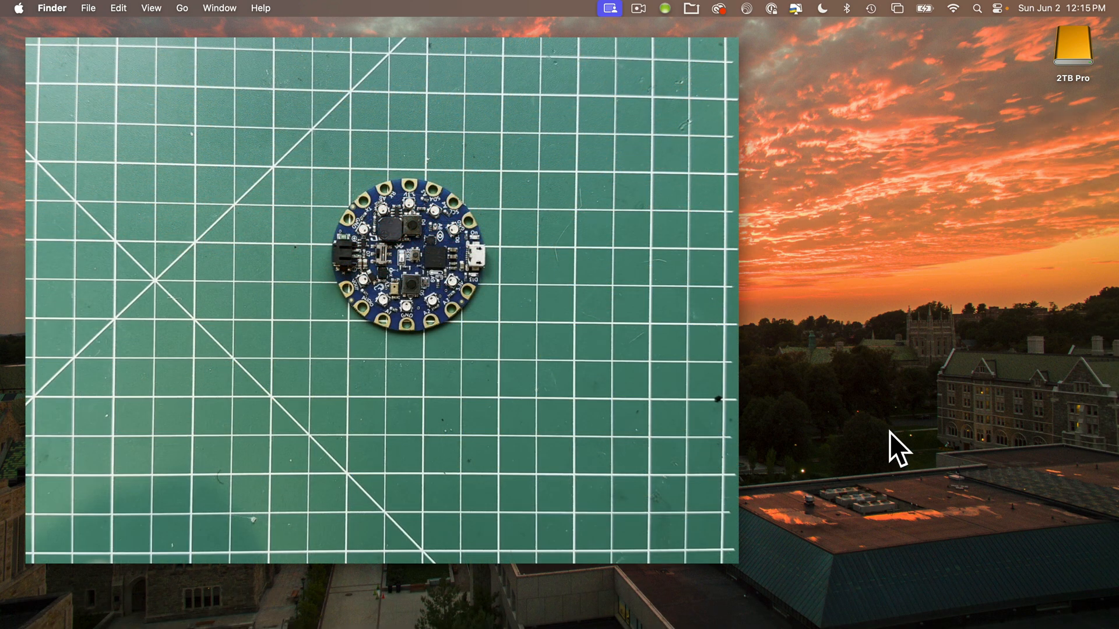
{"action": "mouse_move", "coordinate": [375, 597]}
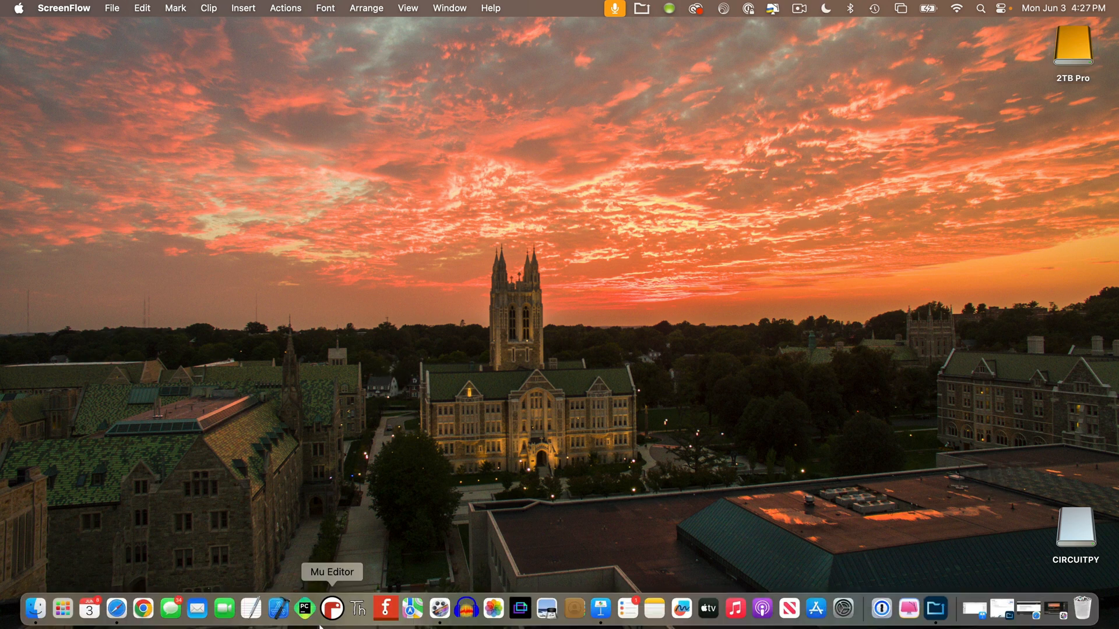
{"action": "mouse_move", "coordinate": [391, 535]}
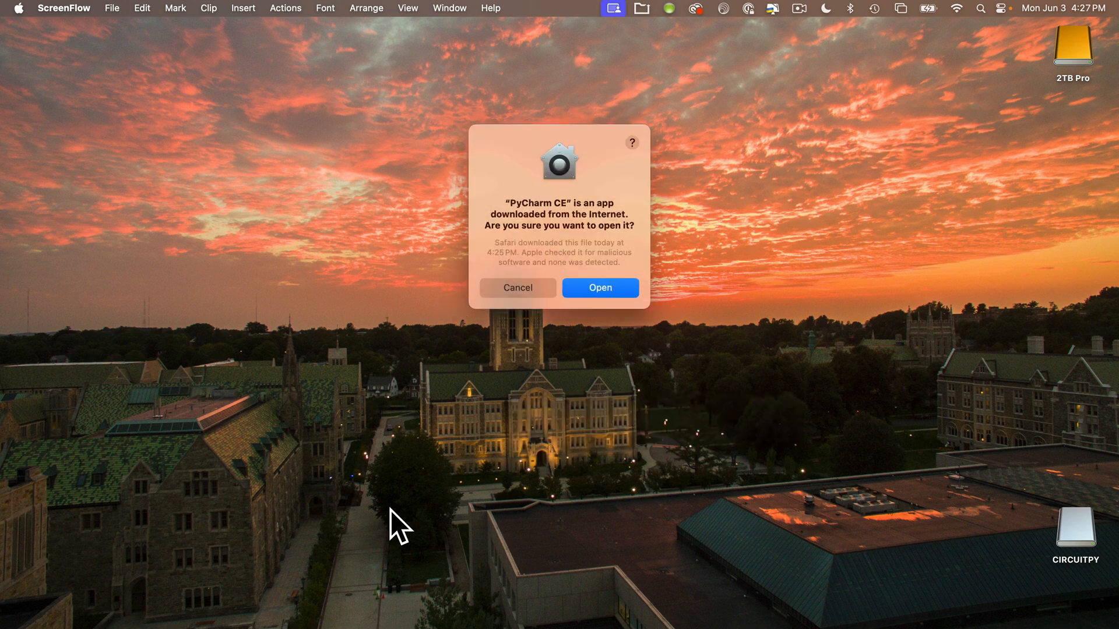
Step: Approve the macOS security prompt so PyCharm CE launches to its Welcome window
{"action": "left_click", "coordinate": [600, 288]}
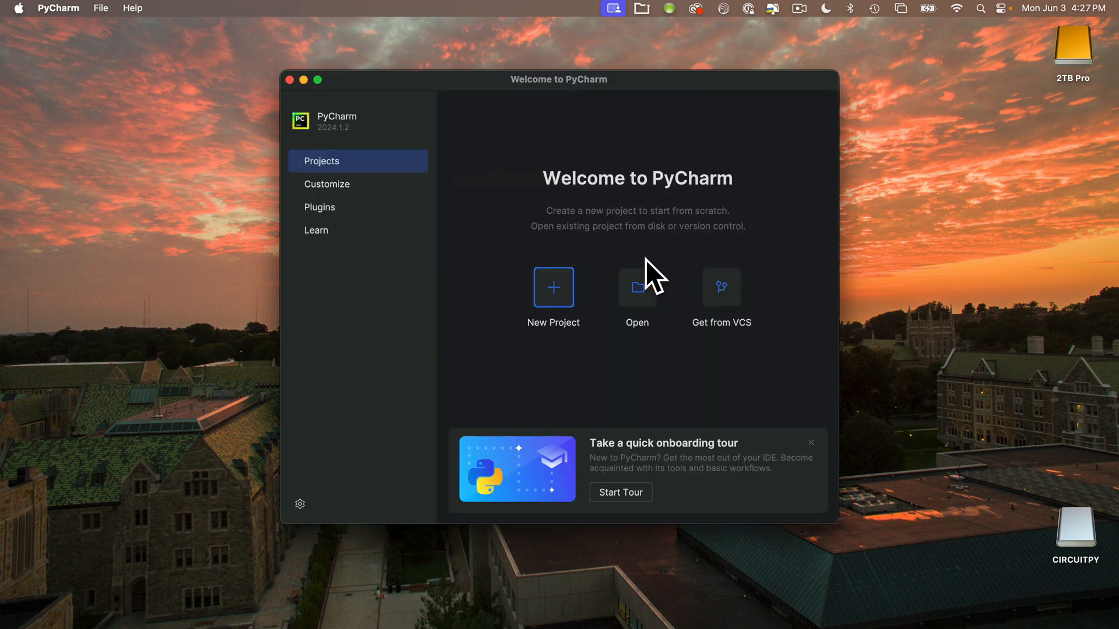
{"action": "mouse_move", "coordinate": [777, 233]}
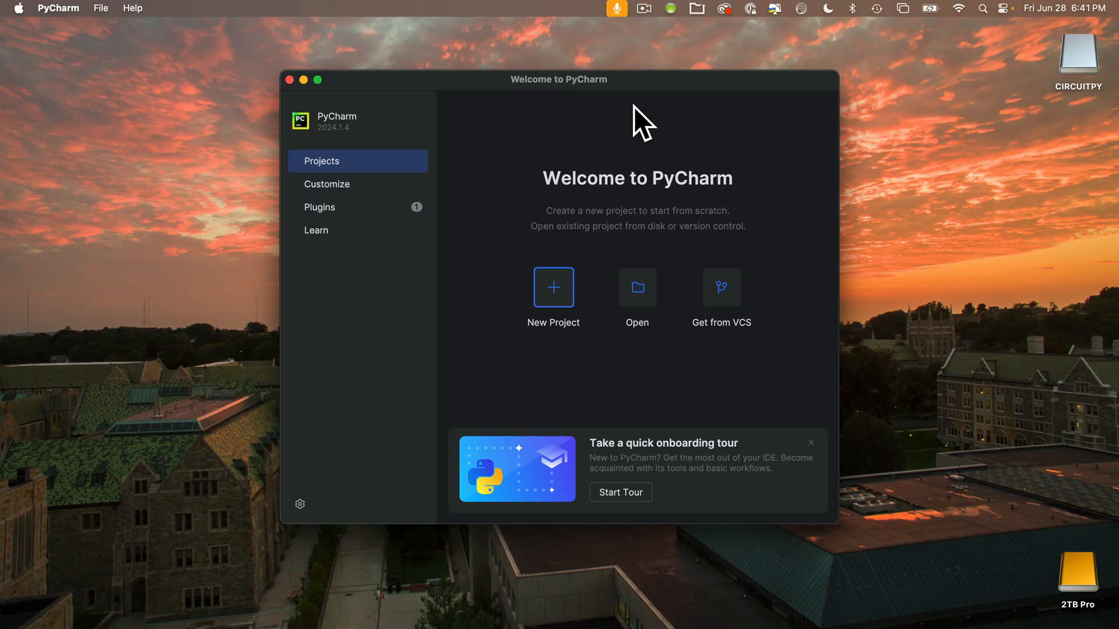
{"action": "mouse_move", "coordinate": [605, 384]}
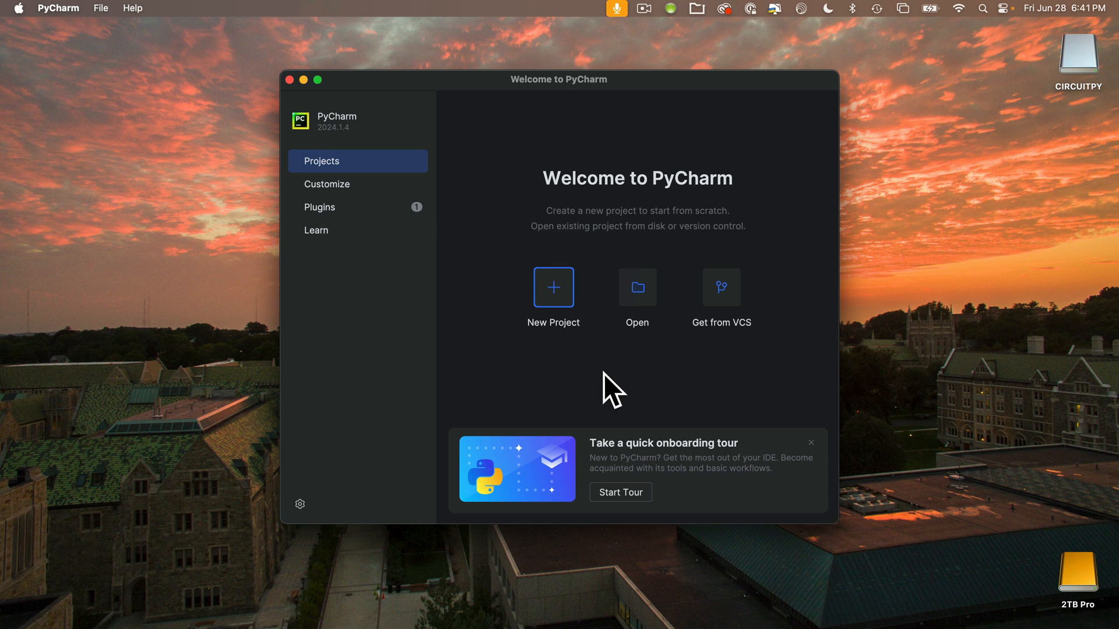
{"action": "mouse_move", "coordinate": [613, 357]}
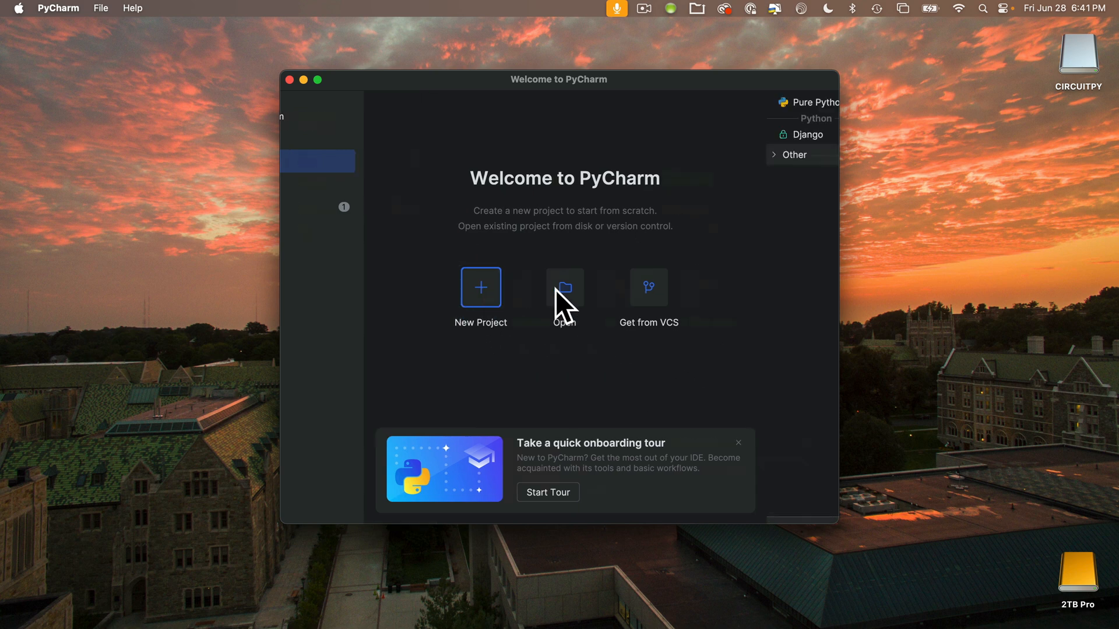
Step: Start a New Project from the Welcome screen, showing the Pure Python defaults with Python 3.12
{"action": "left_click", "coordinate": [480, 288]}
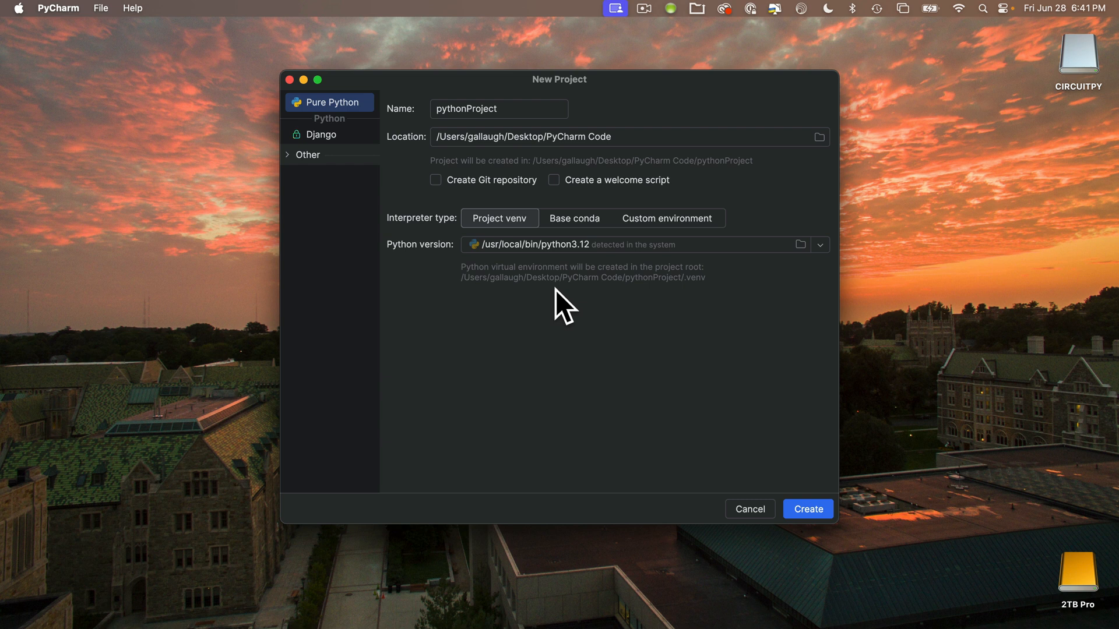
{"action": "mouse_move", "coordinate": [483, 283]}
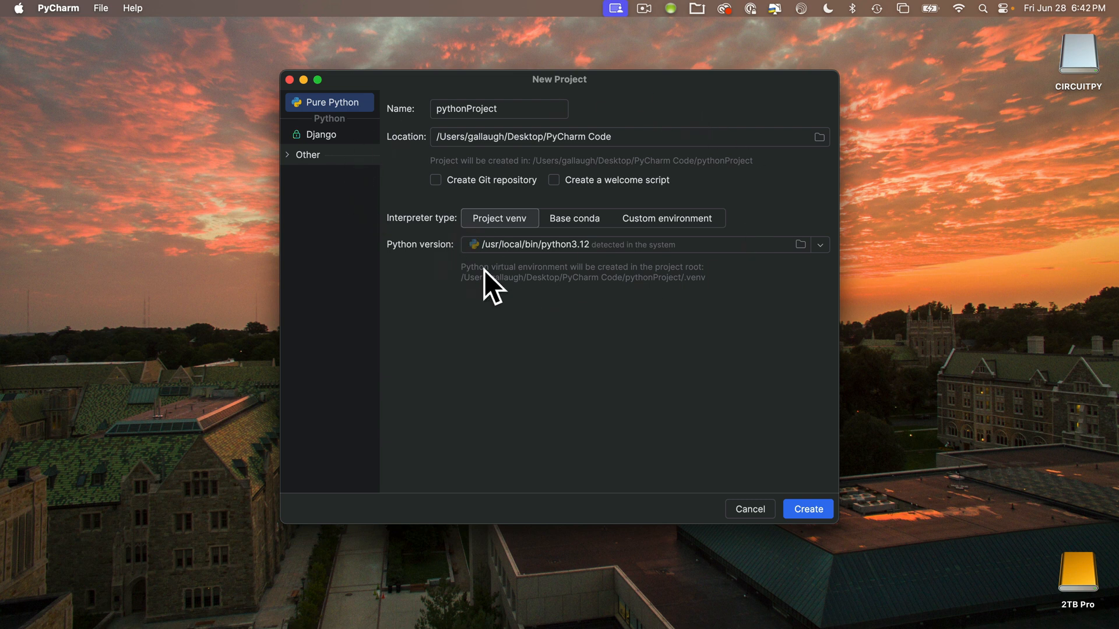
{"action": "mouse_move", "coordinate": [622, 309]}
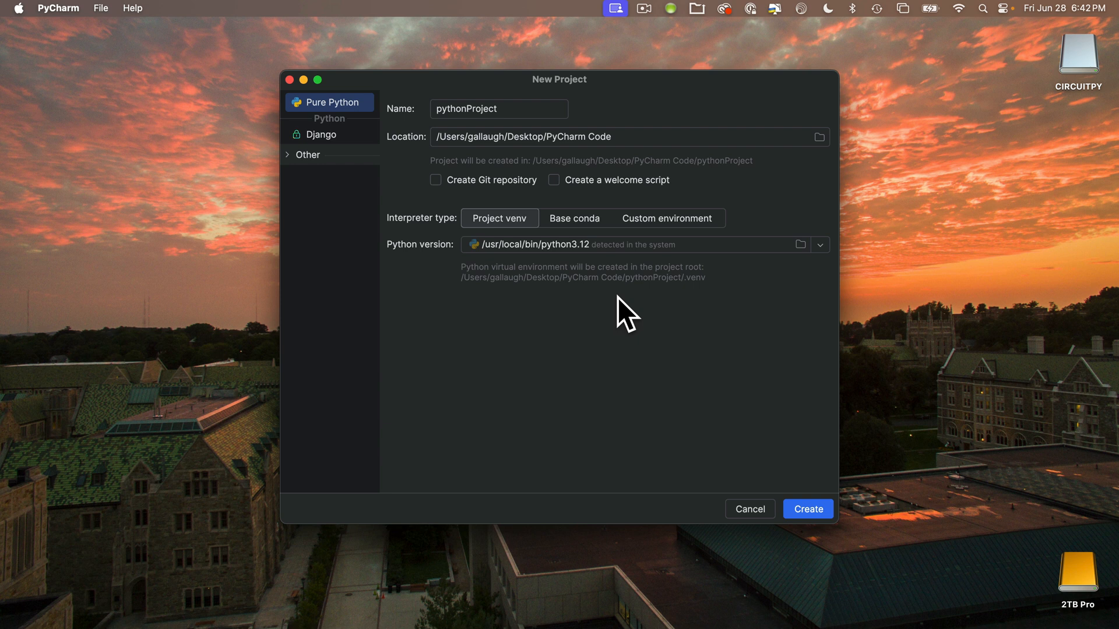
{"action": "mouse_move", "coordinate": [444, 169]}
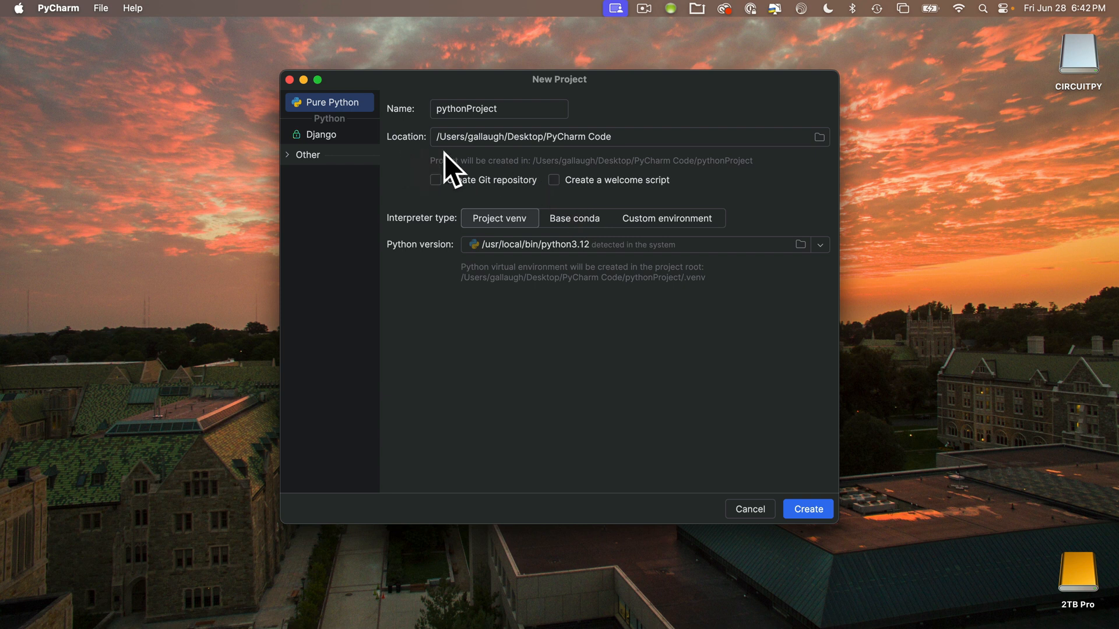
{"action": "mouse_move", "coordinate": [622, 180]}
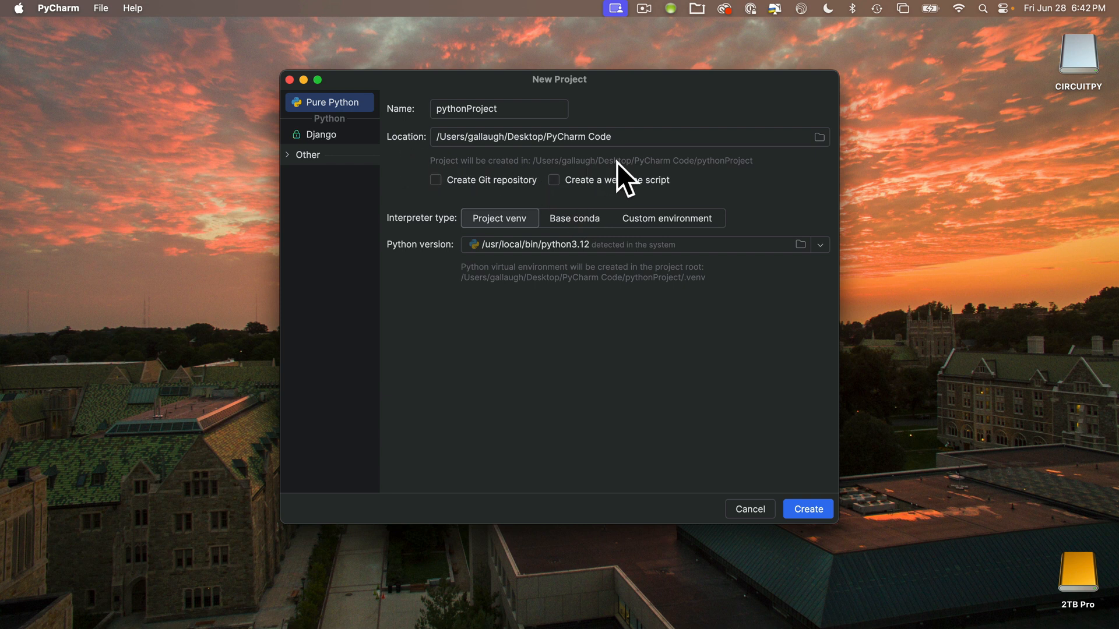
{"action": "mouse_move", "coordinate": [497, 175]}
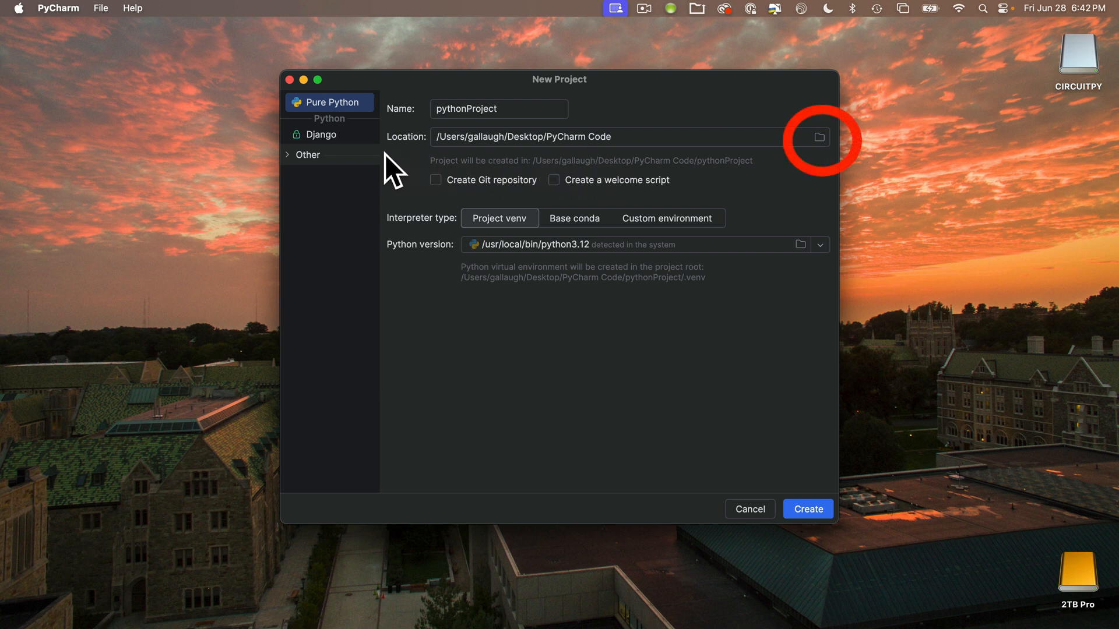
{"action": "mouse_move", "coordinate": [818, 137]}
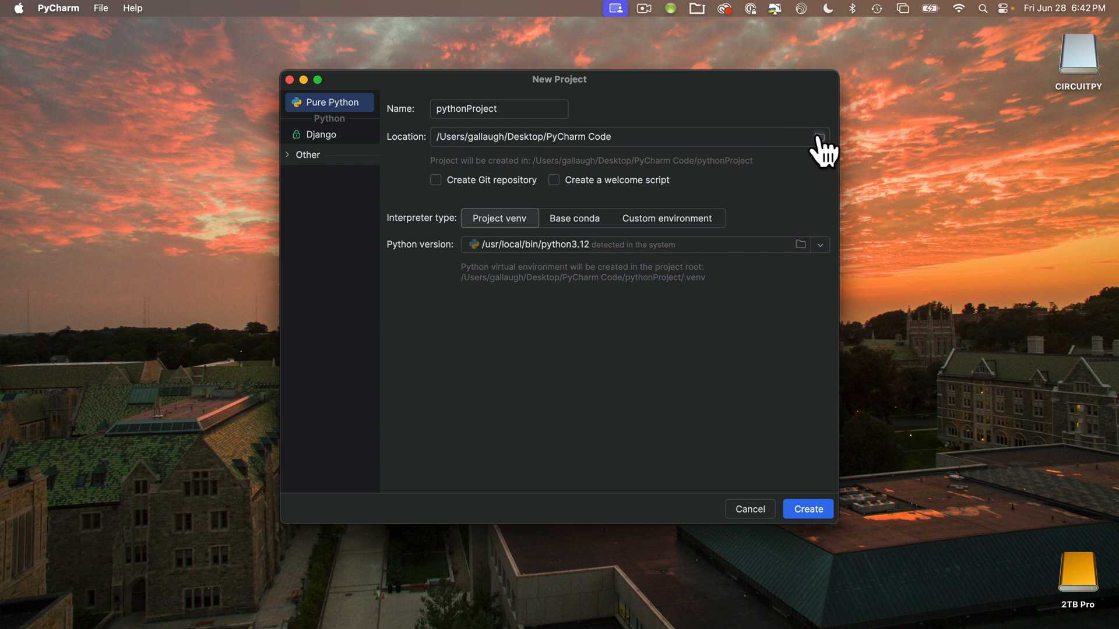
Step: Create a CircuitPython School folder on the Desktop and use it as the project location
{"action": "left_click", "coordinate": [818, 138]}
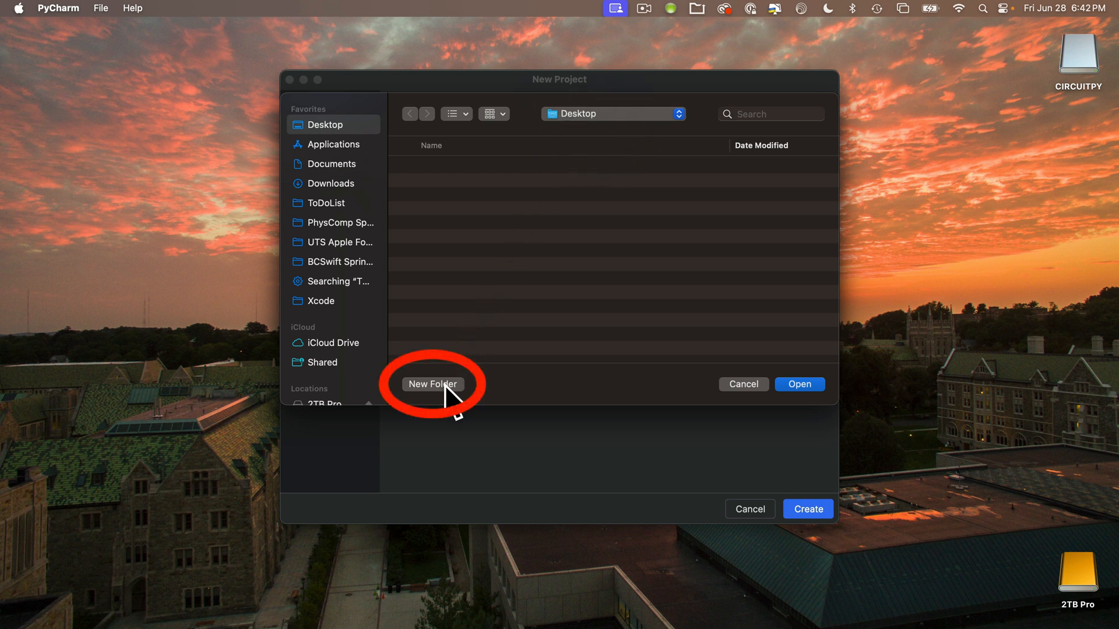
{"action": "left_click", "coordinate": [432, 384]}
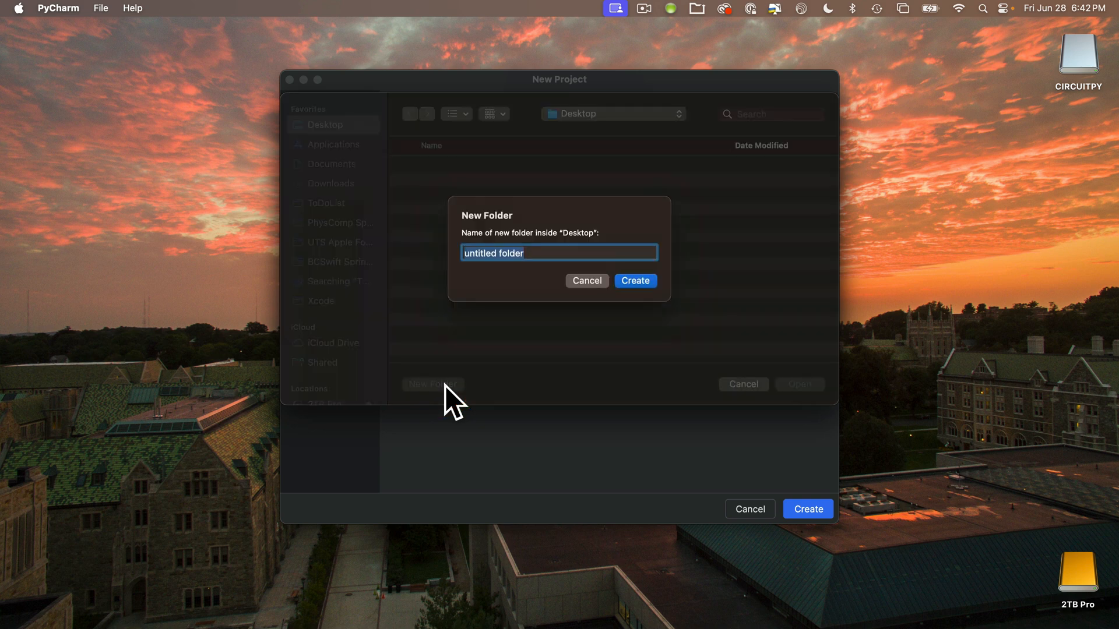
{"action": "type", "text": "CircuitPython School"}
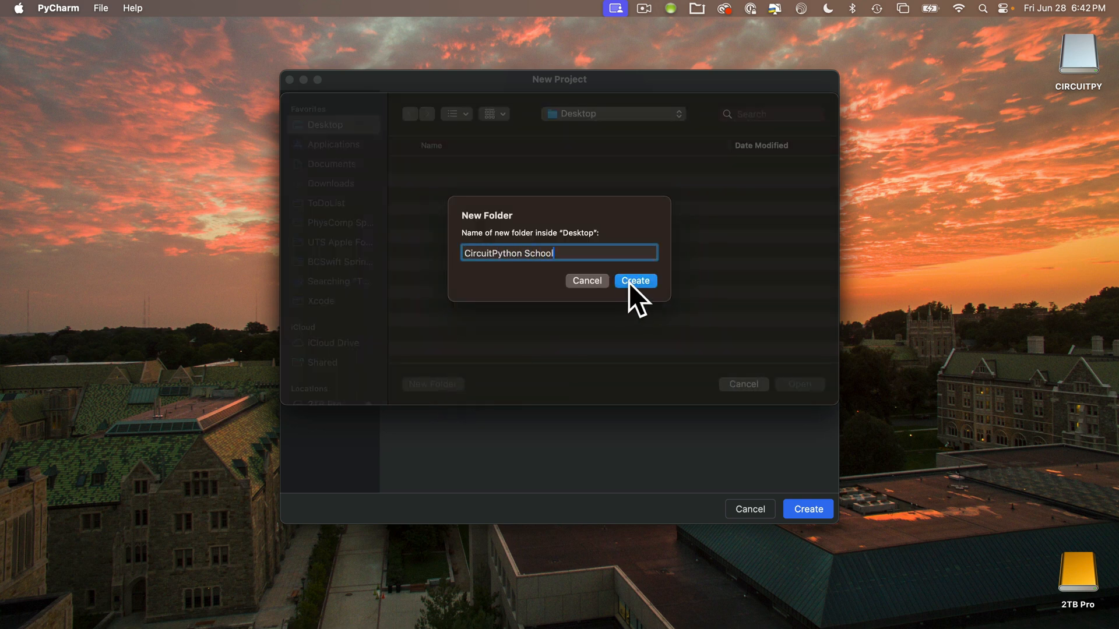
{"action": "left_click", "coordinate": [635, 281]}
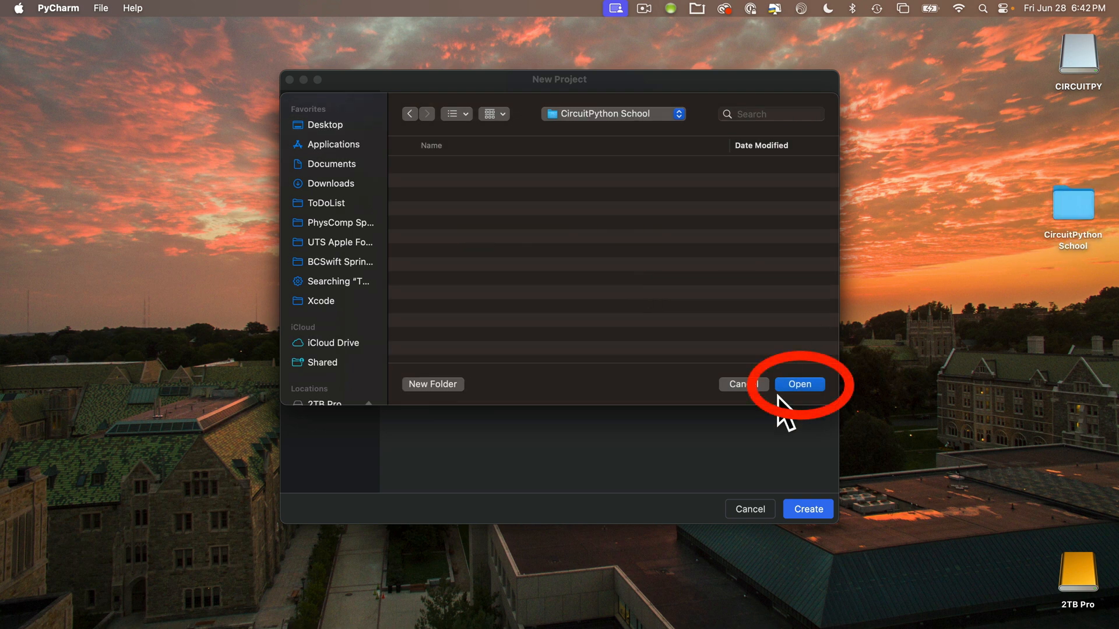
{"action": "left_click", "coordinate": [800, 384]}
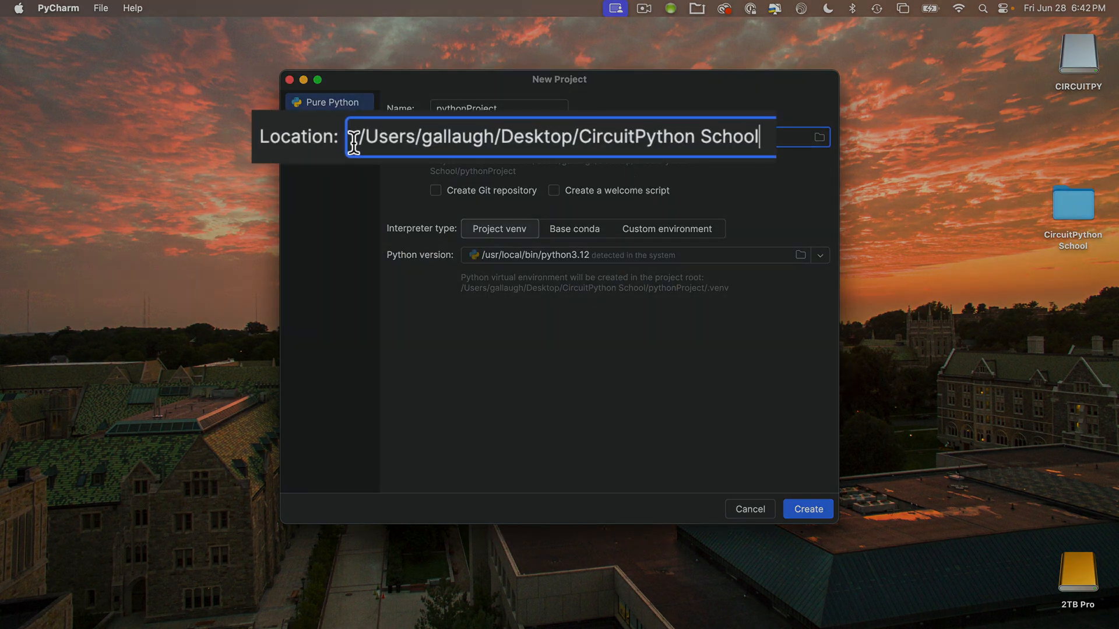
{"action": "mouse_move", "coordinate": [608, 175]}
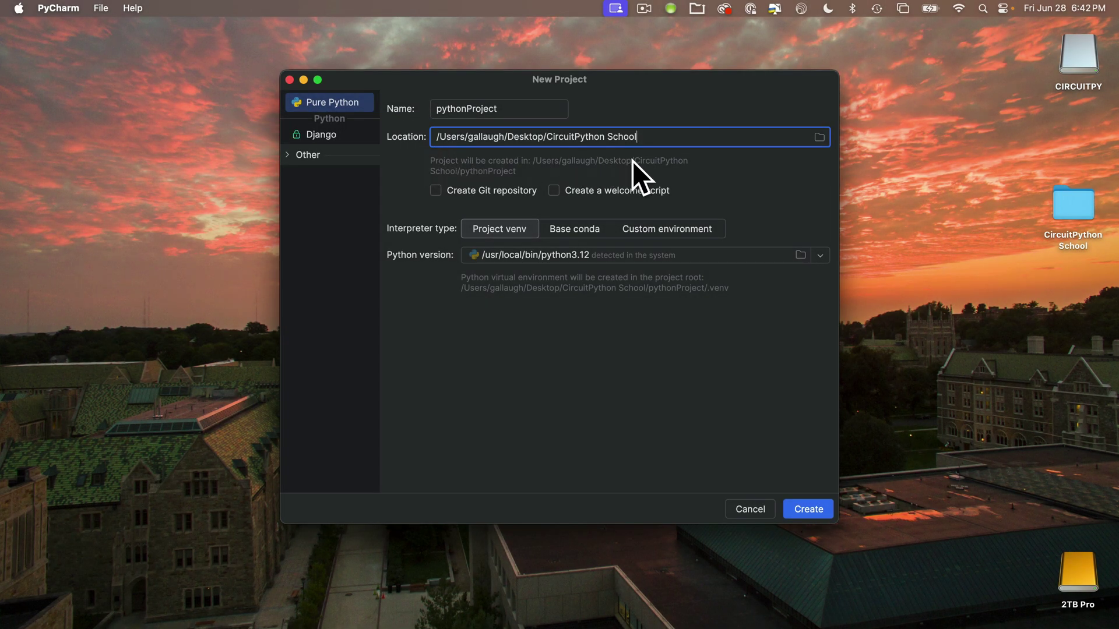
Step: Name the project cpb-project
{"action": "left_click", "coordinate": [518, 109]}
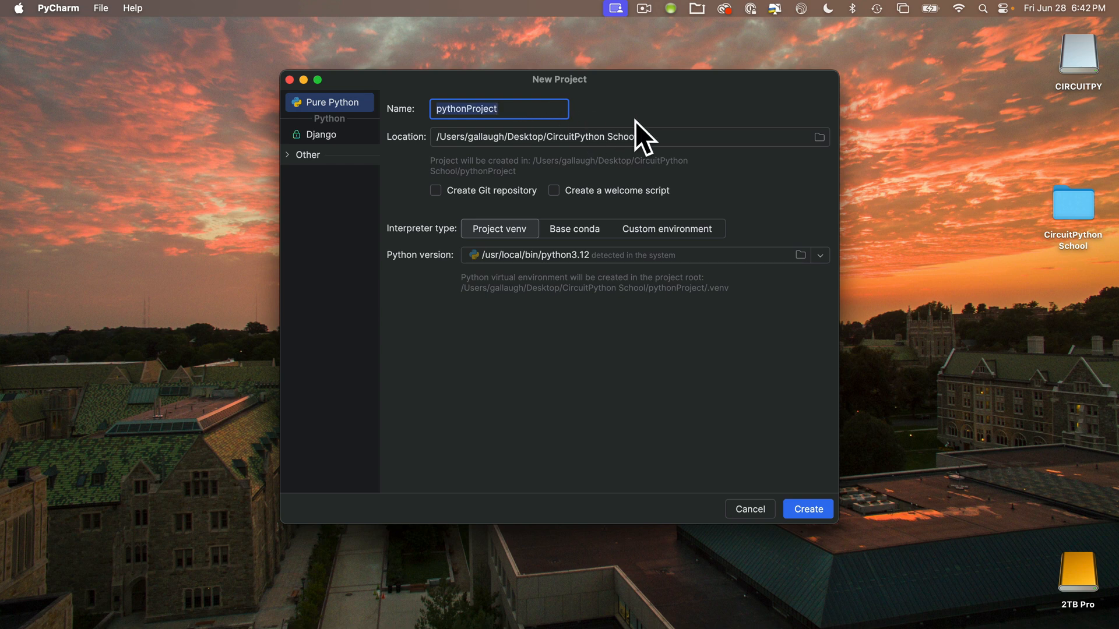
{"action": "mouse_move", "coordinate": [630, 130]}
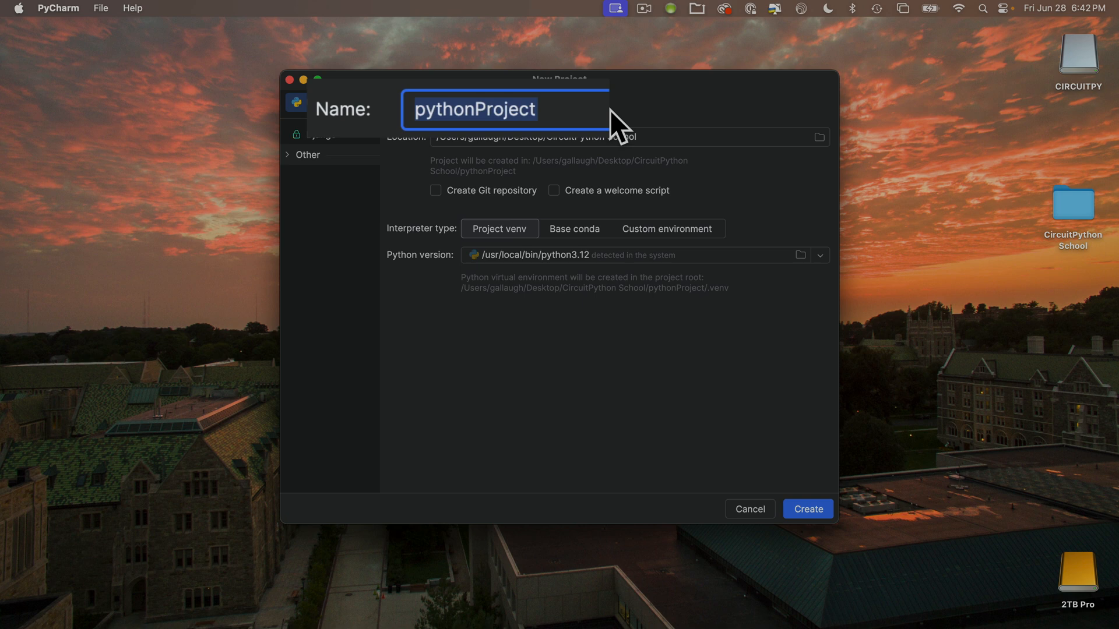
{"action": "type", "text": "cpb-"}
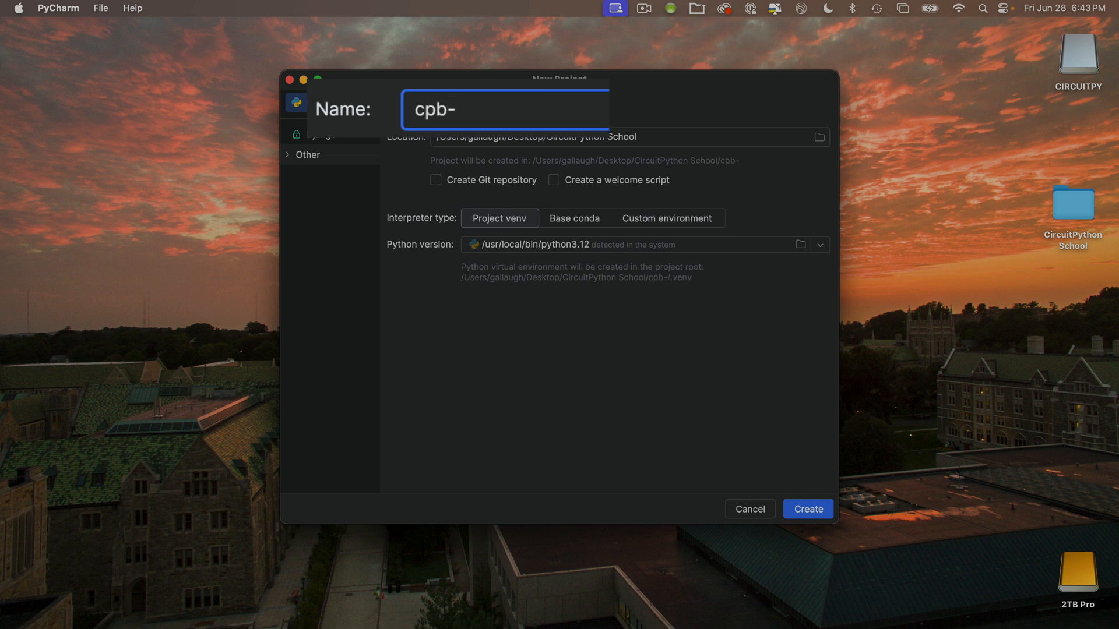
{"action": "type", "text": "project"}
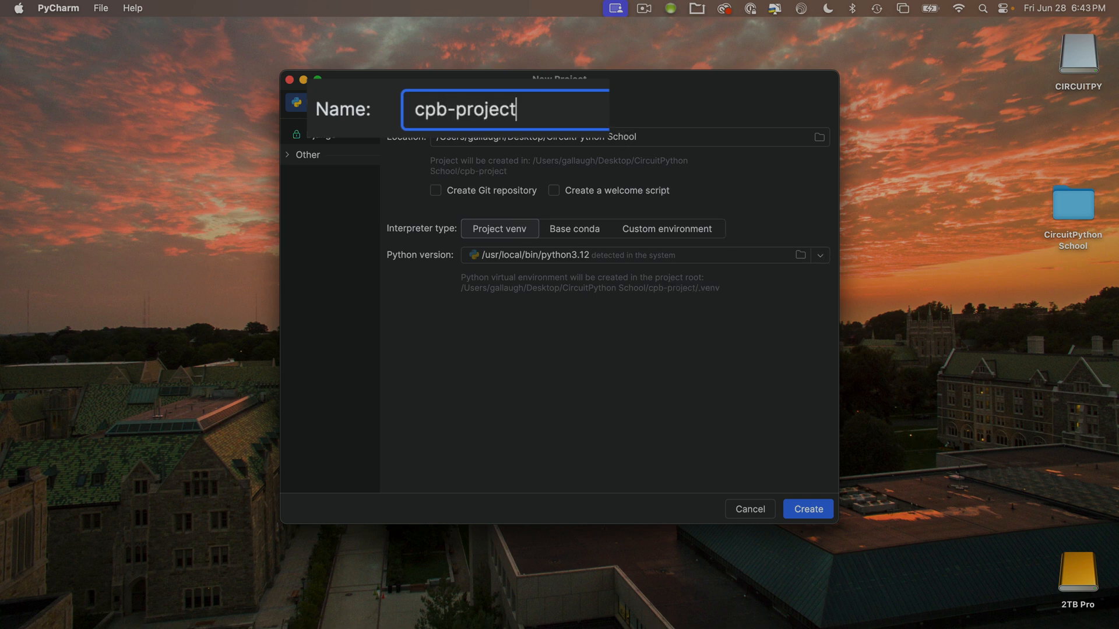
Step: Create cpb-project, expand the window to full screen and narrow the project file tree
{"action": "left_click", "coordinate": [809, 508]}
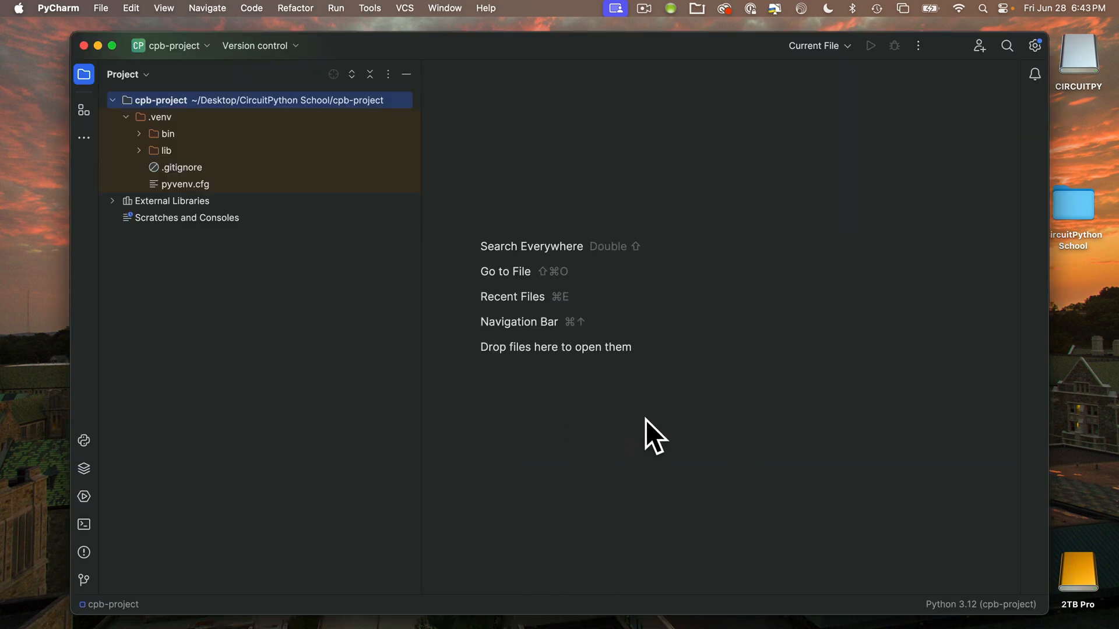
{"action": "mouse_move", "coordinate": [626, 61]}
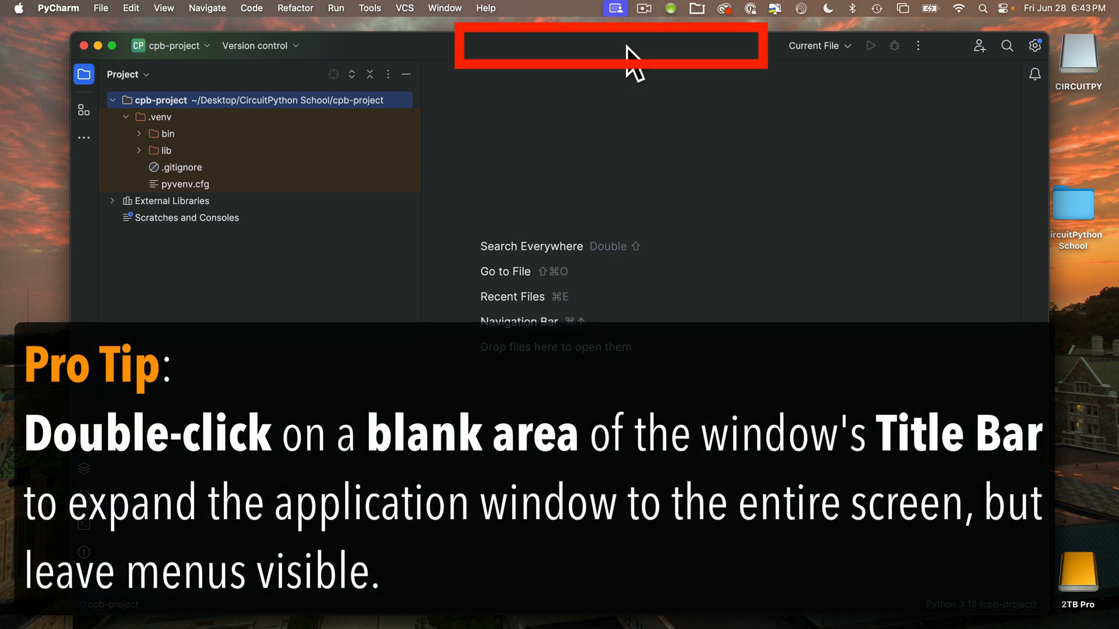
{"action": "double_click", "coordinate": [623, 46]}
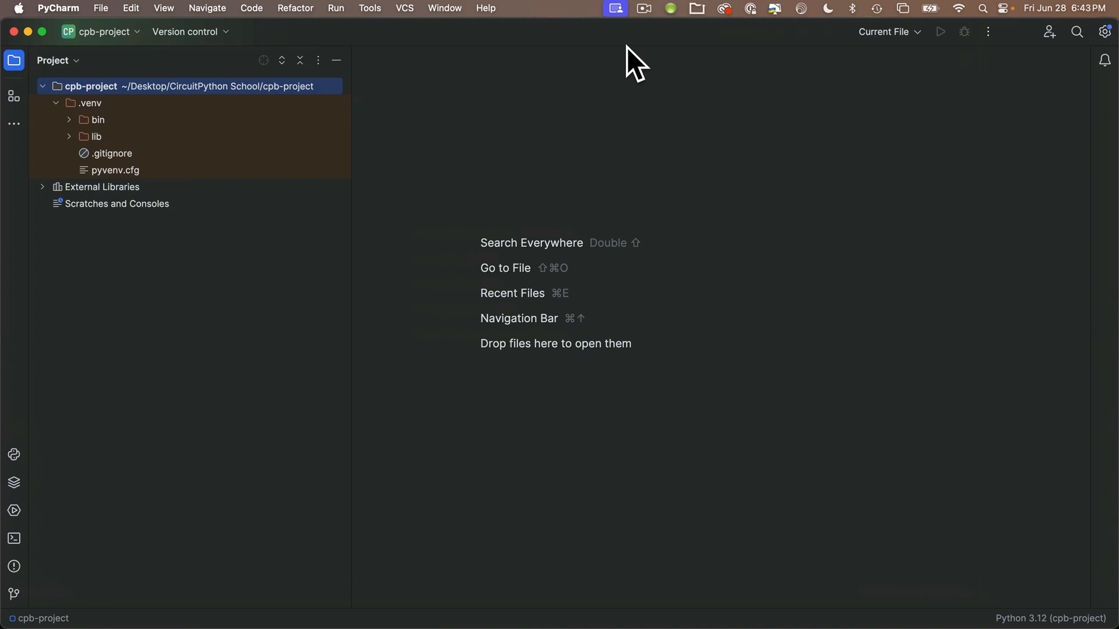
{"action": "mouse_move", "coordinate": [380, 269]}
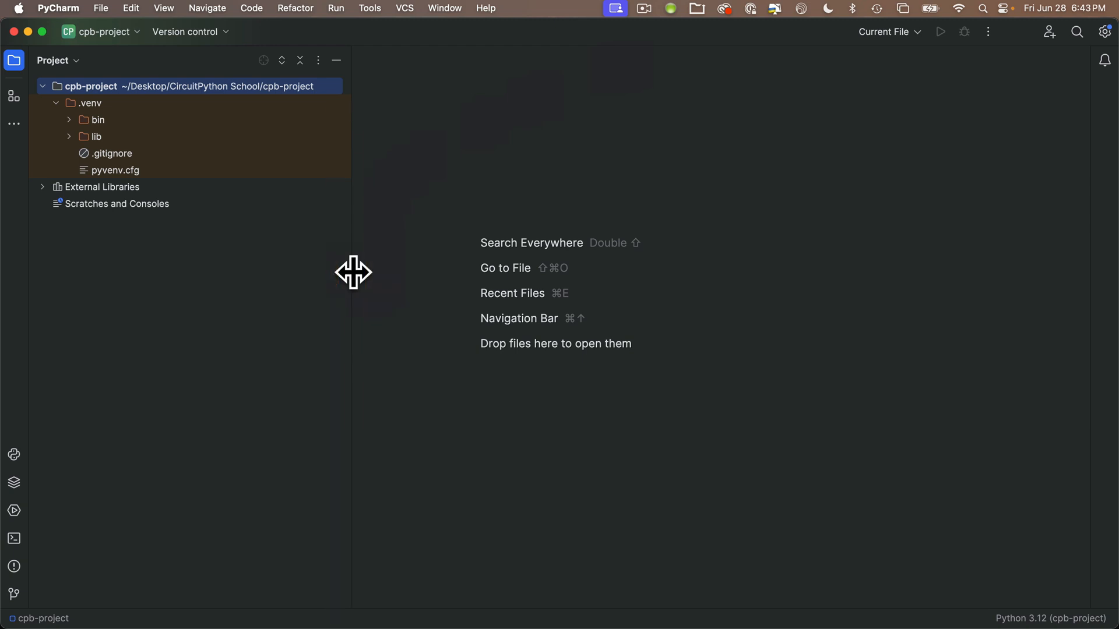
{"action": "left_click_drag", "start_coordinate": [348, 272], "coordinate": [229, 256]}
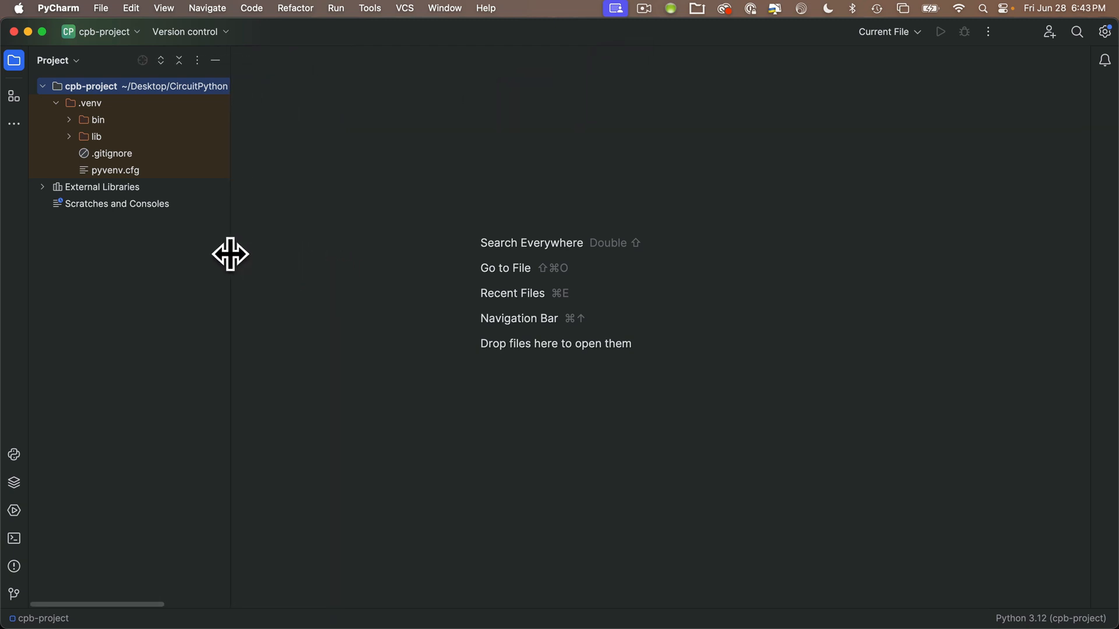
{"action": "left_click_drag", "start_coordinate": [230, 255], "coordinate": [194, 256]}
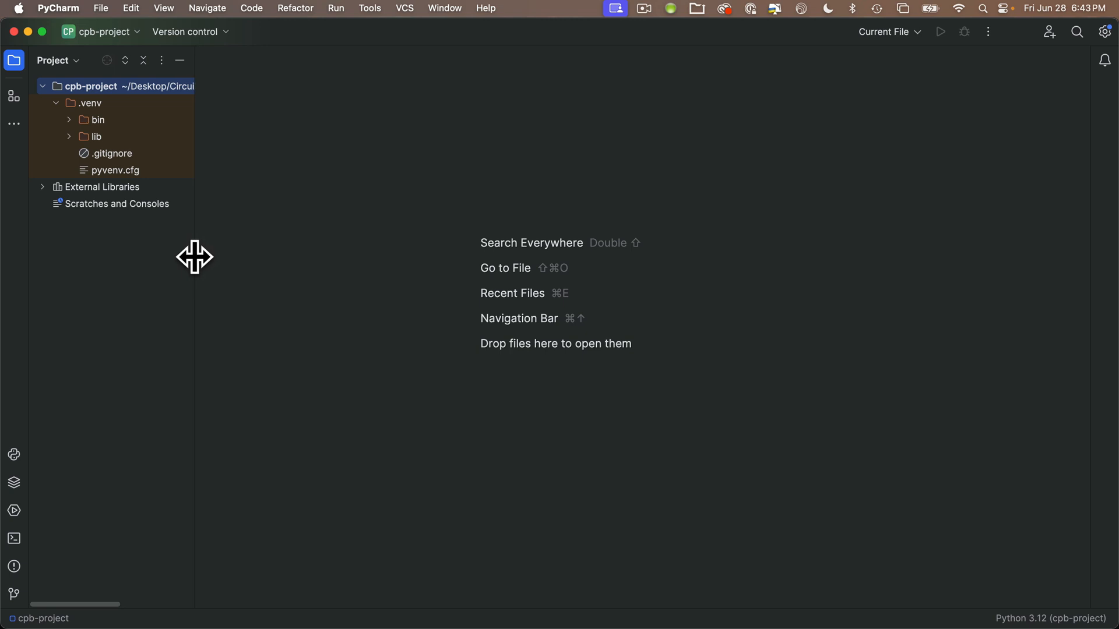
{"action": "mouse_move", "coordinate": [184, 140]}
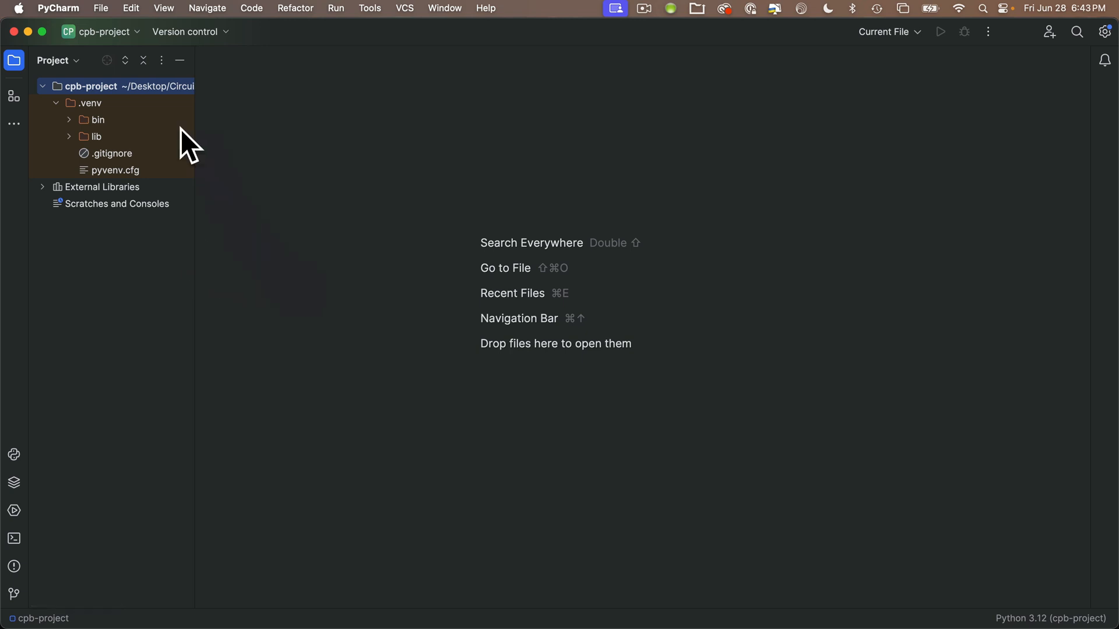
Step: In Settings > Appearance & Behavior > Appearance, switch the theme from Dark to Light, then select Editor
{"action": "left_click", "coordinate": [57, 8]}
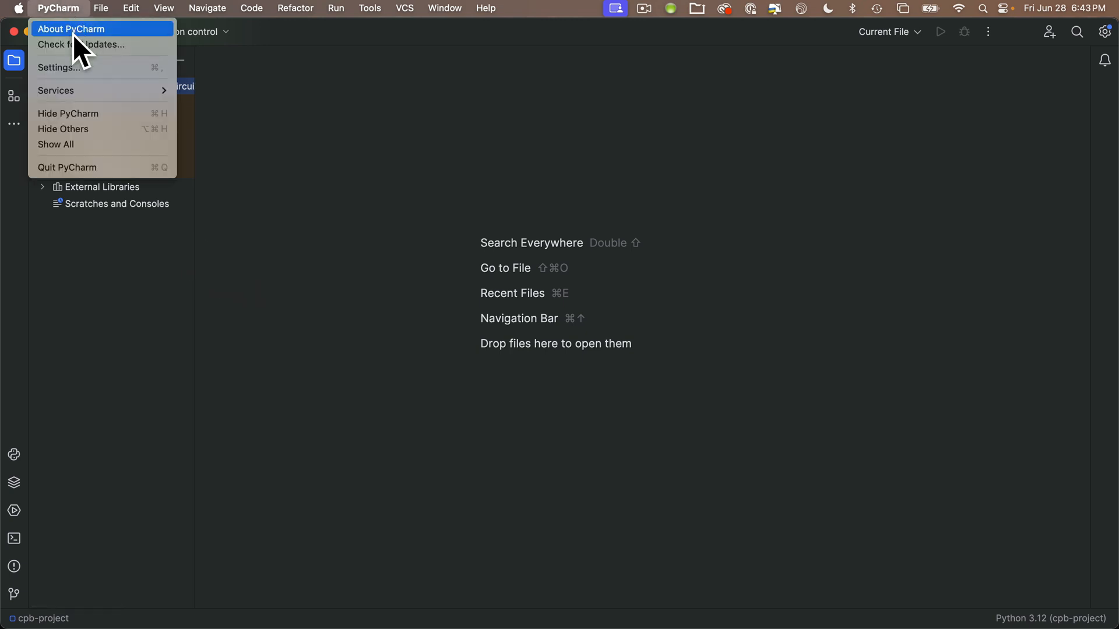
{"action": "mouse_move", "coordinate": [90, 71]}
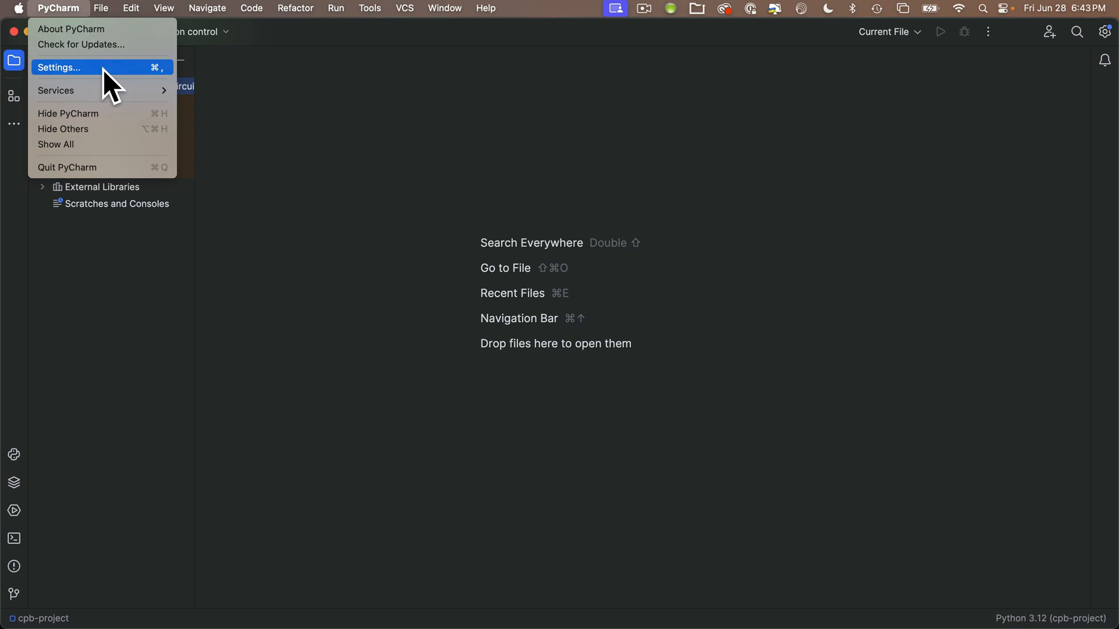
{"action": "left_click", "coordinate": [58, 68]}
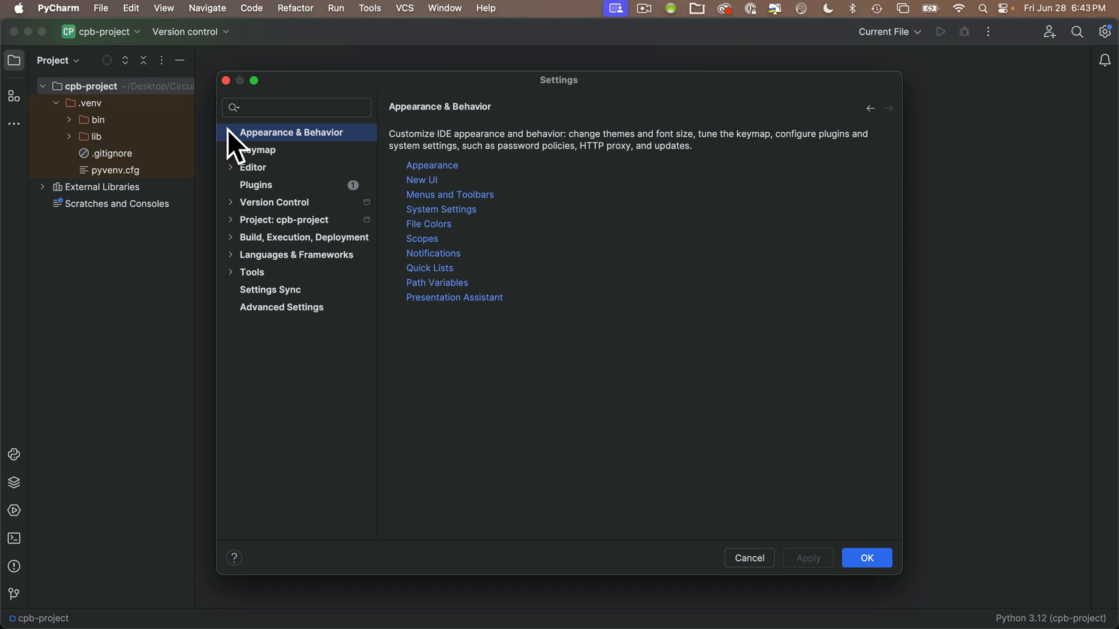
{"action": "left_click", "coordinate": [291, 132]}
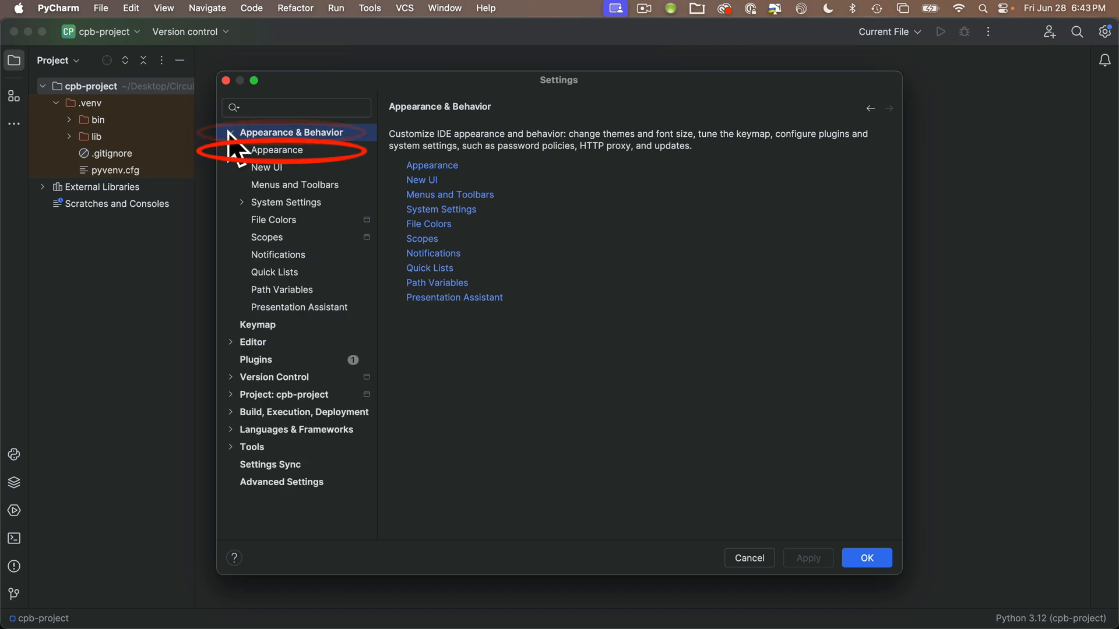
{"action": "left_click", "coordinate": [276, 149]}
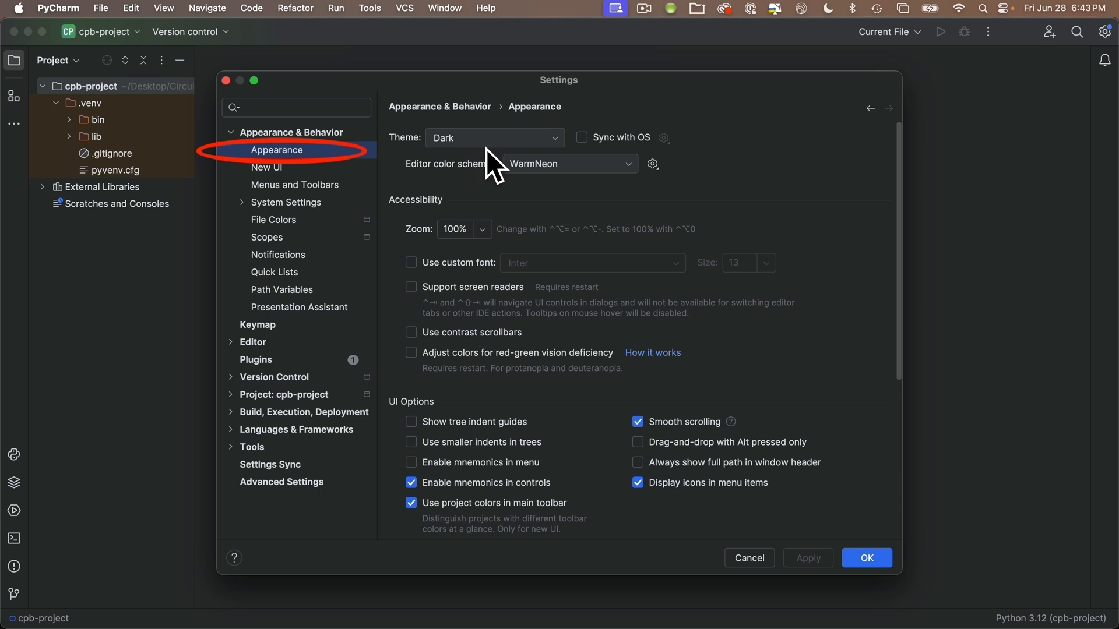
{"action": "left_click", "coordinate": [494, 137]}
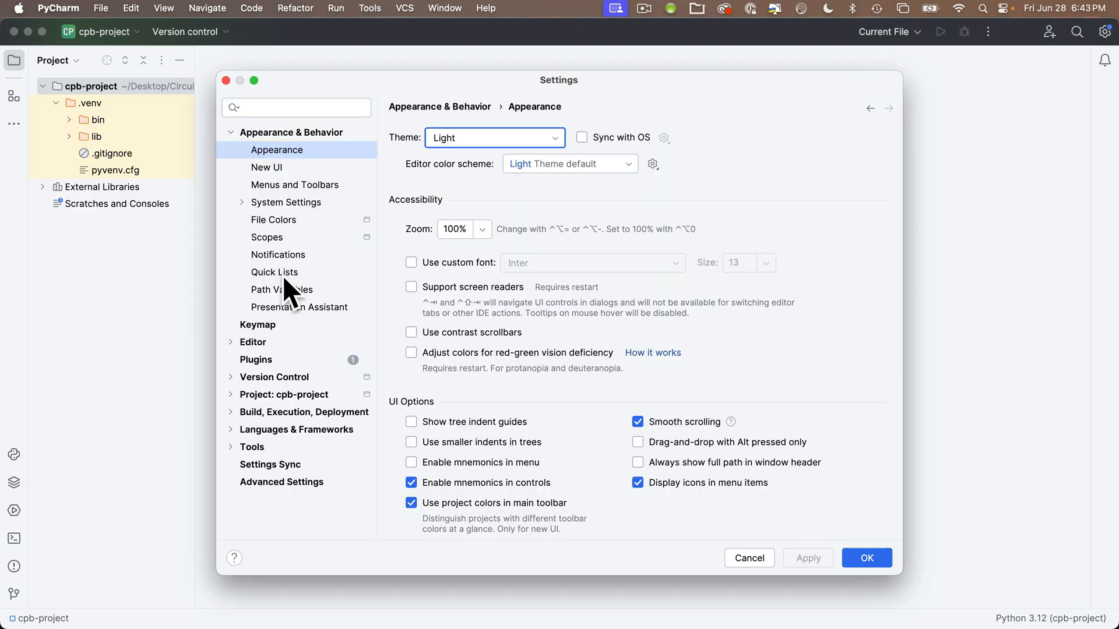
{"action": "left_click", "coordinate": [252, 343]}
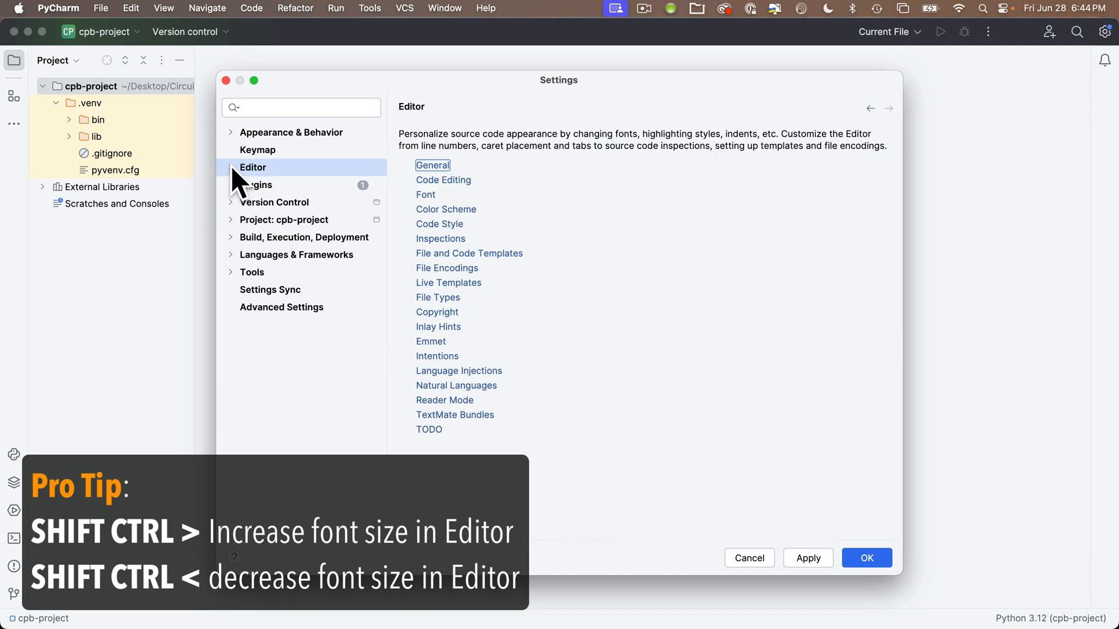
{"action": "mouse_move", "coordinate": [322, 188]}
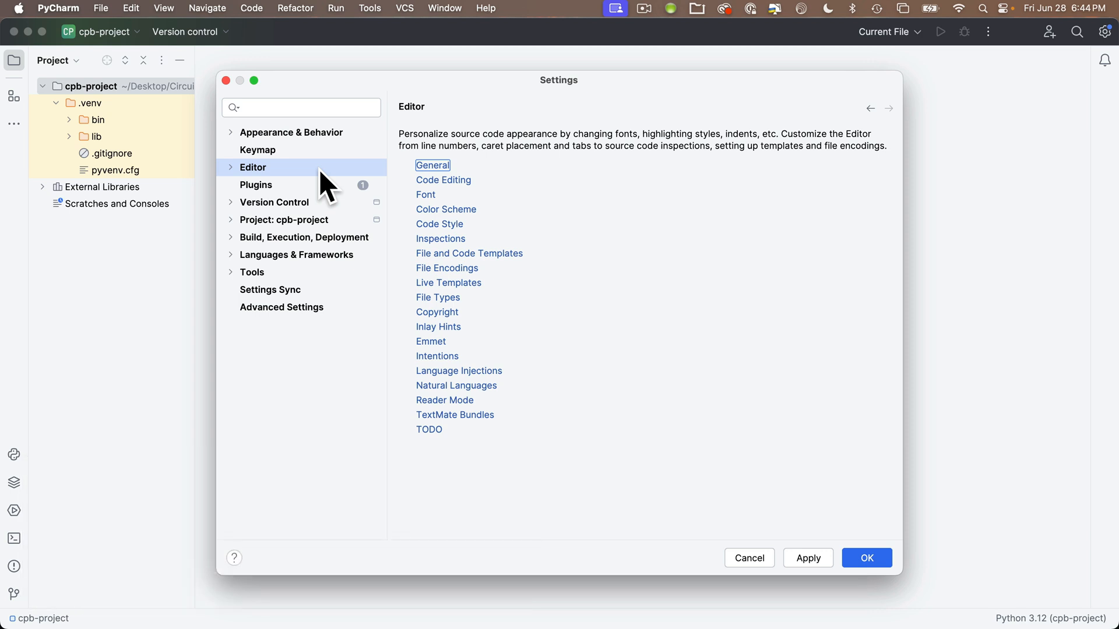
{"action": "left_click", "coordinate": [229, 168]}
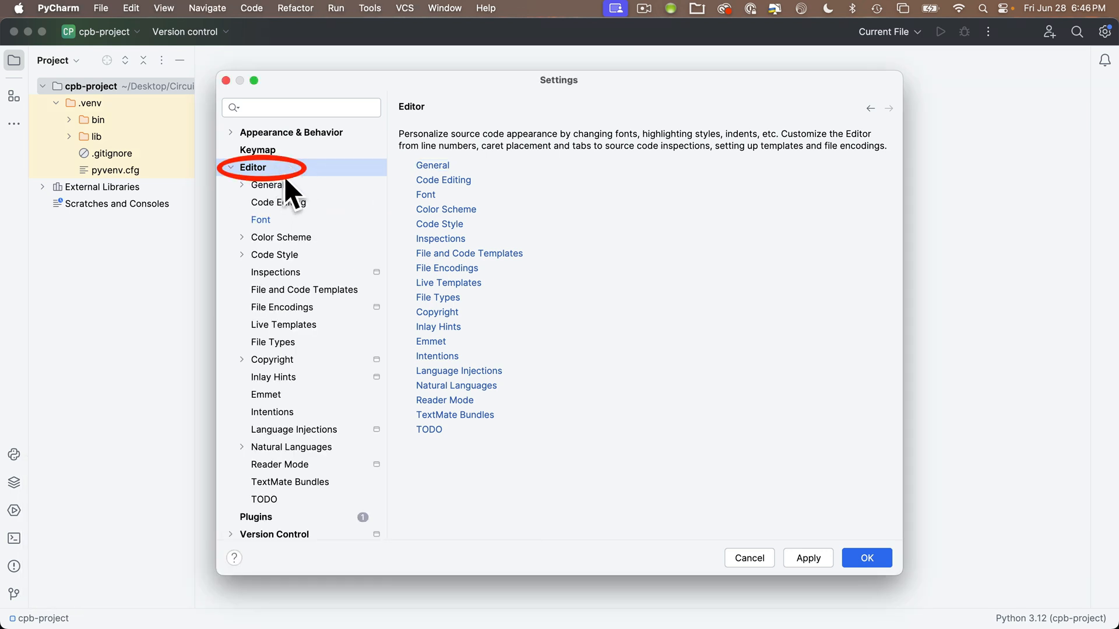
{"action": "left_click", "coordinate": [266, 184]}
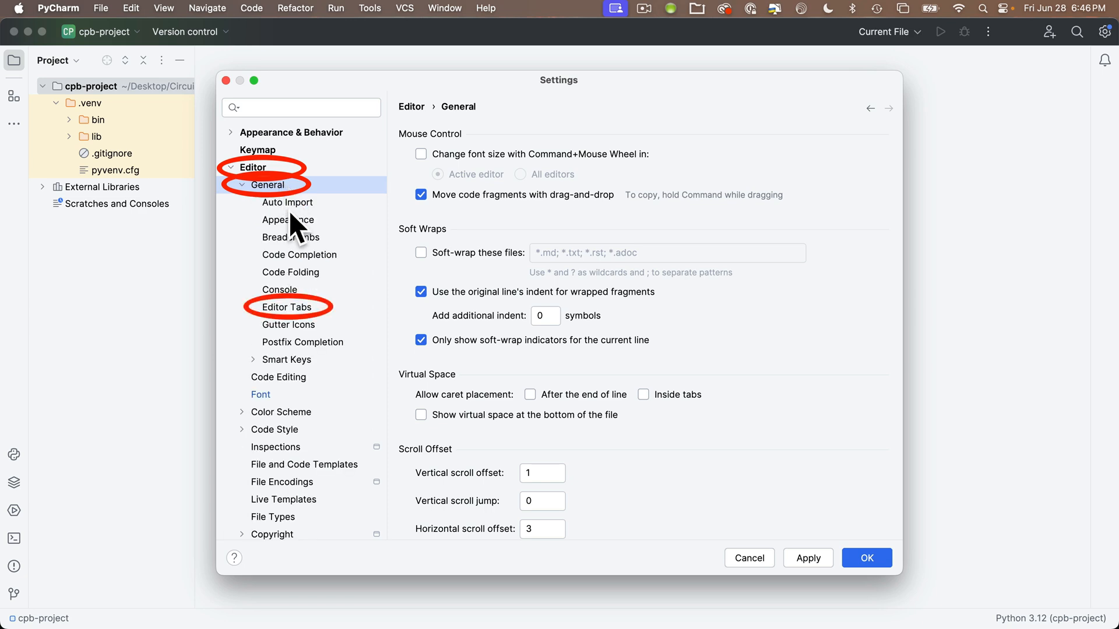
{"action": "left_click", "coordinate": [286, 308]}
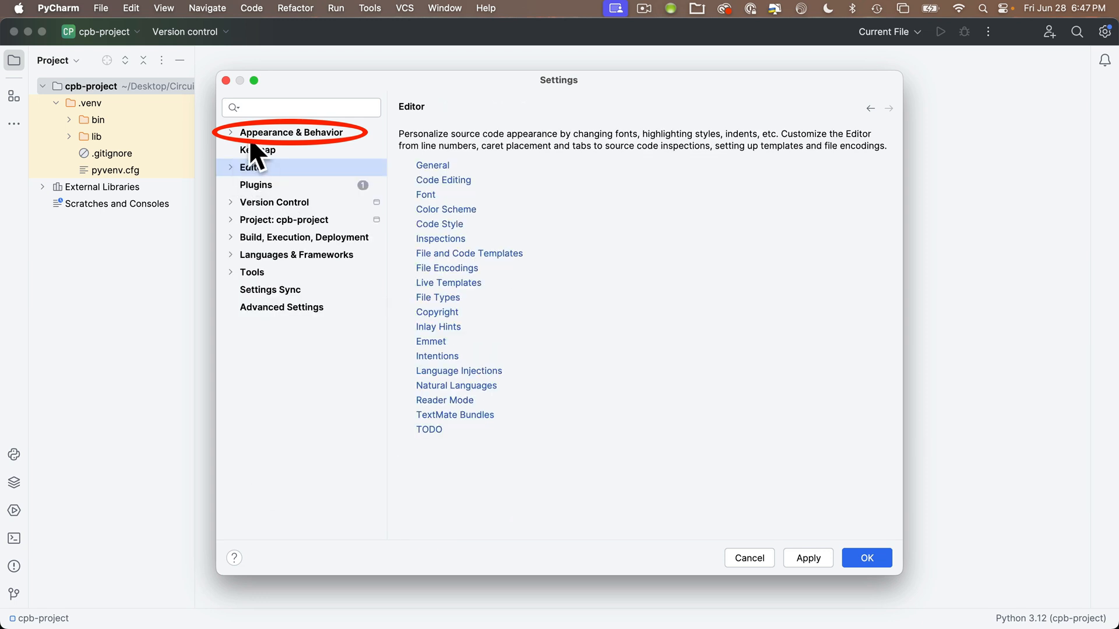
Step: Show System Settings under Appearance & Behavior and review the Autosave options
{"action": "left_click", "coordinate": [291, 131]}
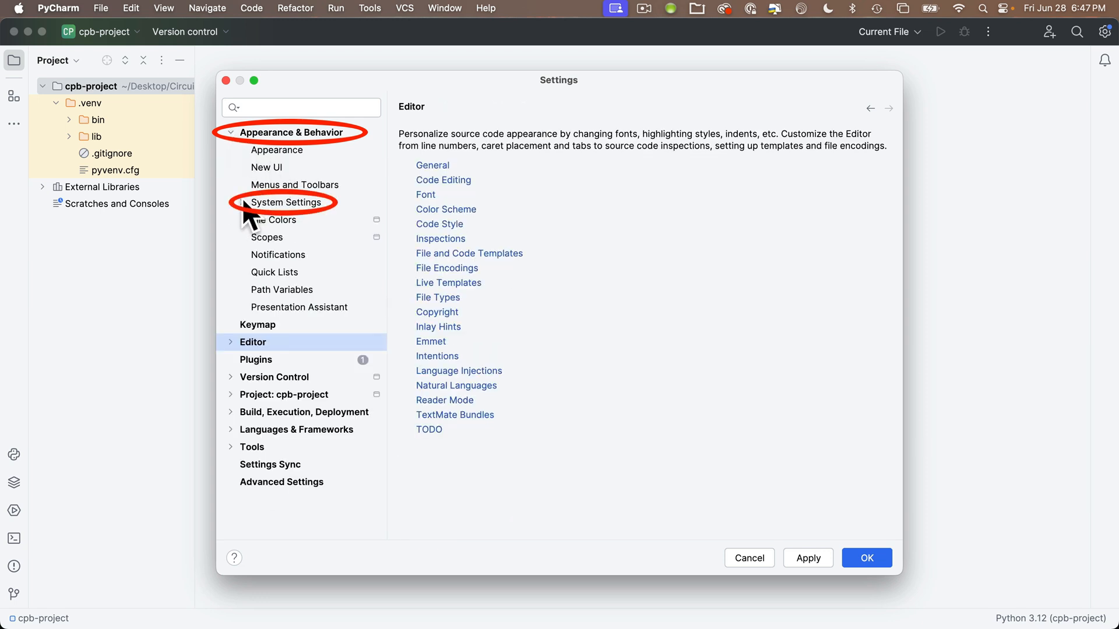
{"action": "left_click", "coordinate": [285, 203]}
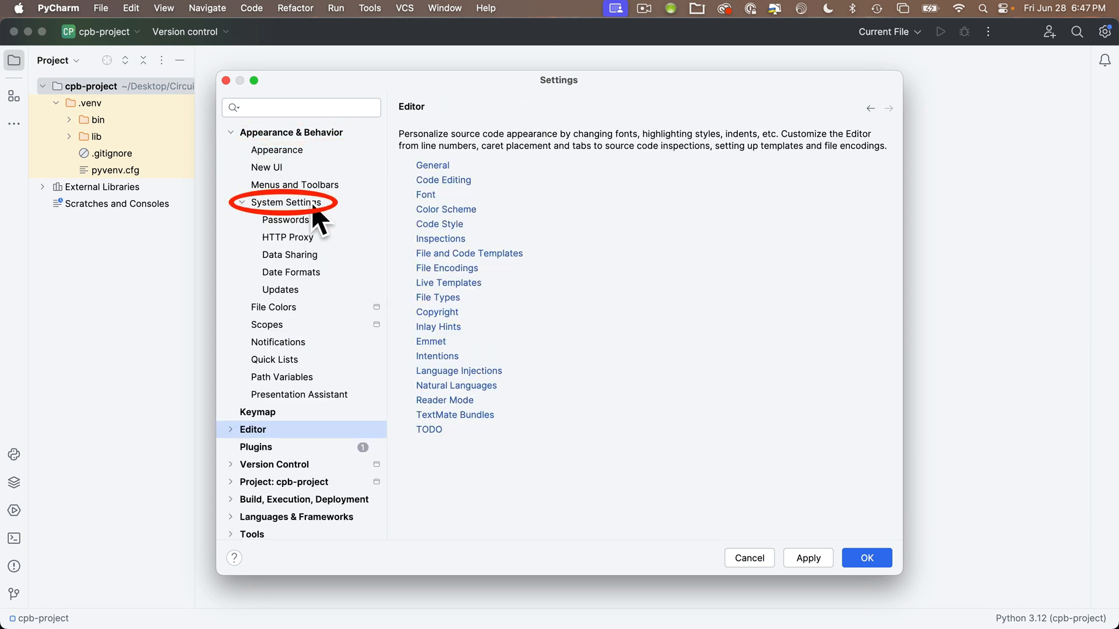
{"action": "left_click", "coordinate": [286, 203]}
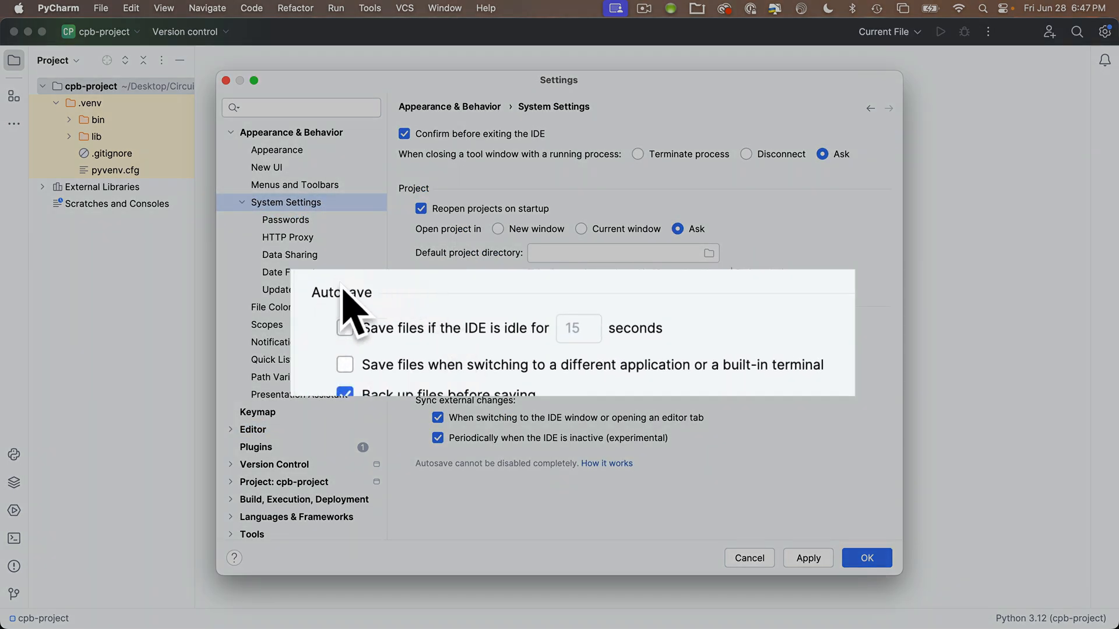
{"action": "left_click", "coordinate": [345, 329]}
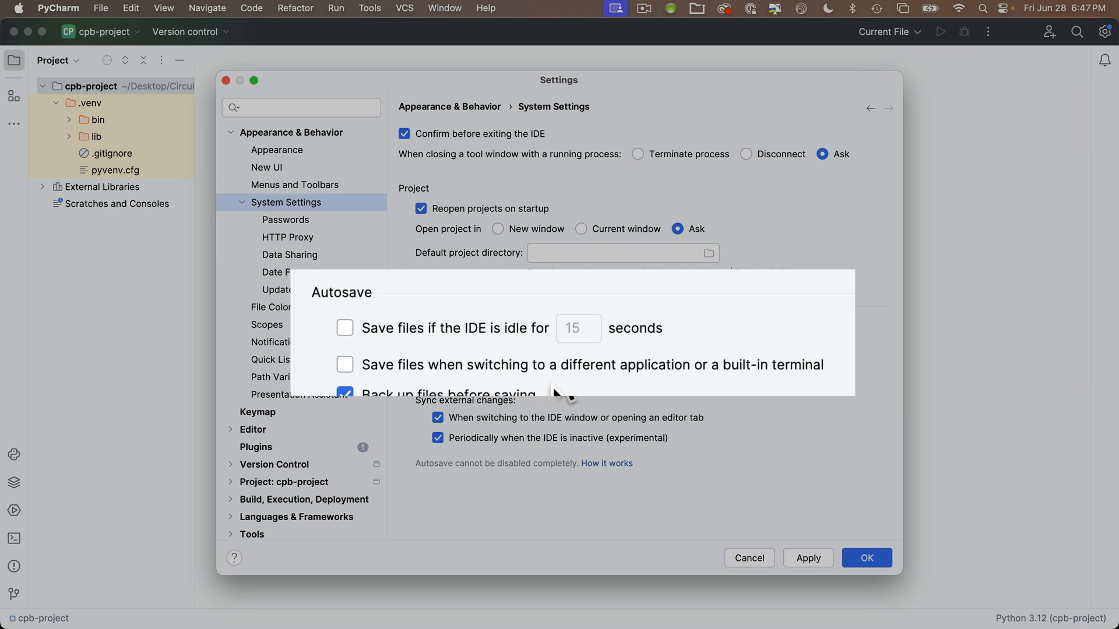
{"action": "mouse_move", "coordinate": [404, 383]}
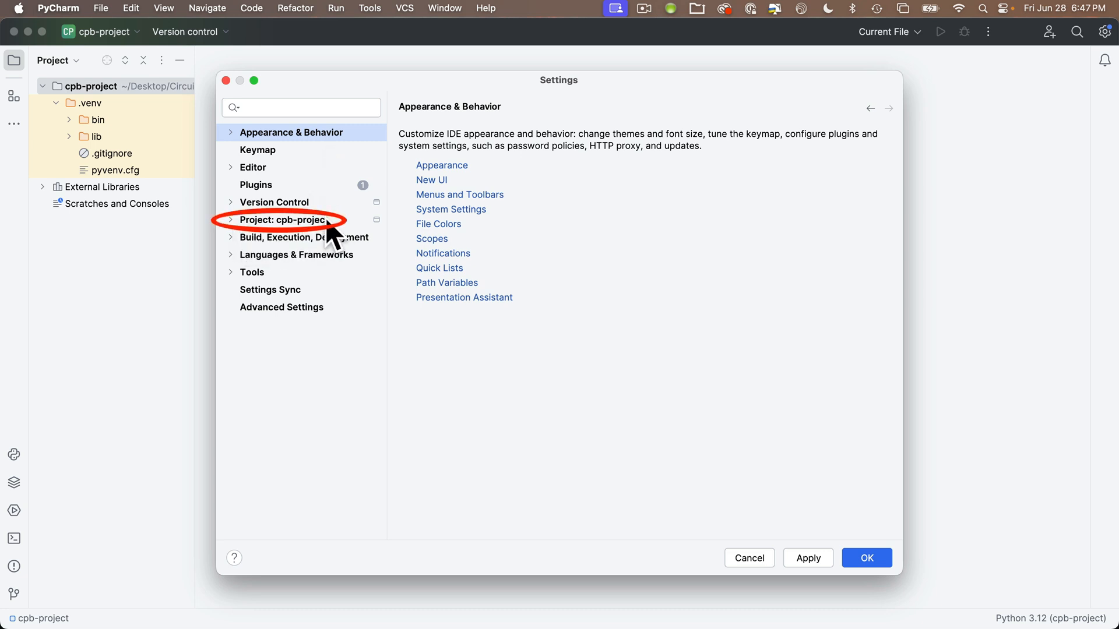
{"action": "mouse_move", "coordinate": [313, 250]}
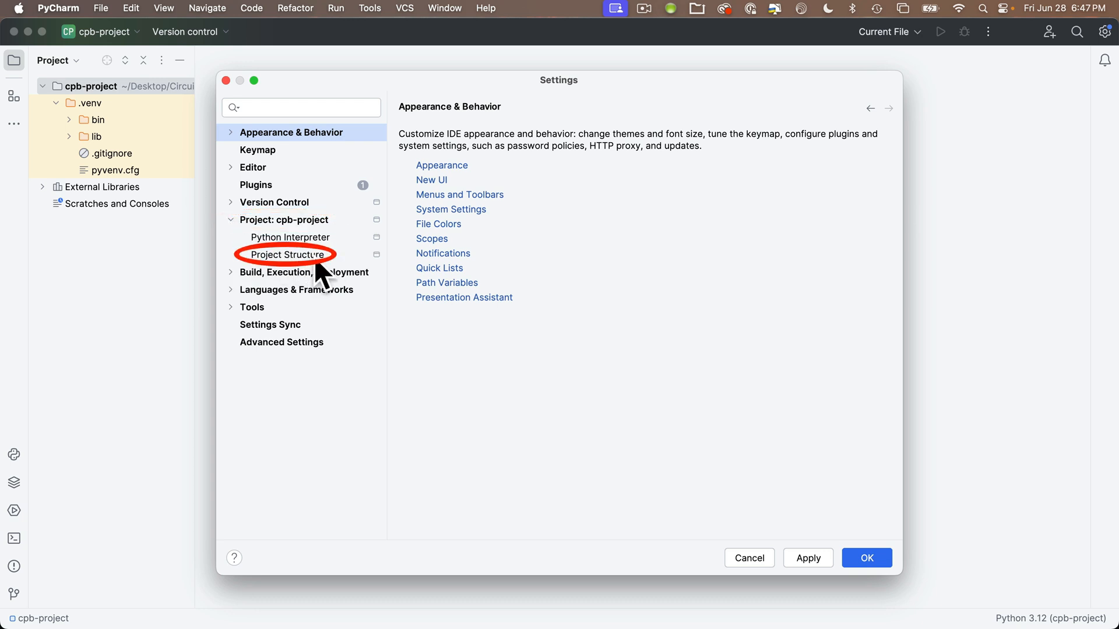
Step: In Project Structure, add the CIRCUITPY board volume as a second content root
{"action": "left_click", "coordinate": [286, 254]}
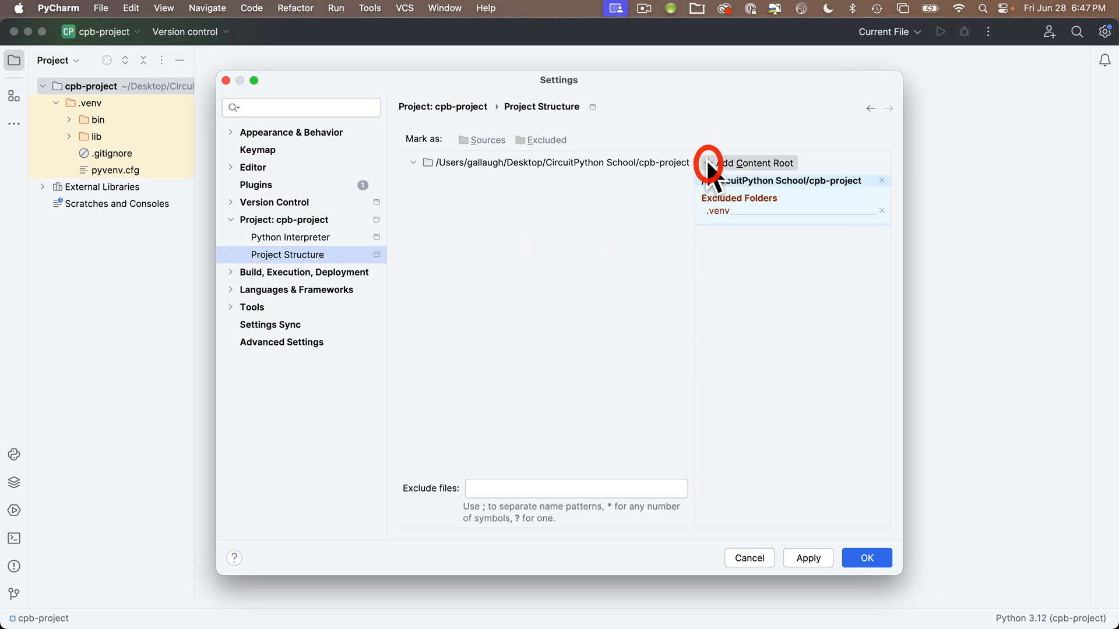
{"action": "left_click", "coordinate": [711, 163]}
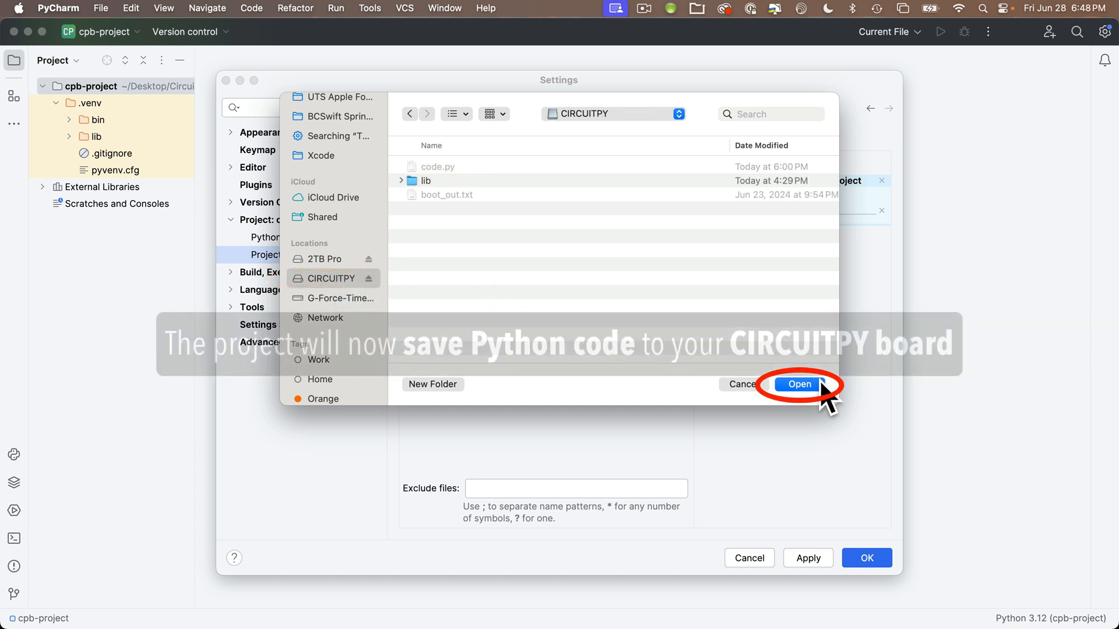
{"action": "left_click", "coordinate": [798, 385]}
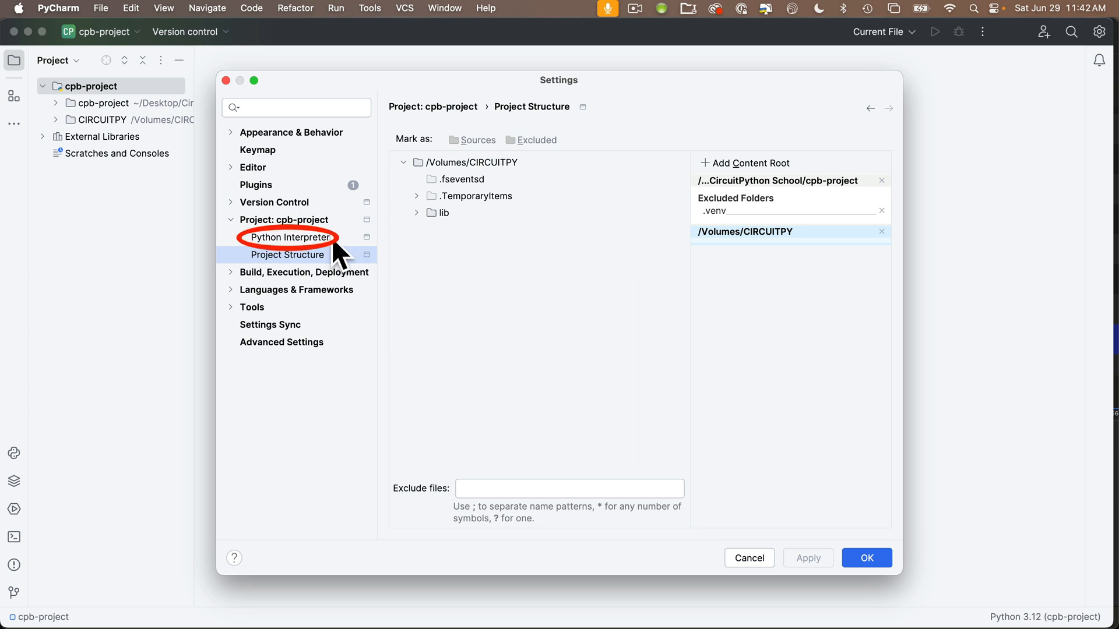
Step: Keep Python 3.12 (cpb-project) selected as the project's interpreter, listing pip 23.2.1
{"action": "left_click", "coordinate": [290, 237]}
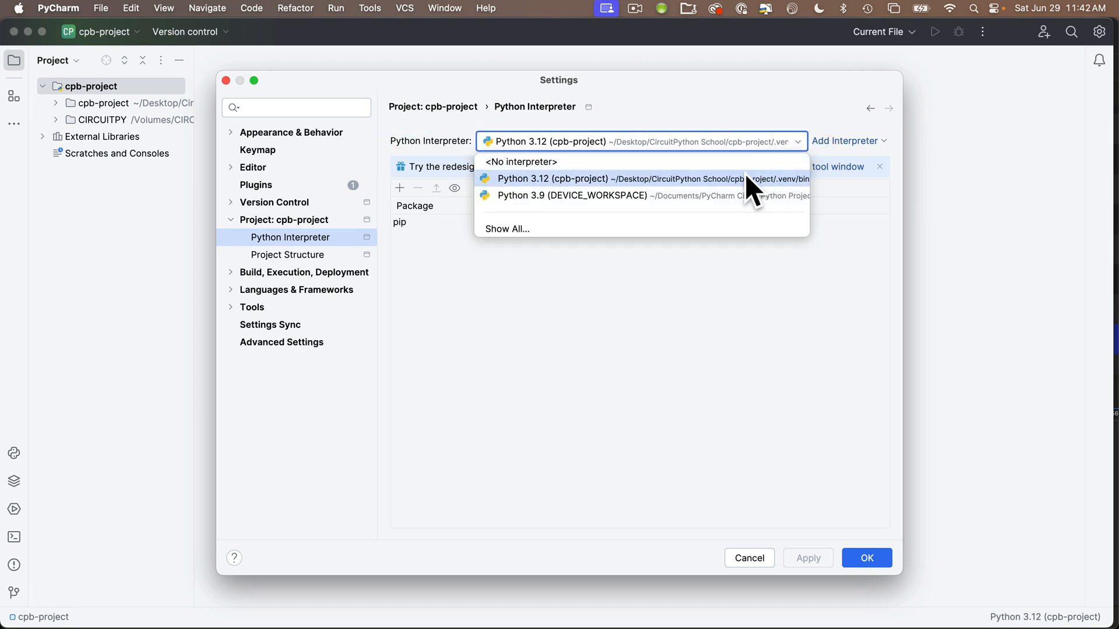
{"action": "left_click", "coordinate": [641, 178]}
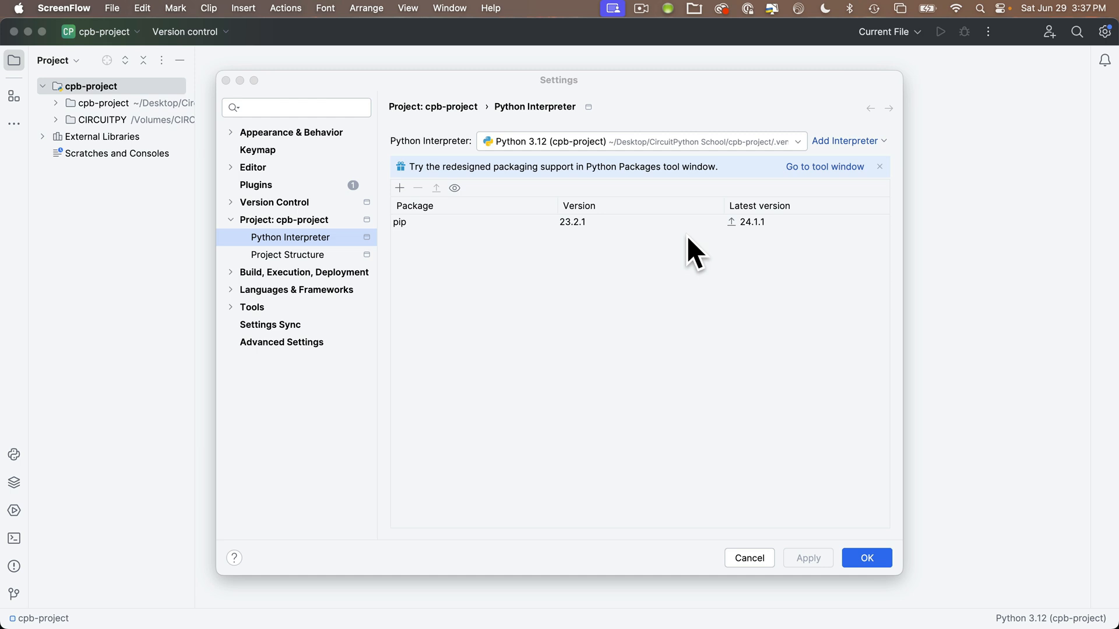
{"action": "mouse_move", "coordinate": [613, 169]}
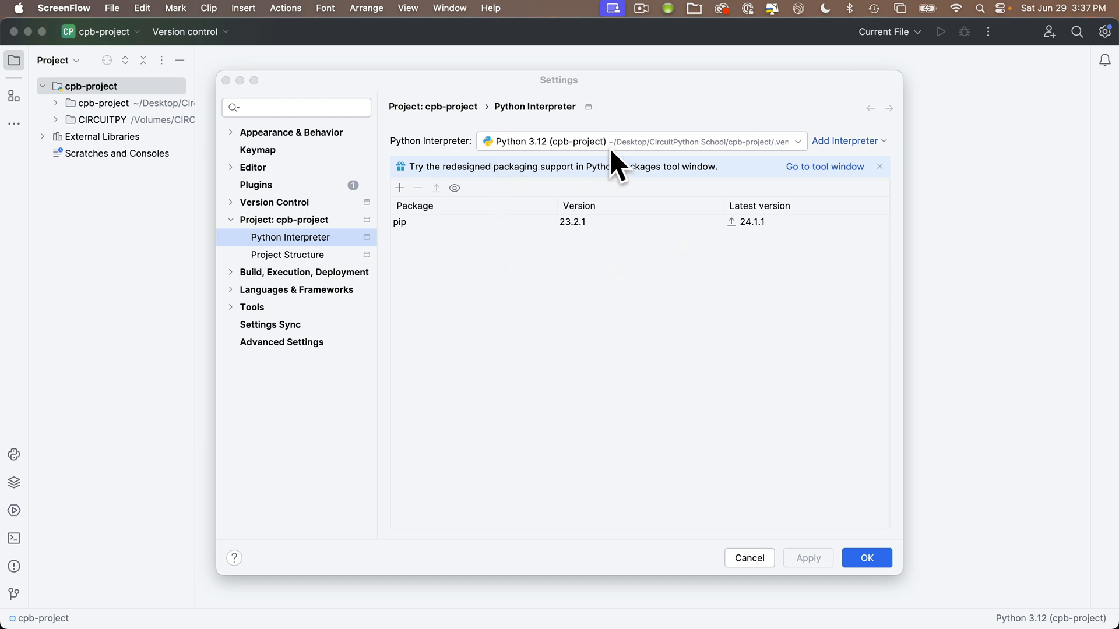
{"action": "mouse_move", "coordinate": [538, 284]}
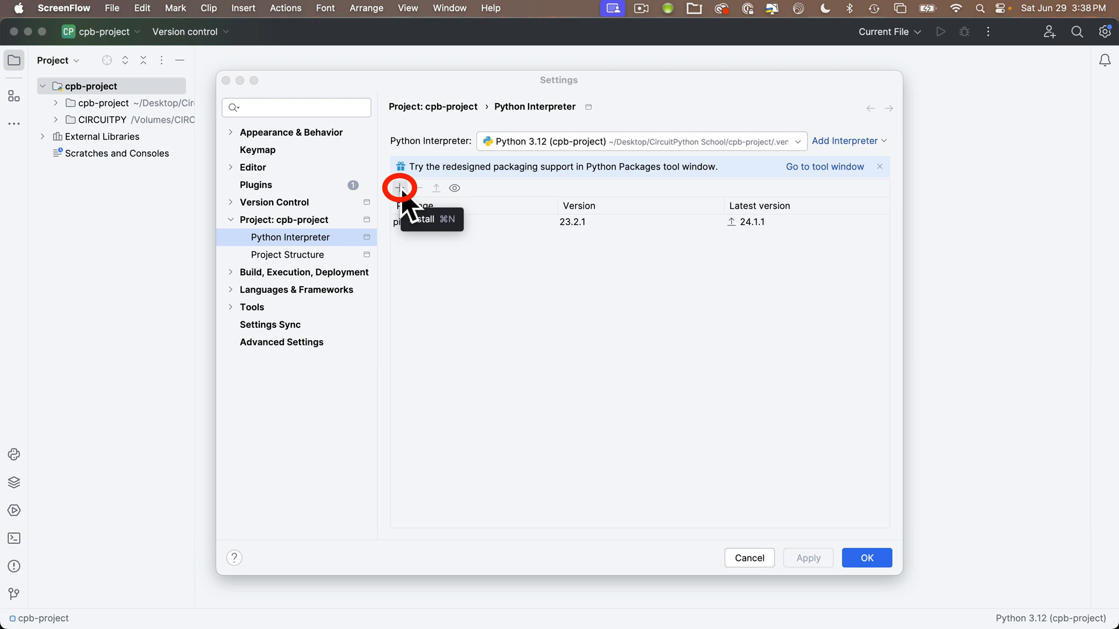
Step: Search 'circuitpytho' in Available Packages and install circuitpython-stubs 9.0.5
{"action": "left_click", "coordinate": [400, 187]}
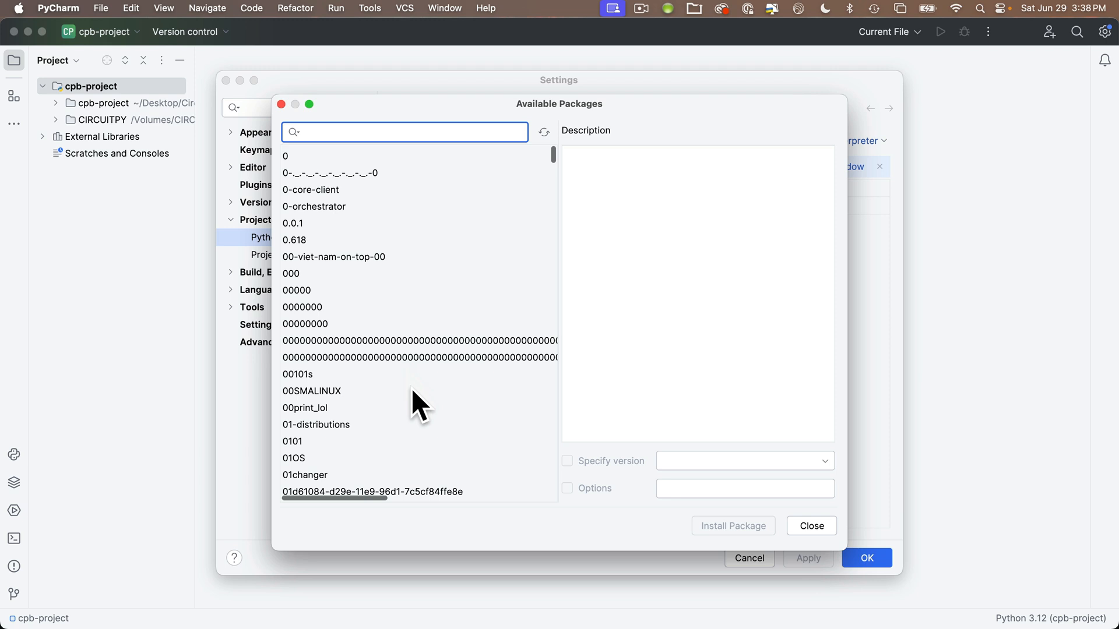
{"action": "left_click", "coordinate": [408, 132]}
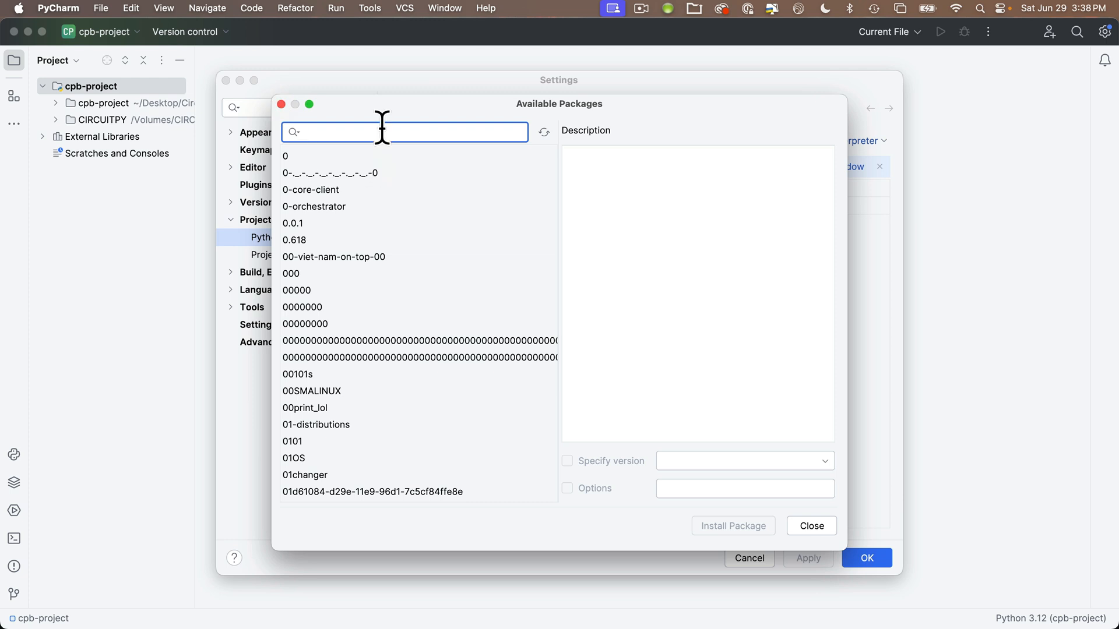
{"action": "type", "text": "circuitpython-stubs"}
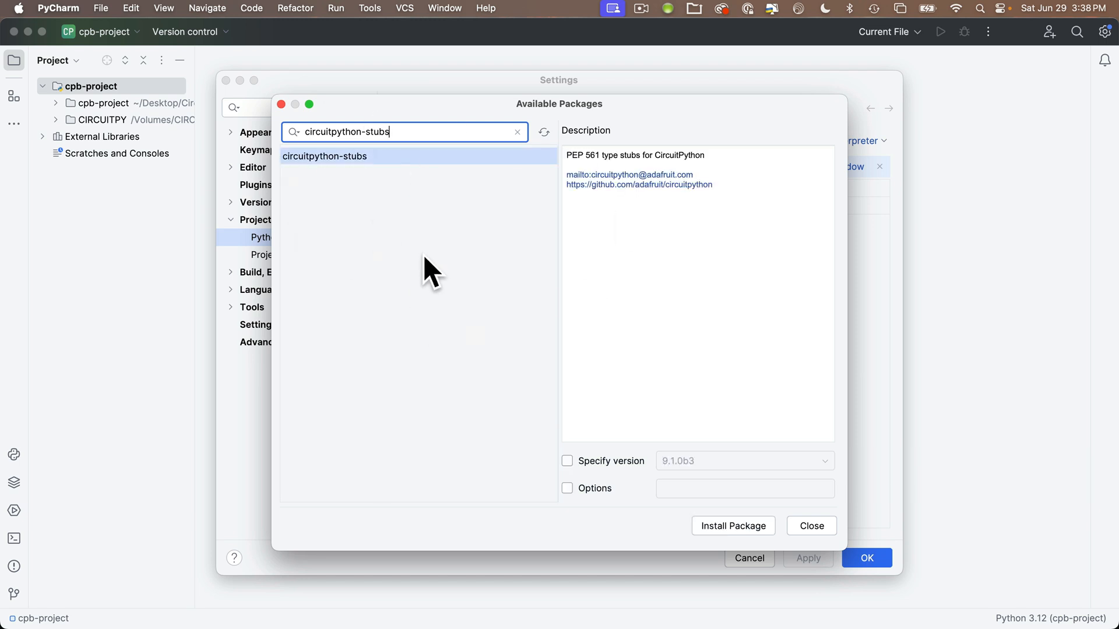
{"action": "mouse_move", "coordinate": [425, 166]}
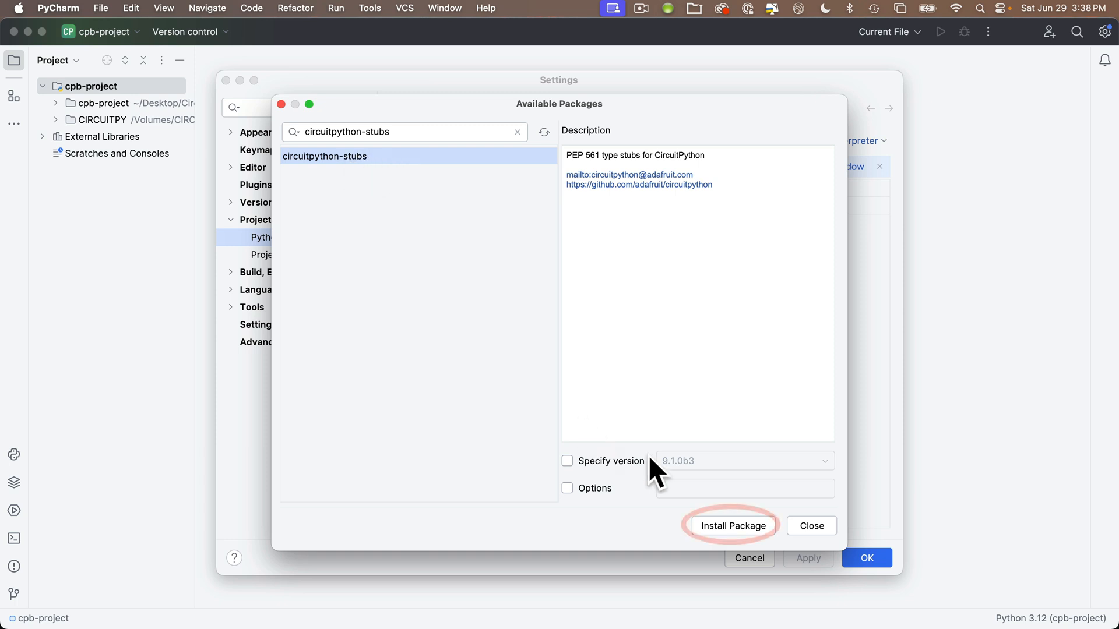
{"action": "left_click", "coordinate": [734, 525]}
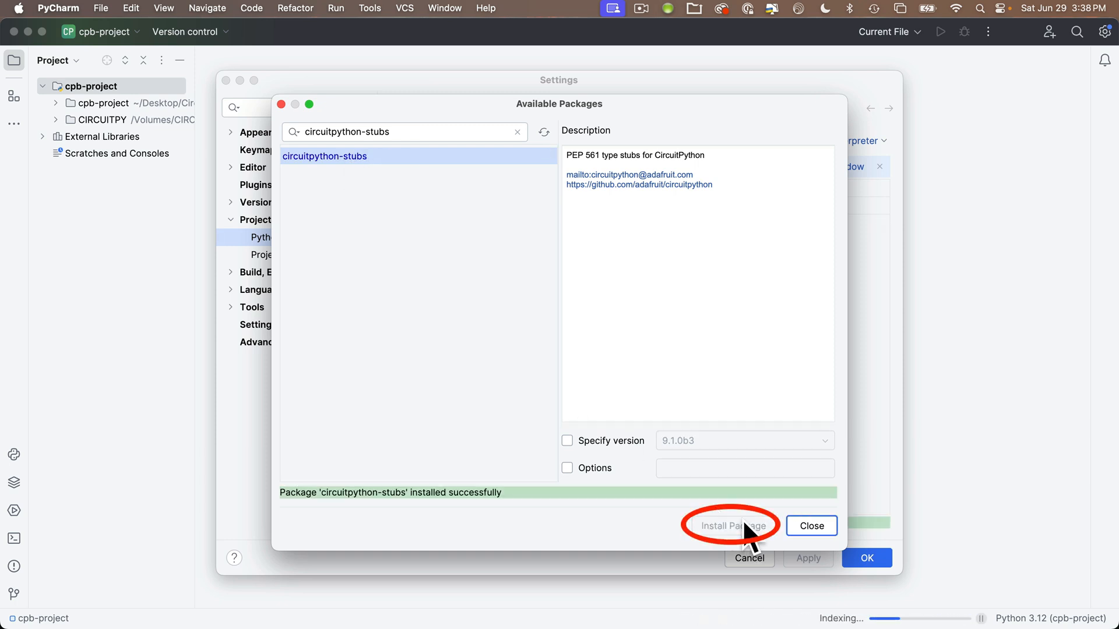
{"action": "left_click", "coordinate": [811, 526]}
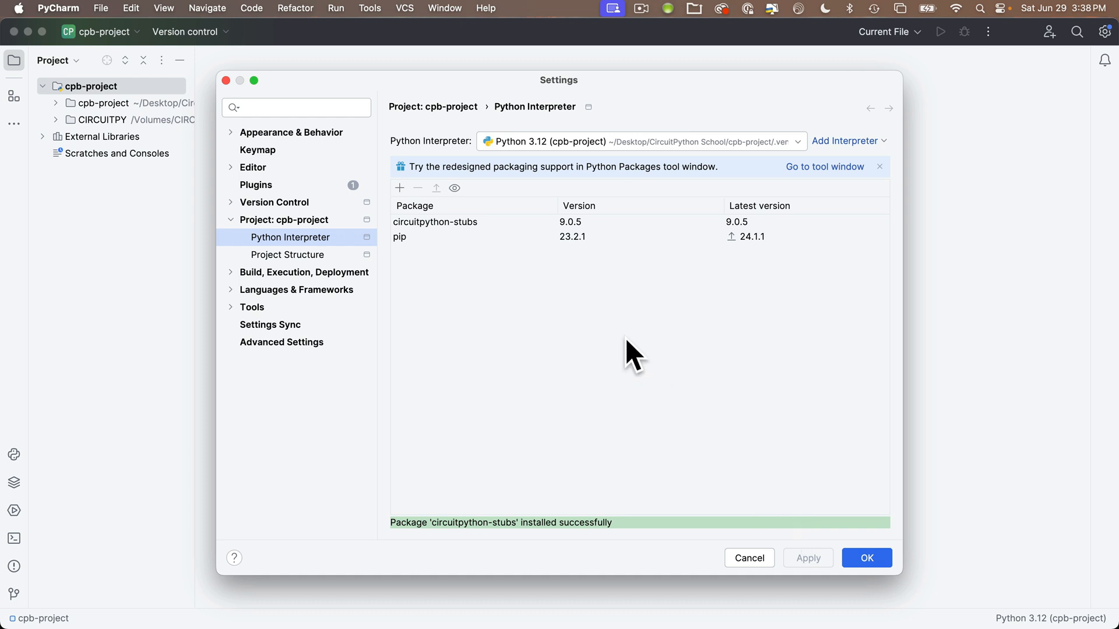
{"action": "mouse_move", "coordinate": [444, 320]}
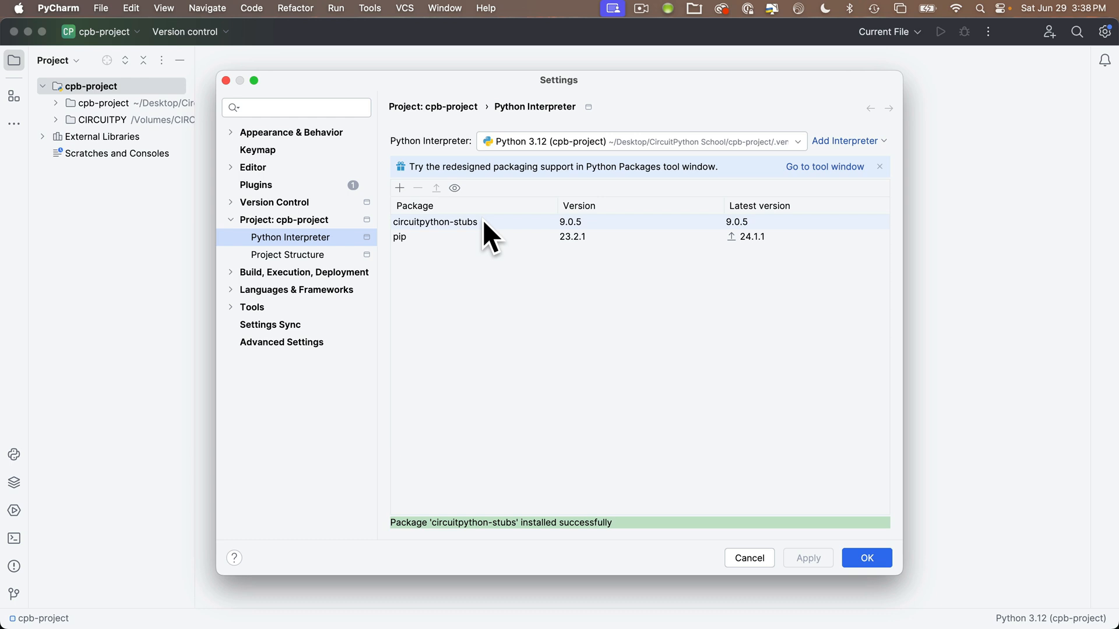
Step: Check the circuitpython-stubs 9.0.5 entry and confirm Settings with OK
{"action": "left_click", "coordinate": [285, 219]}
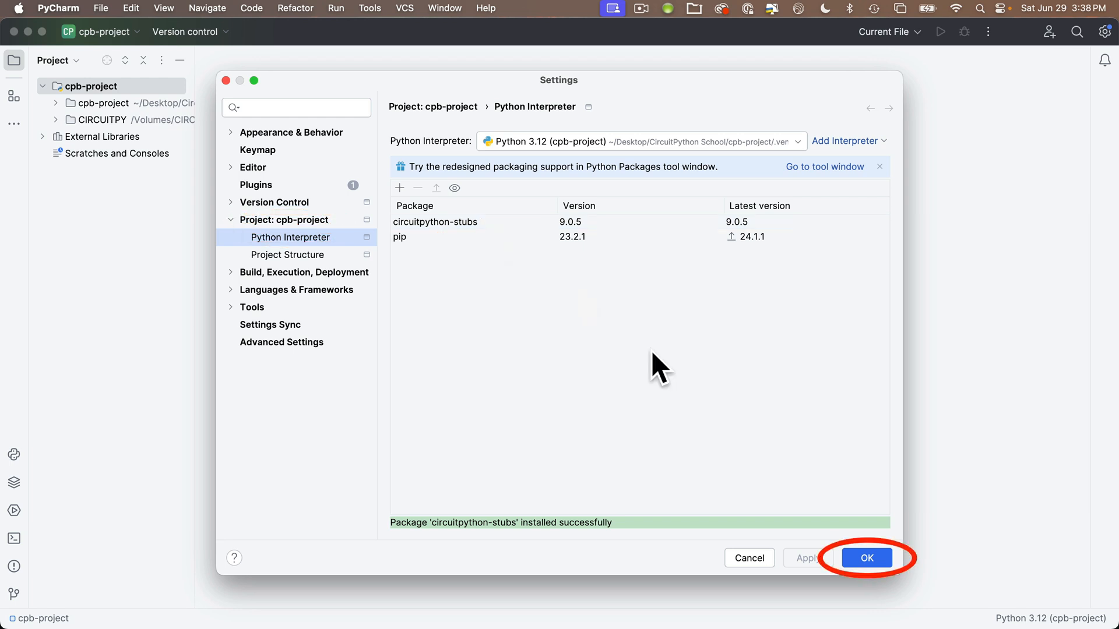
{"action": "left_click", "coordinate": [867, 557]}
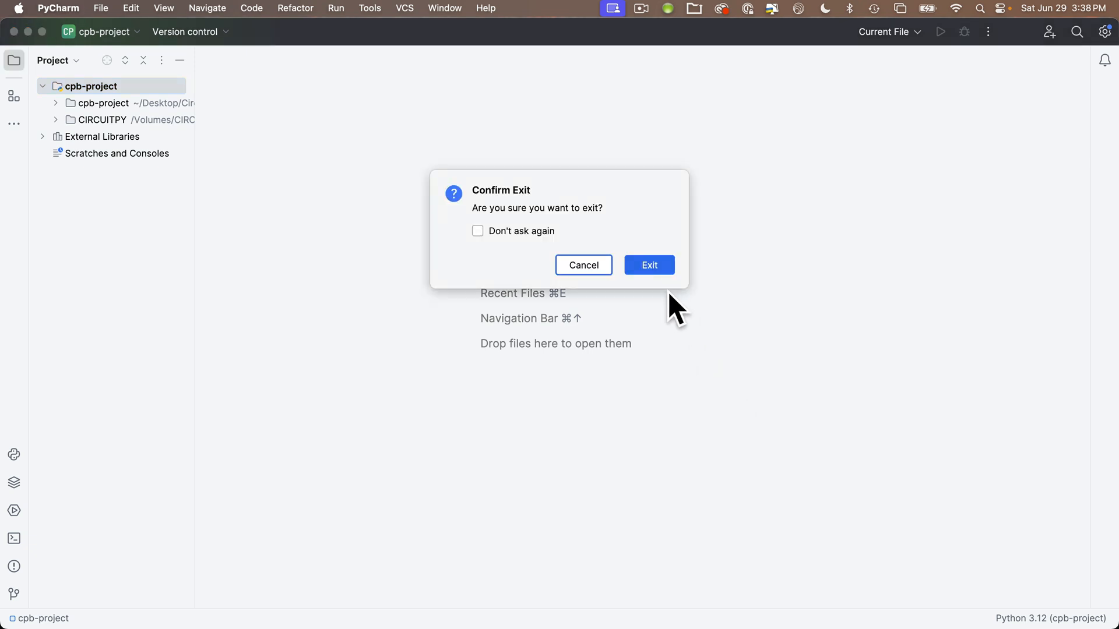
Step: Confirm quitting PyCharm, then view hidden files inside CircuitPython School > cpb-project in Finder
{"action": "left_click", "coordinate": [649, 266]}
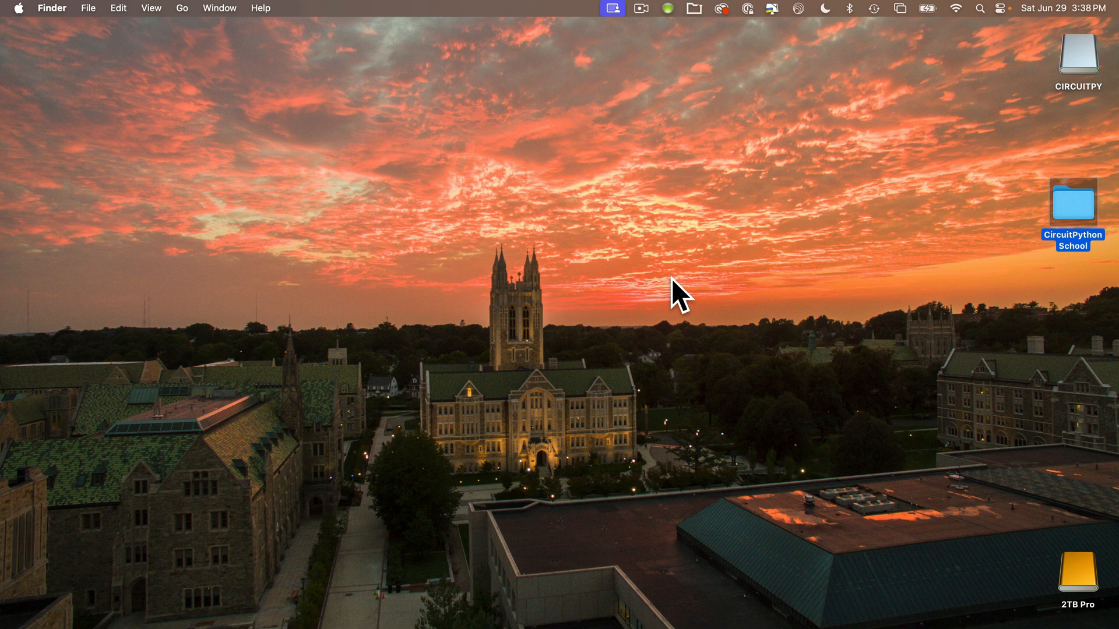
{"action": "mouse_move", "coordinate": [1040, 279]}
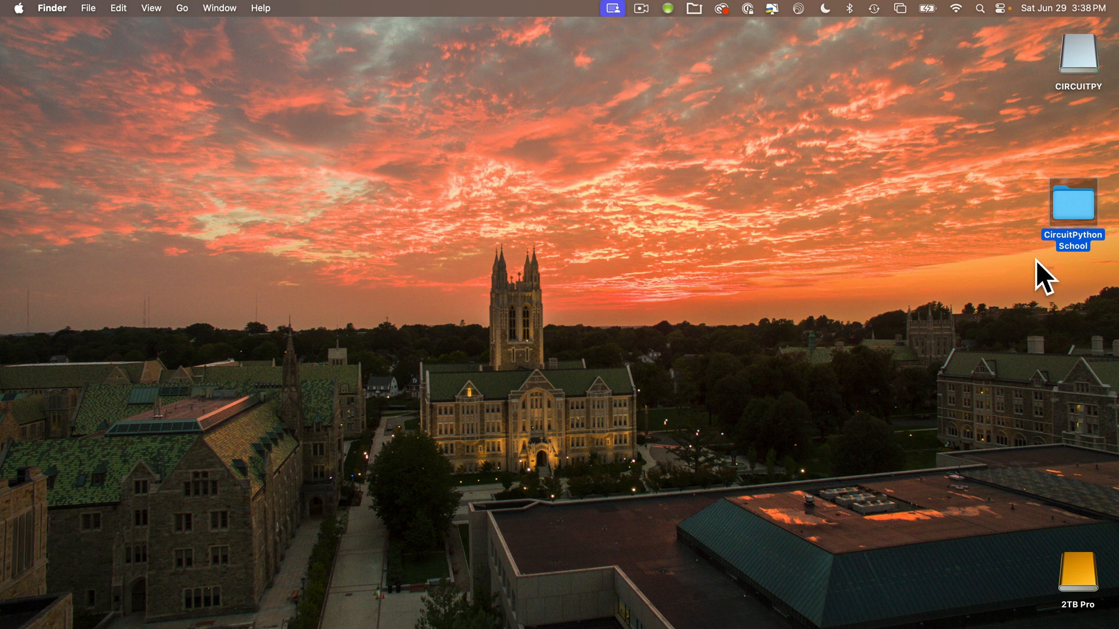
{"action": "double_click", "coordinate": [1074, 207]}
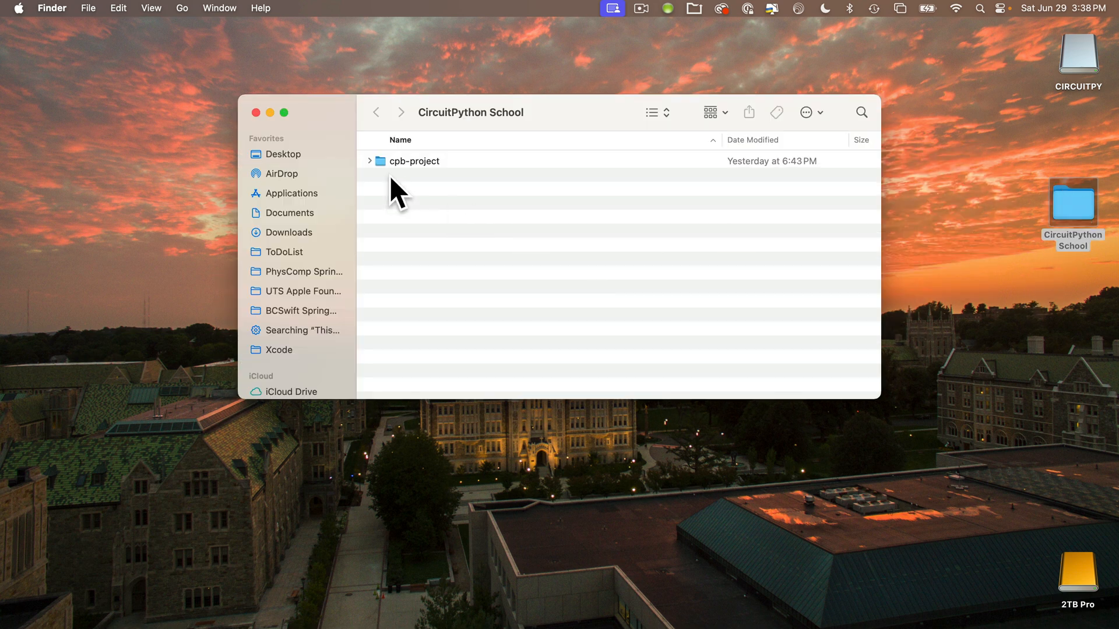
{"action": "double_click", "coordinate": [415, 161]}
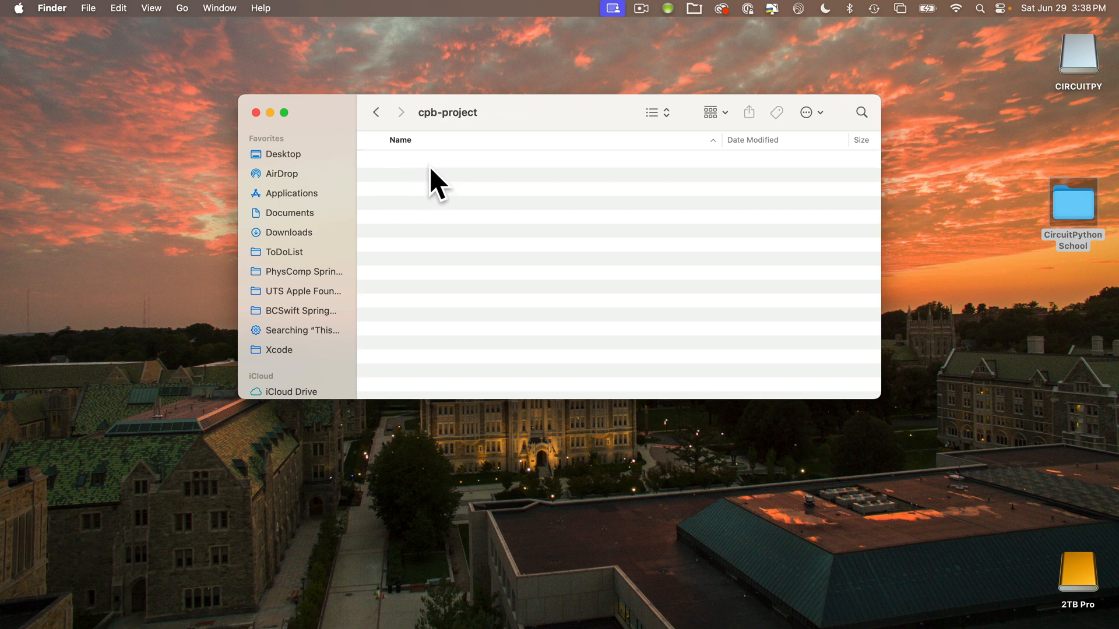
{"action": "mouse_move", "coordinate": [462, 189]}
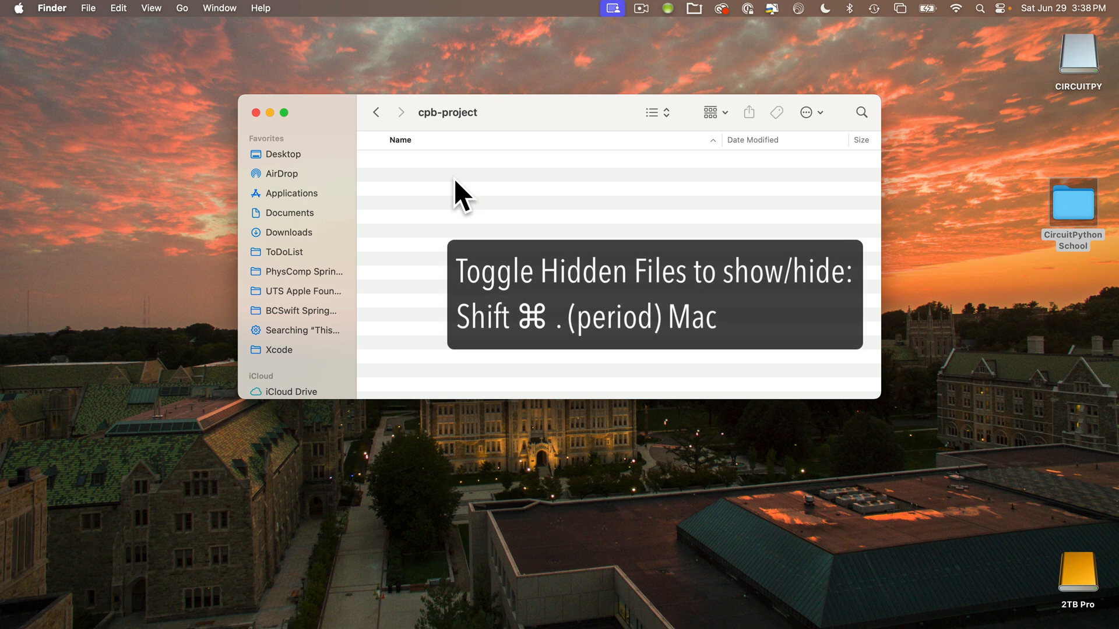
{"action": "key", "text": "shift+cmd+."}
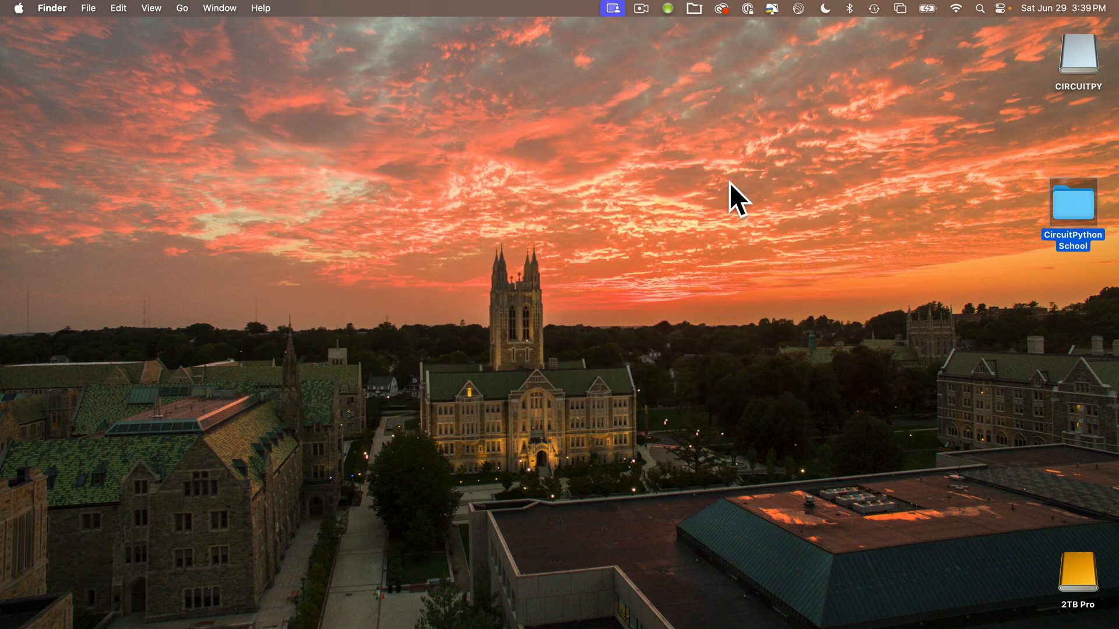
{"action": "mouse_move", "coordinate": [305, 621]}
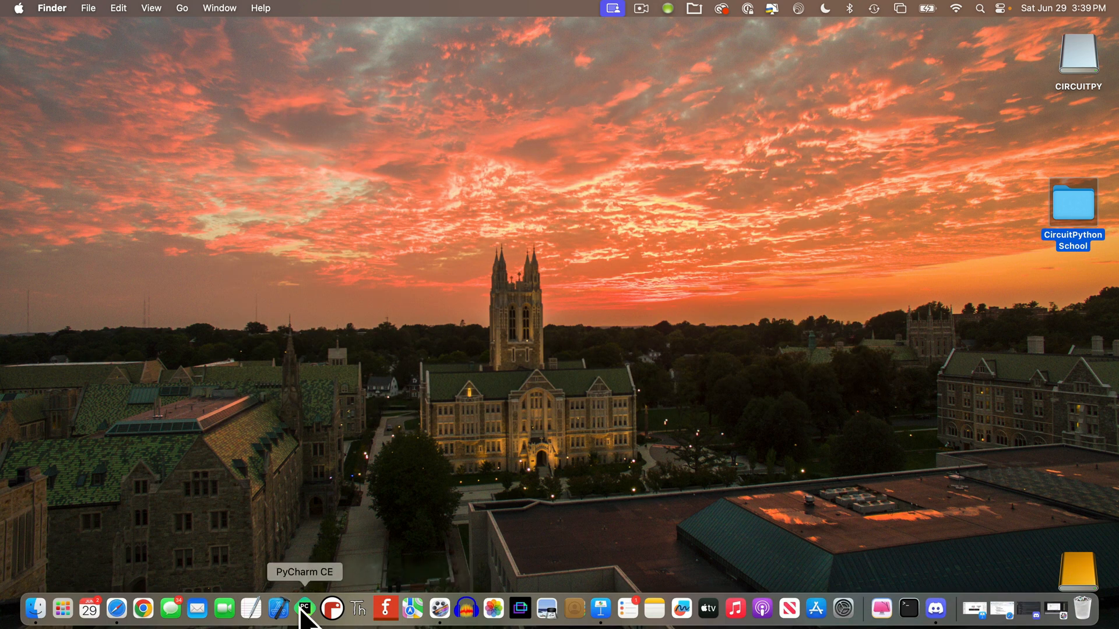
Step: Relaunch PyCharm and reopen Desktop > CircuitPython School > cpb-project as the project
{"action": "left_click", "coordinate": [308, 606]}
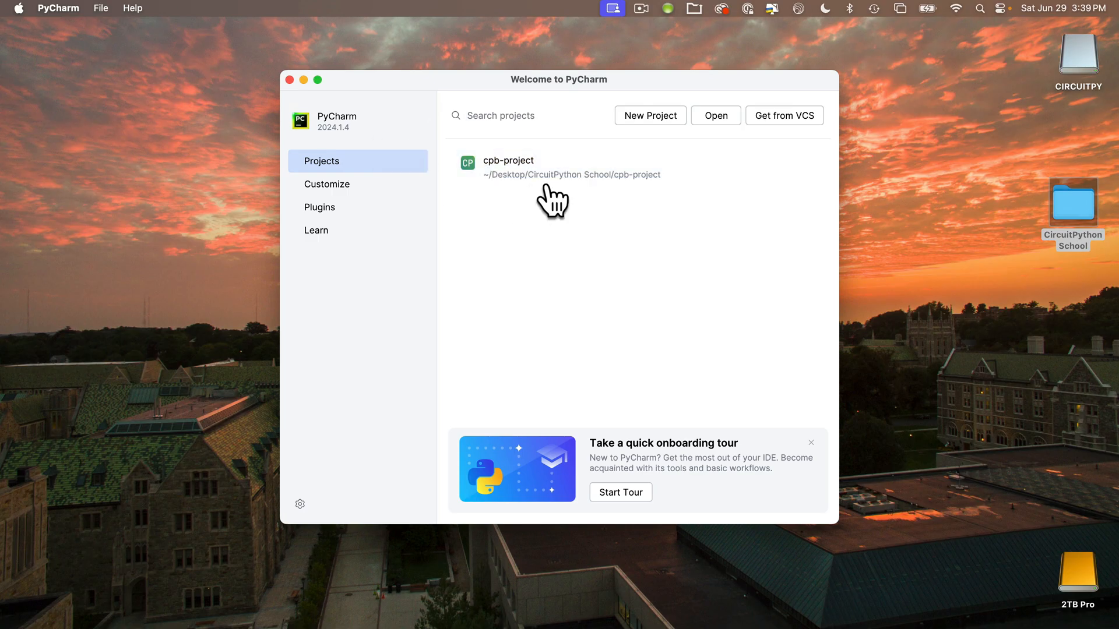
{"action": "mouse_move", "coordinate": [559, 180]}
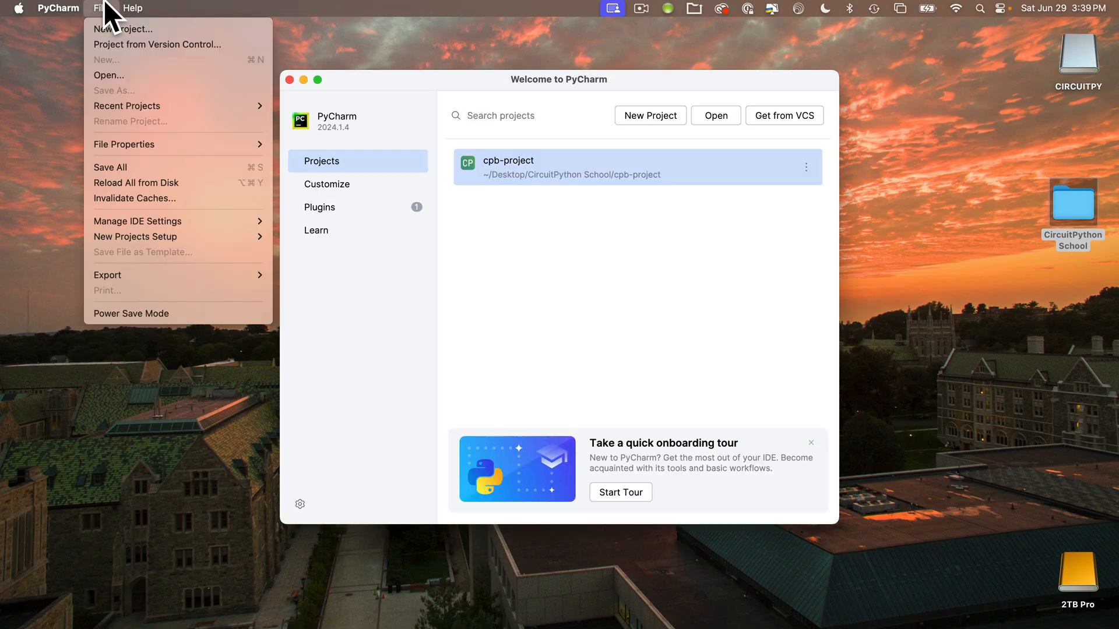
{"action": "mouse_move", "coordinate": [109, 75]}
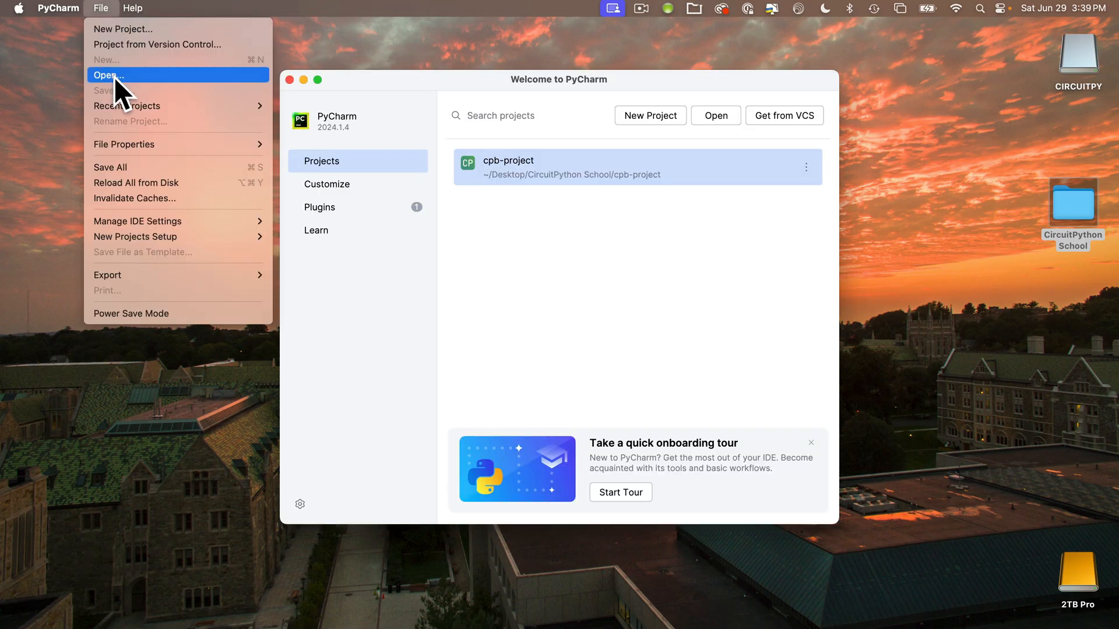
{"action": "left_click", "coordinate": [107, 75]}
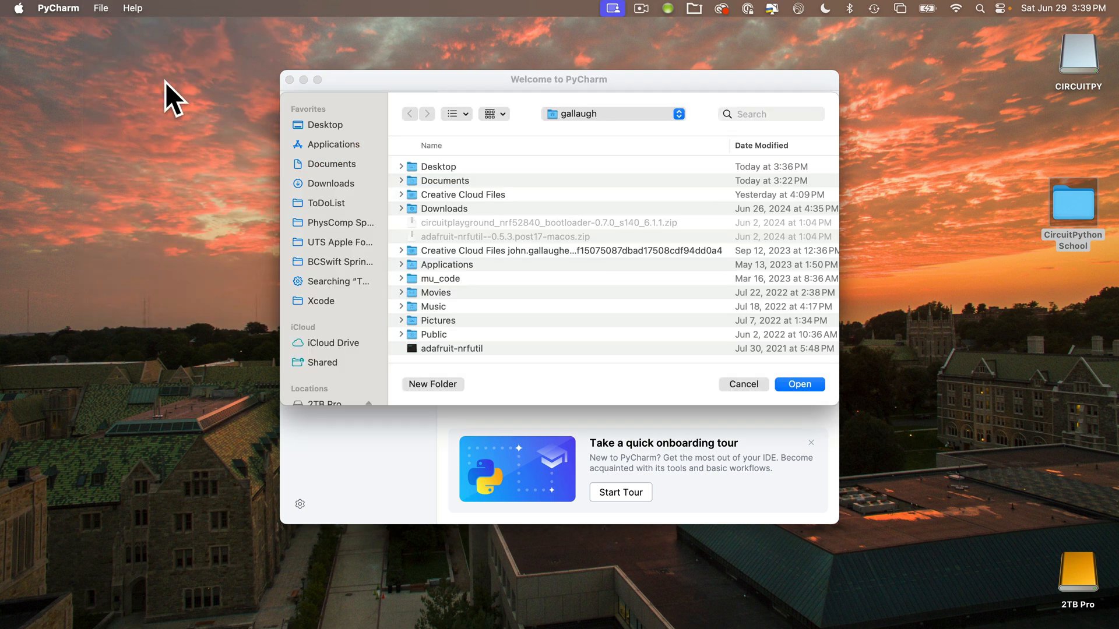
{"action": "left_click", "coordinate": [324, 124]}
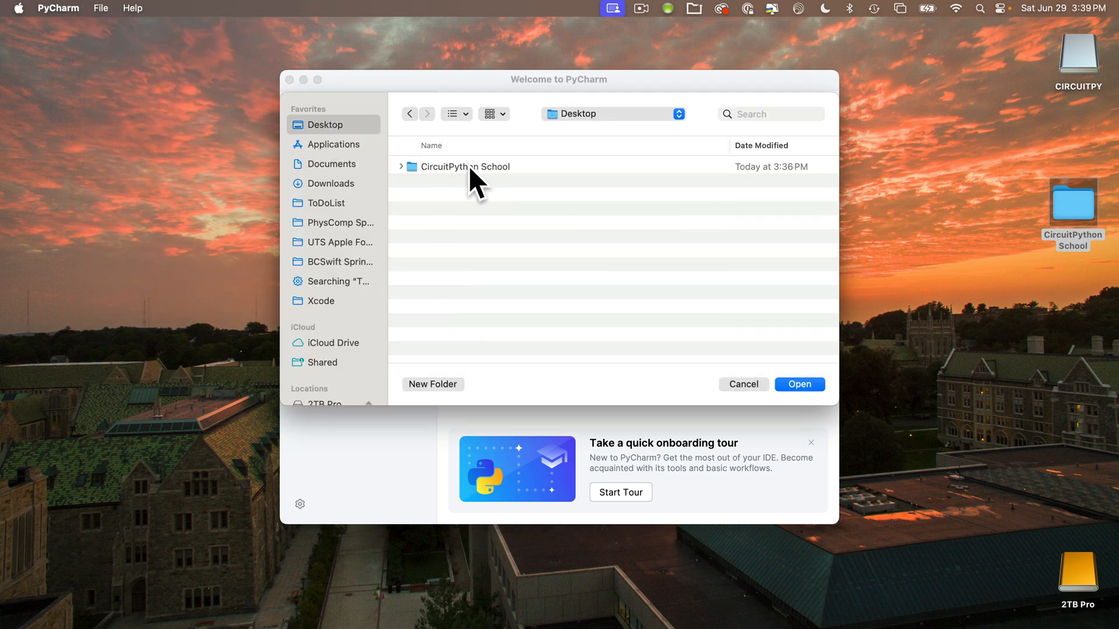
{"action": "double_click", "coordinate": [464, 167]}
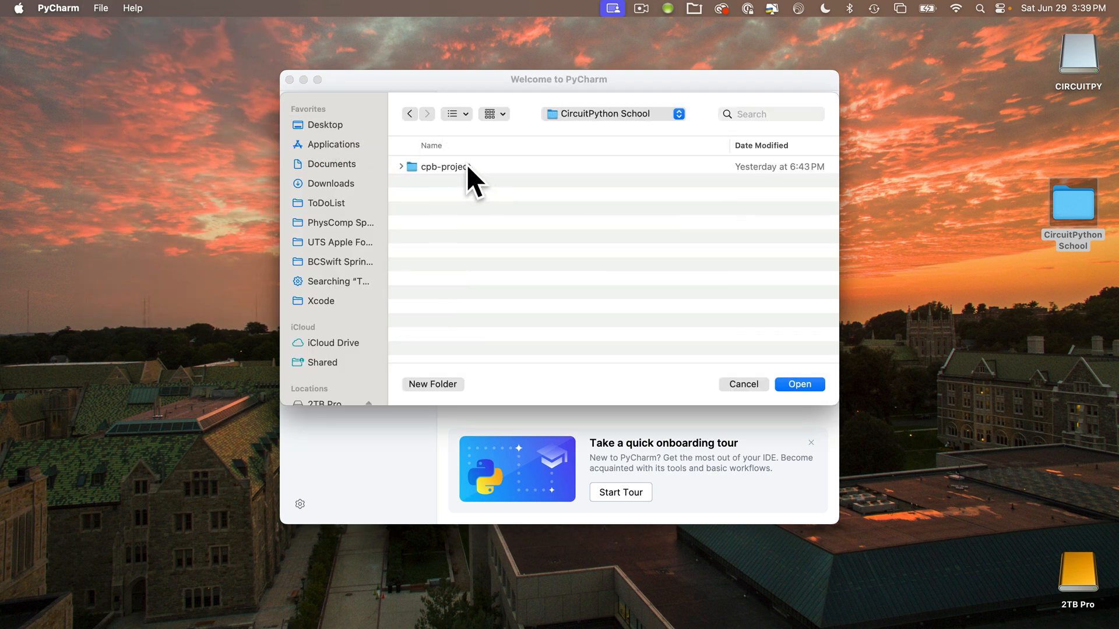
{"action": "left_click", "coordinate": [440, 166]}
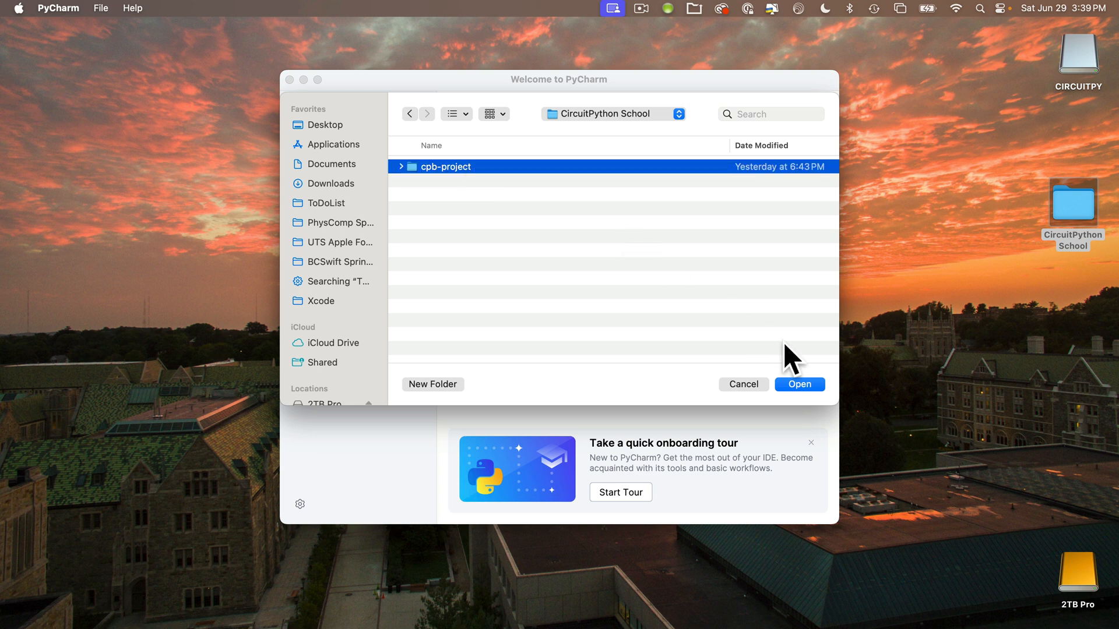
{"action": "left_click", "coordinate": [799, 384]}
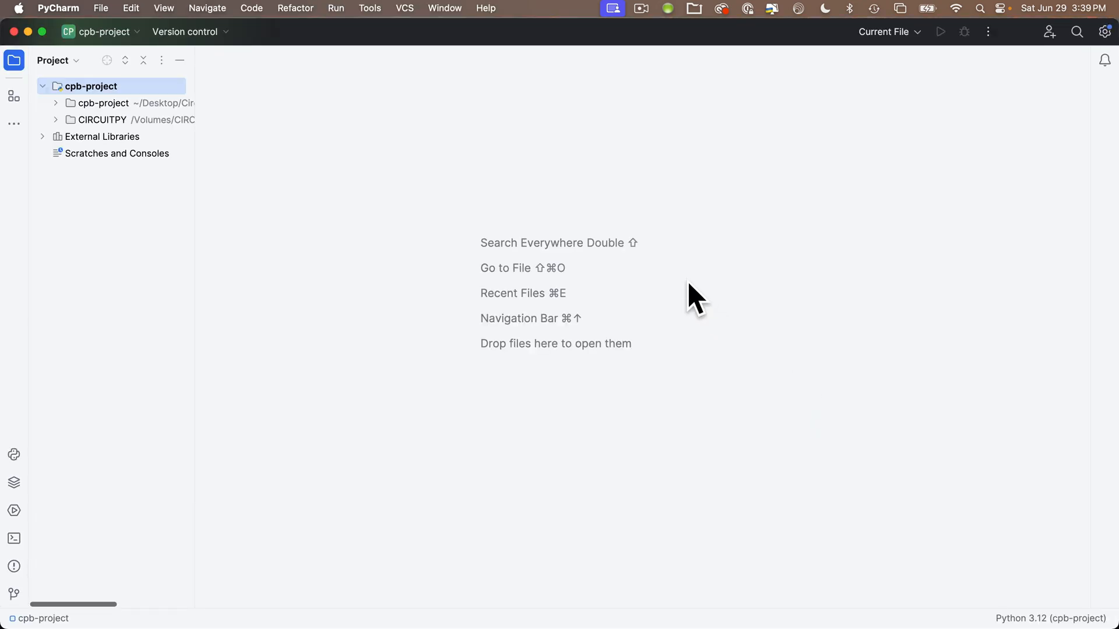
{"action": "mouse_move", "coordinate": [503, 163]}
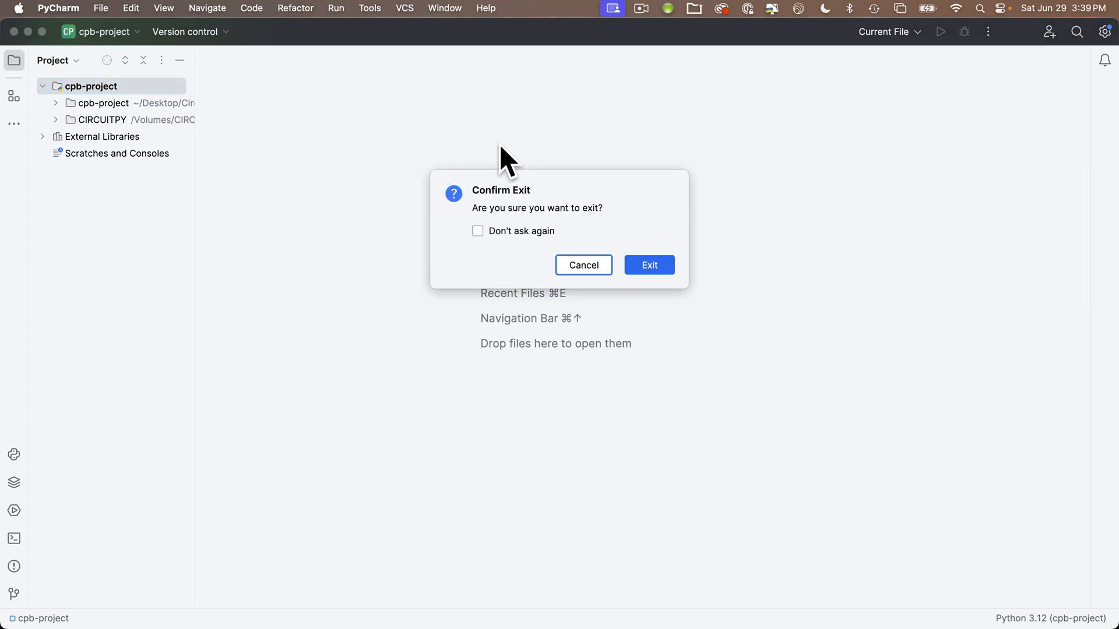
Step: Quit PyCharm again, confirming exit back to the desktop
{"action": "left_click", "coordinate": [649, 265]}
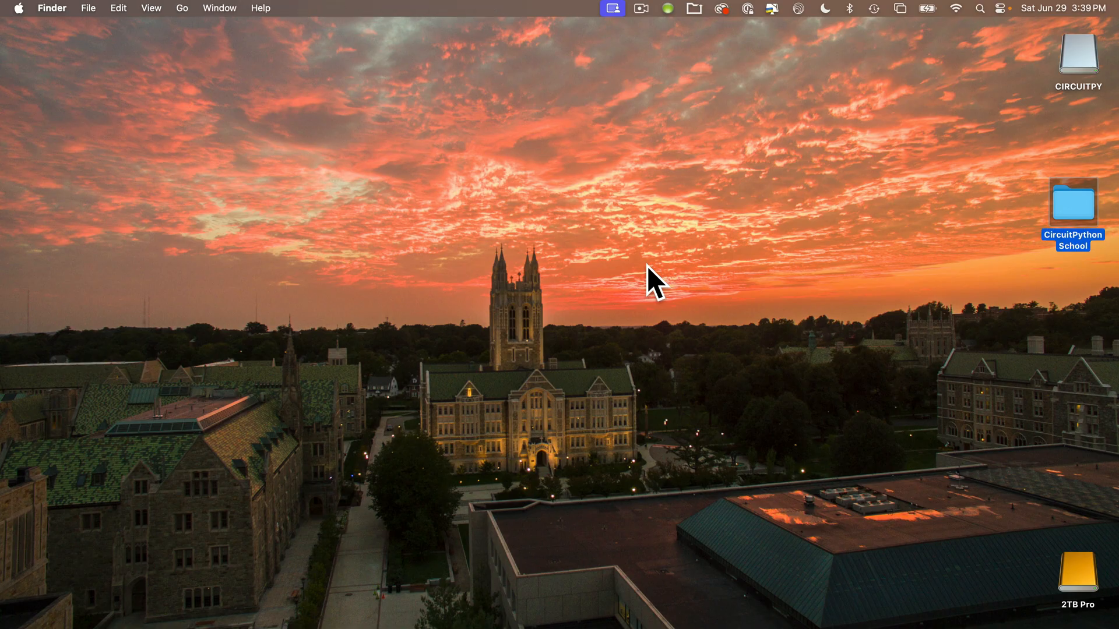